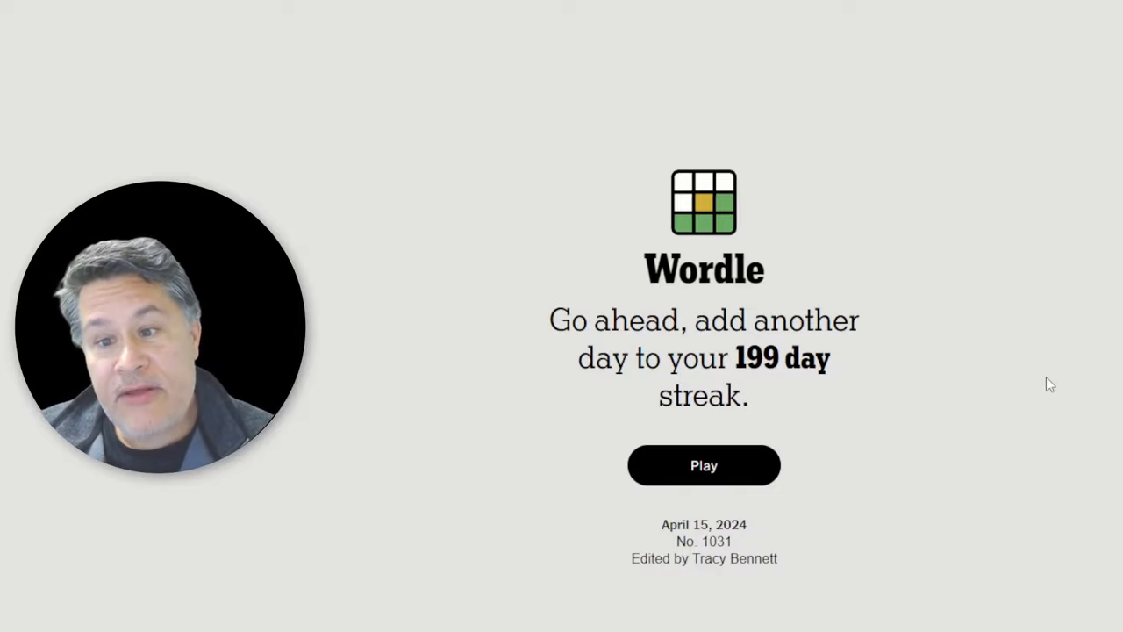
{"action": "mouse_move", "coordinate": [1022, 322]}
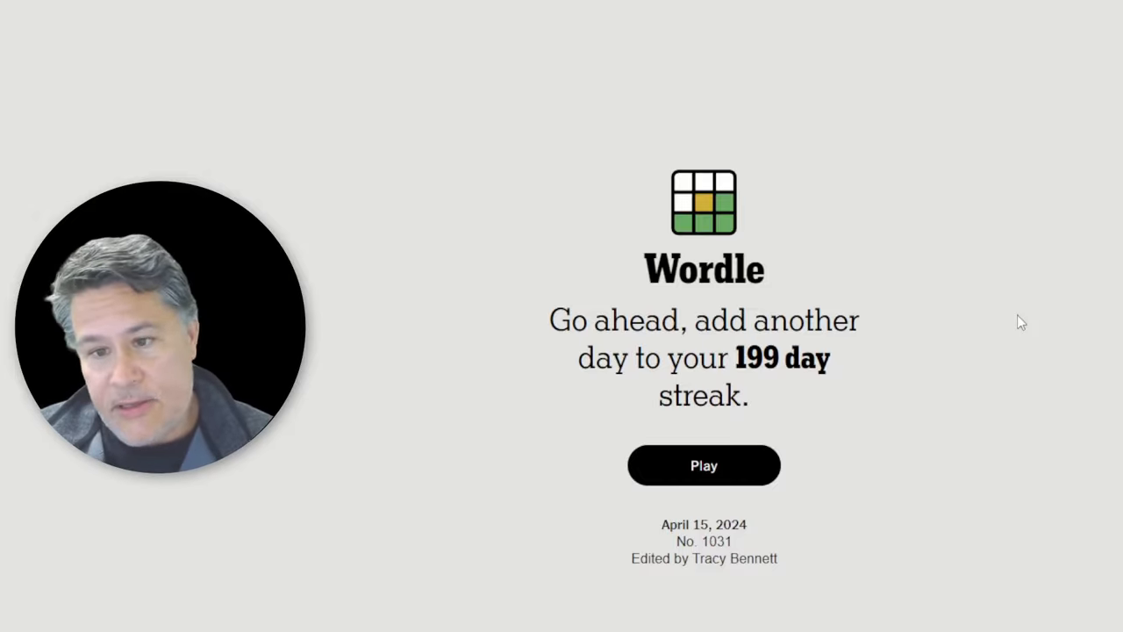
{"action": "mouse_move", "coordinate": [704, 478]}
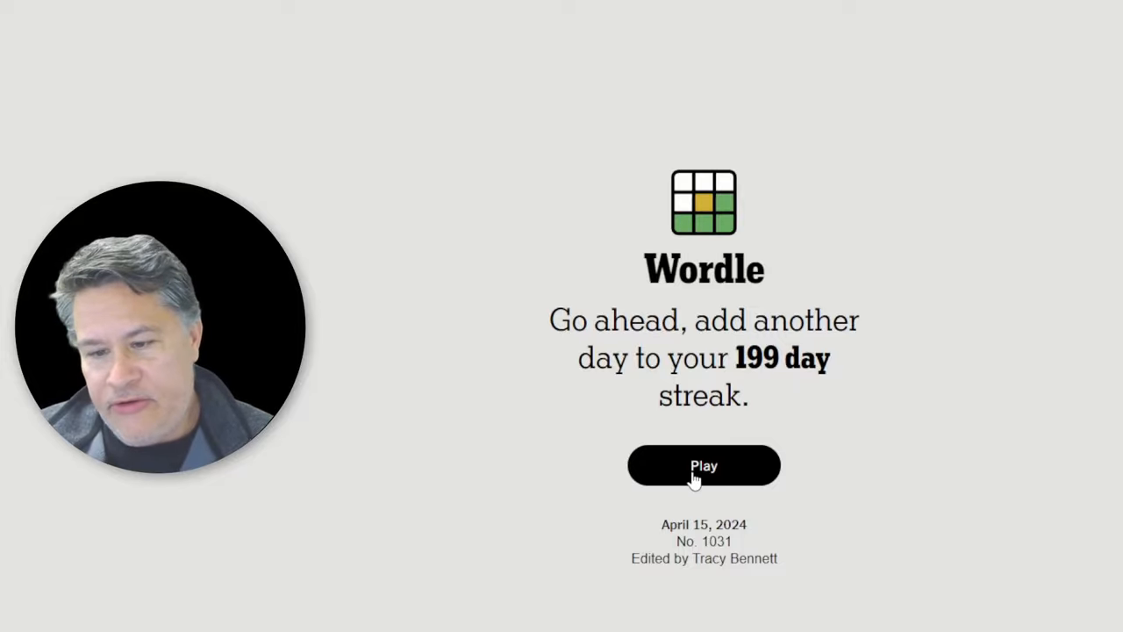
Start today's Wordle puzzle with an empty six-row board
{"action": "left_click", "coordinate": [704, 465]}
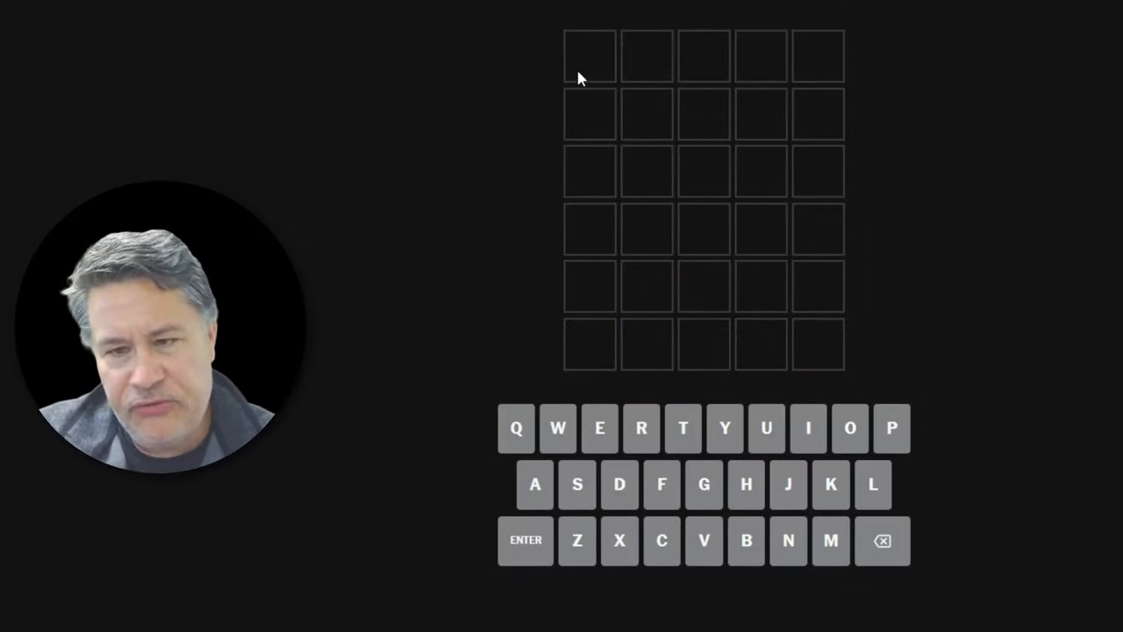
{"action": "mouse_move", "coordinate": [518, 81]}
{"action": "type", "text": "VICAR"}
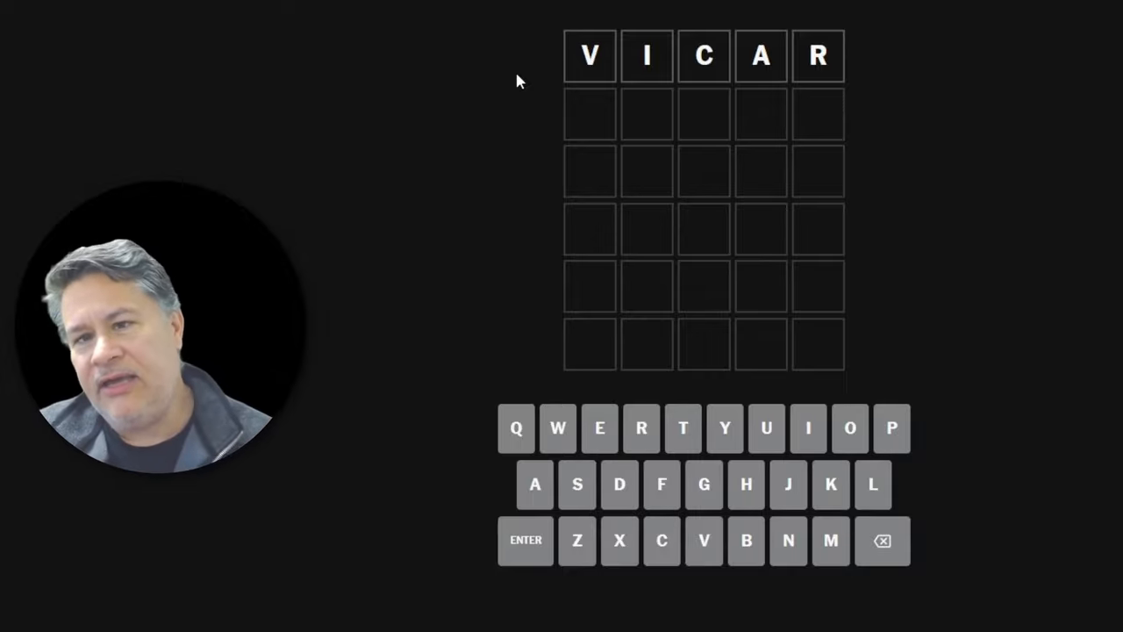
Submit VICAR as the first Wordle guess
{"action": "left_click", "coordinate": [882, 540]}
{"action": "type", "text": "BLIMP"}
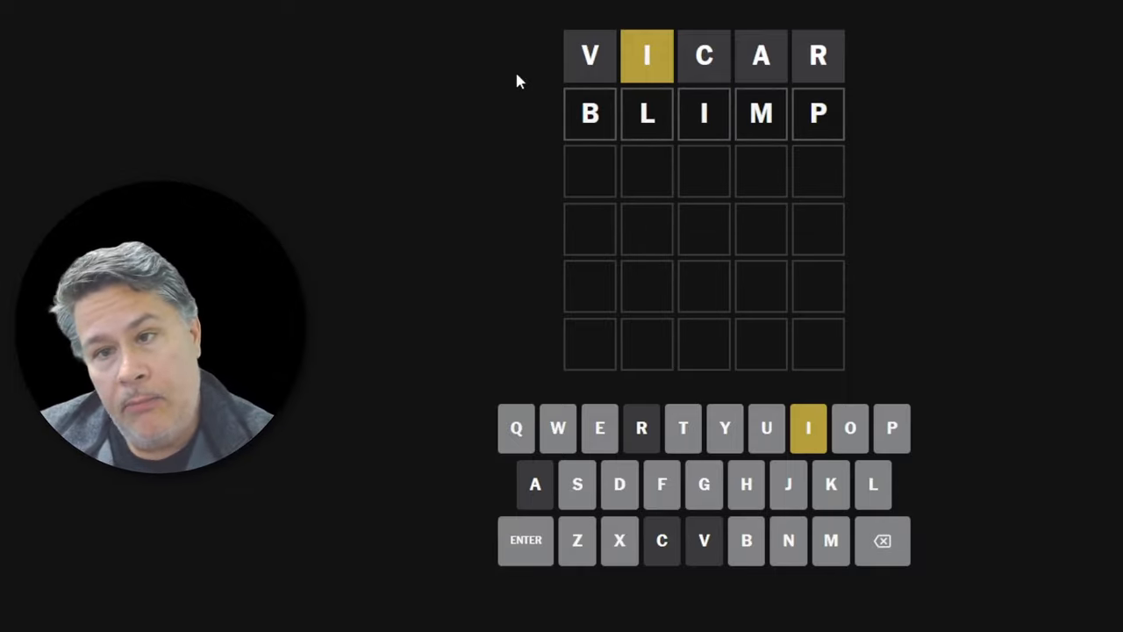
Erase BLIMP from Wordle's second row
{"action": "left_click", "coordinate": [882, 540]}
{"action": "type", "text": "SHILL"}
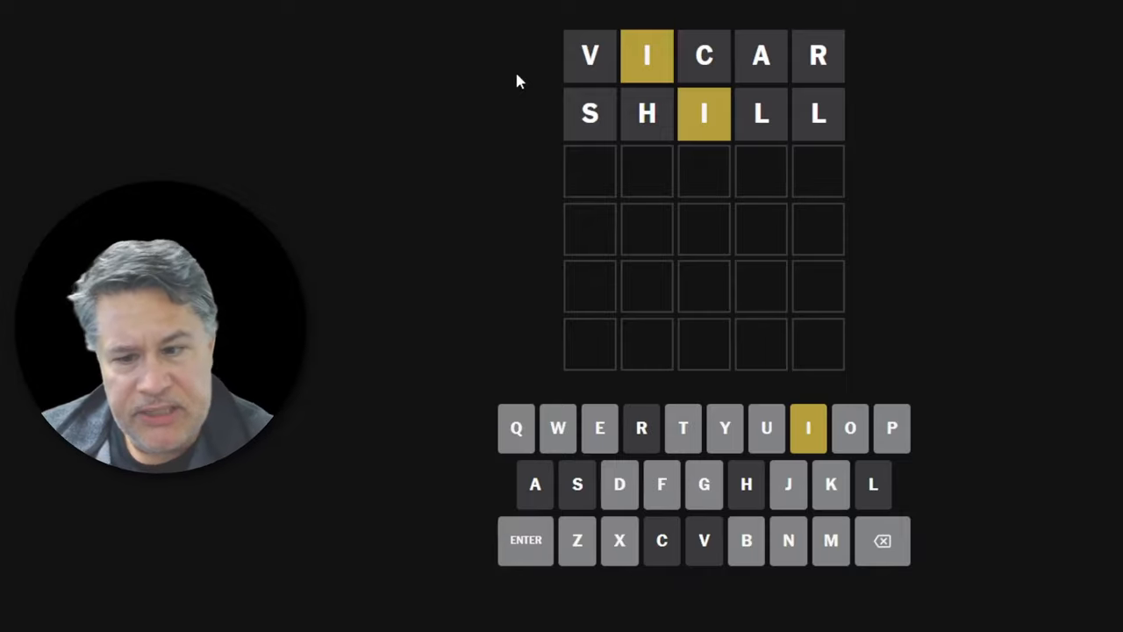
Fill Wordle's third row with INDEX after trying placeholder letters
{"action": "type", "text": "XX"}
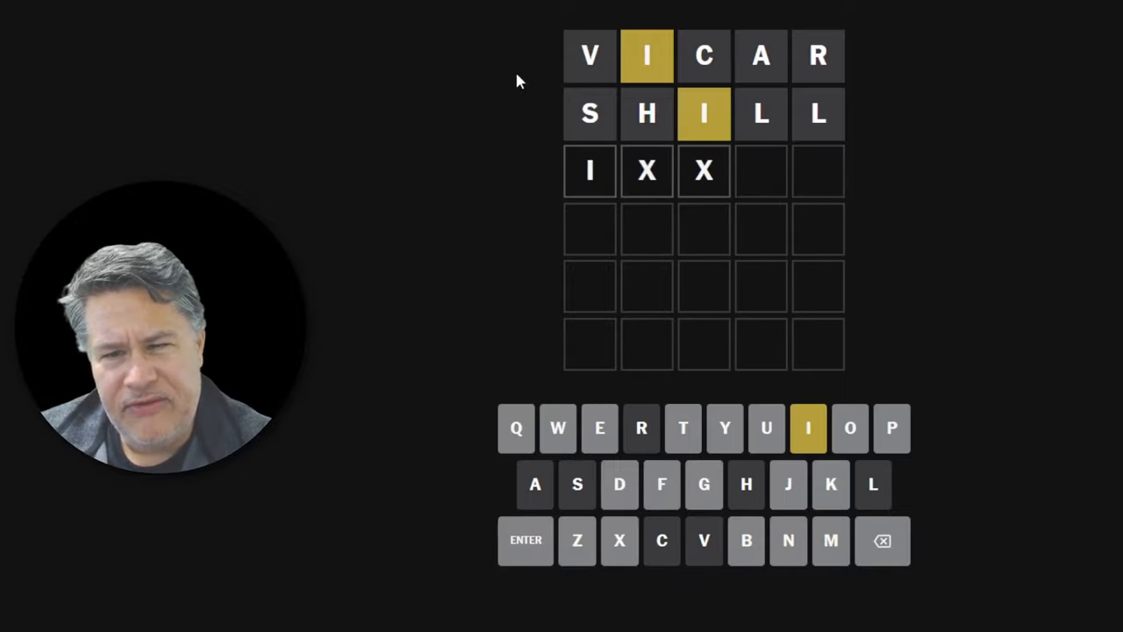
{"action": "type", "text": "X"}
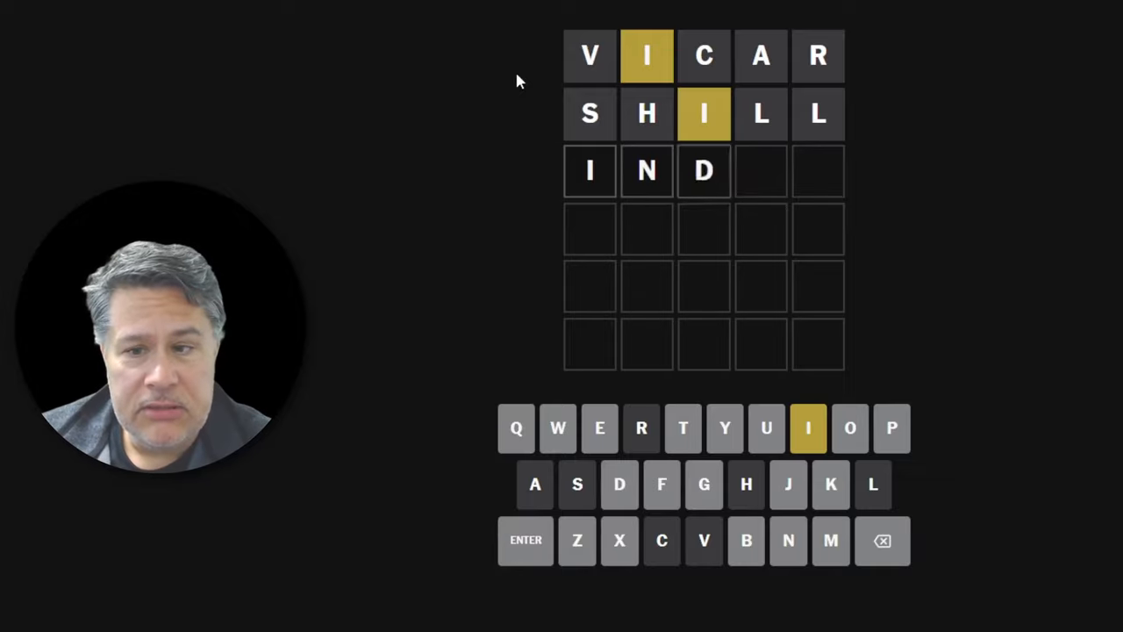
{"action": "type", "text": "EX"}
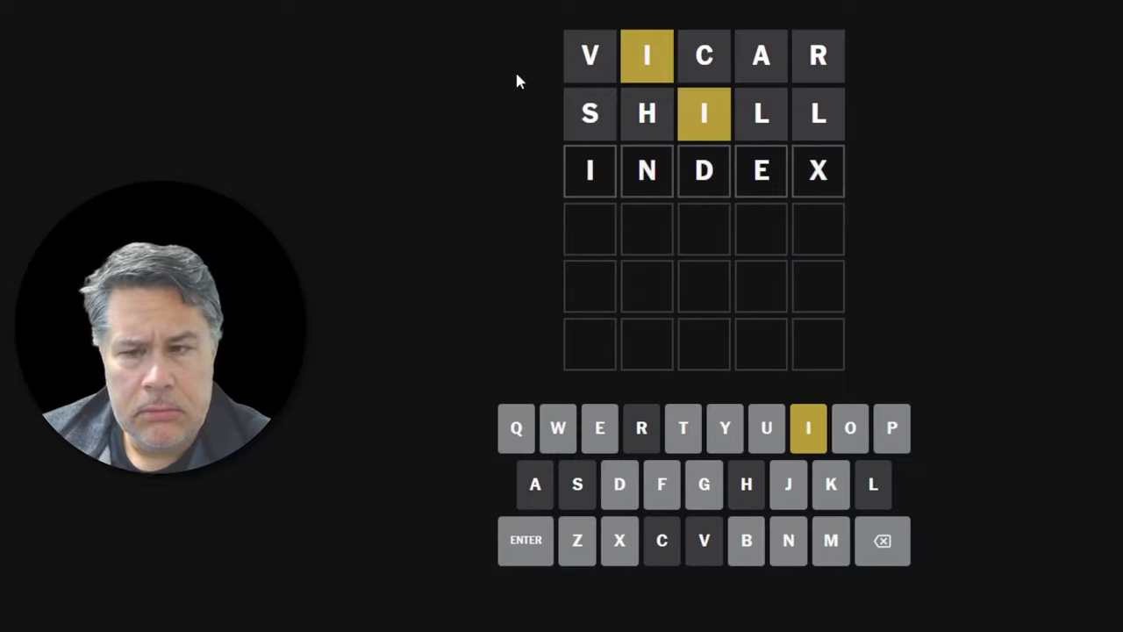
Change the third-row guess from INDEX to INBOX
{"action": "left_click", "coordinate": [882, 540]}
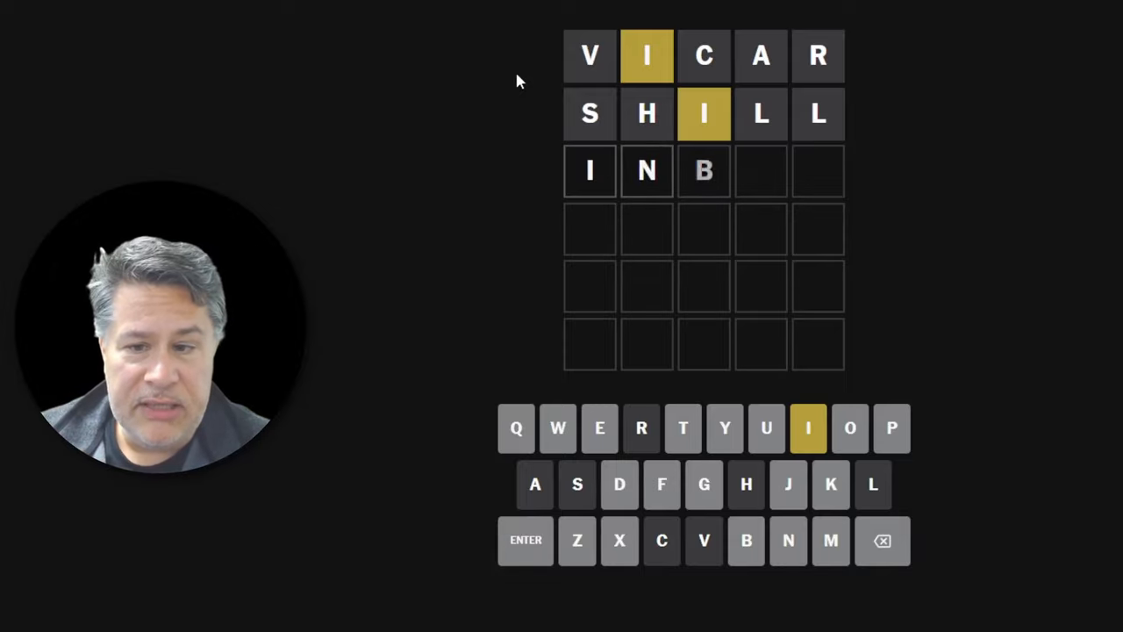
{"action": "type", "text": "OX"}
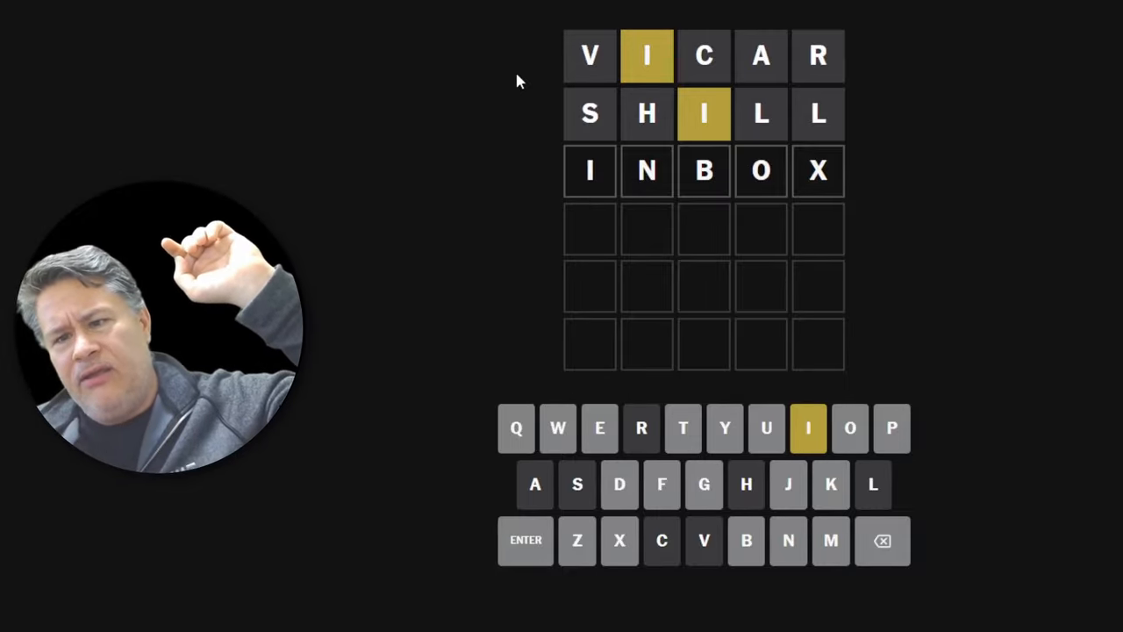
Submit INBOX as the third Wordle guess
{"action": "left_click", "coordinate": [882, 539]}
{"action": "type", "text": "XXXIE"}
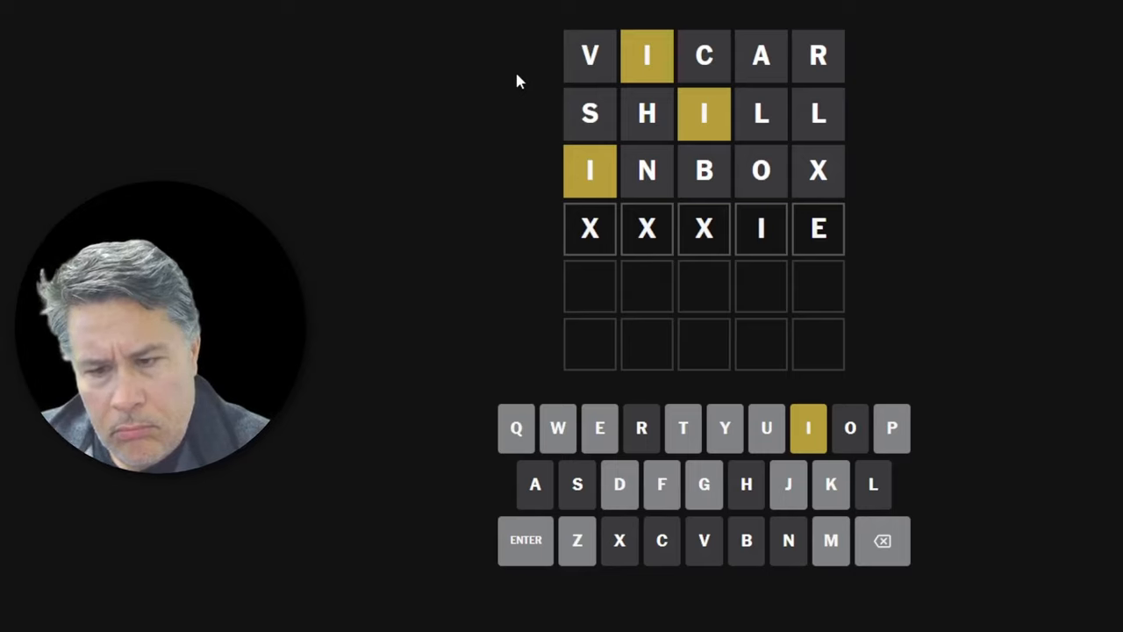
Try letter patterns in Wordle's fourth row, trimming it back to XXX
{"action": "type", "text": "T"}
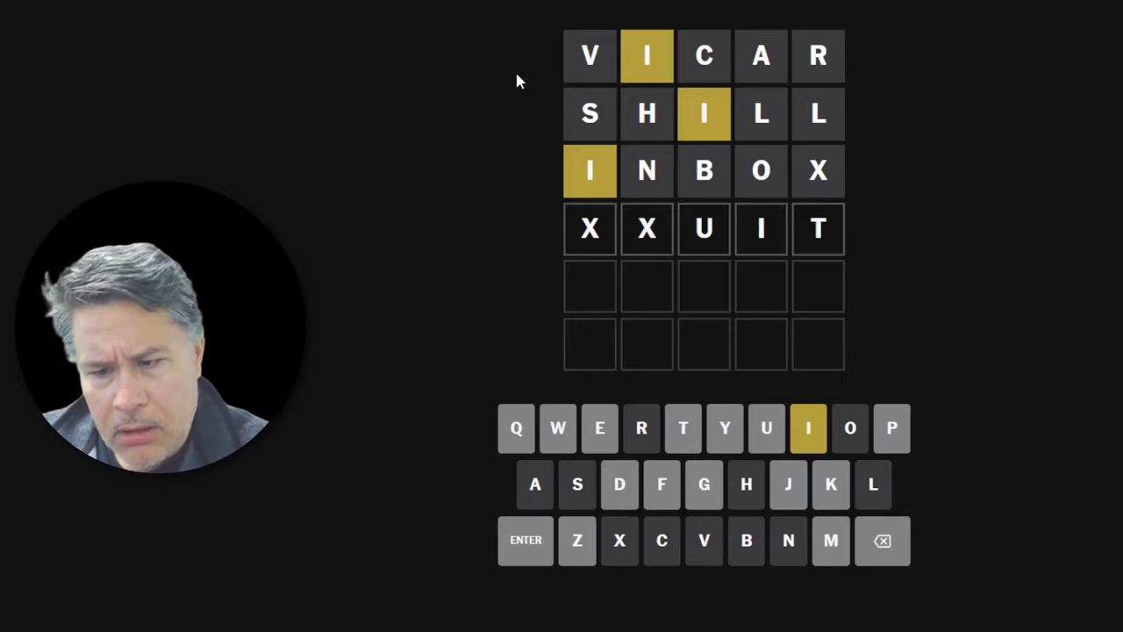
{"action": "left_click", "coordinate": [883, 540]}
{"action": "type", "text": "XX"}
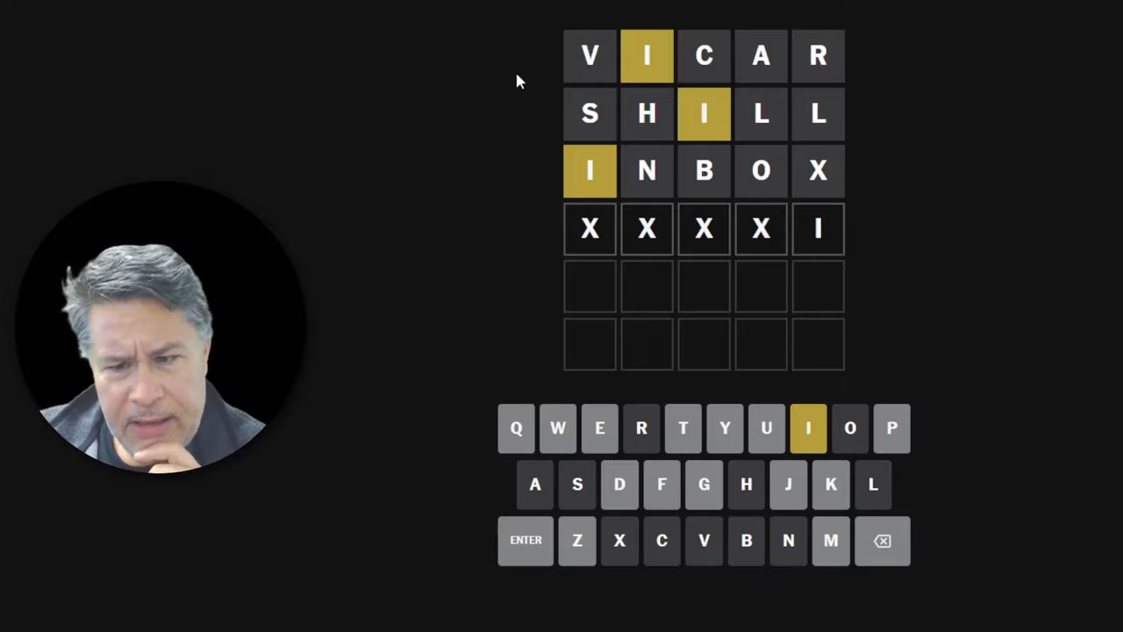
{"action": "left_click", "coordinate": [882, 540]}
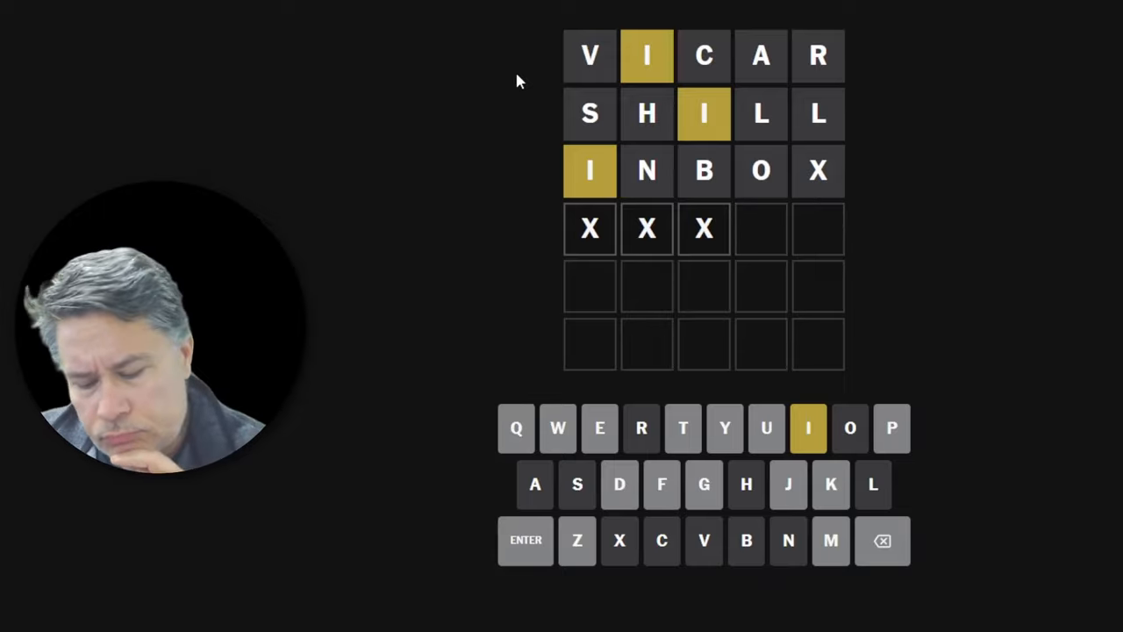
Replace the placeholder letters in row four with FETID
{"action": "left_click", "coordinate": [806, 429]}
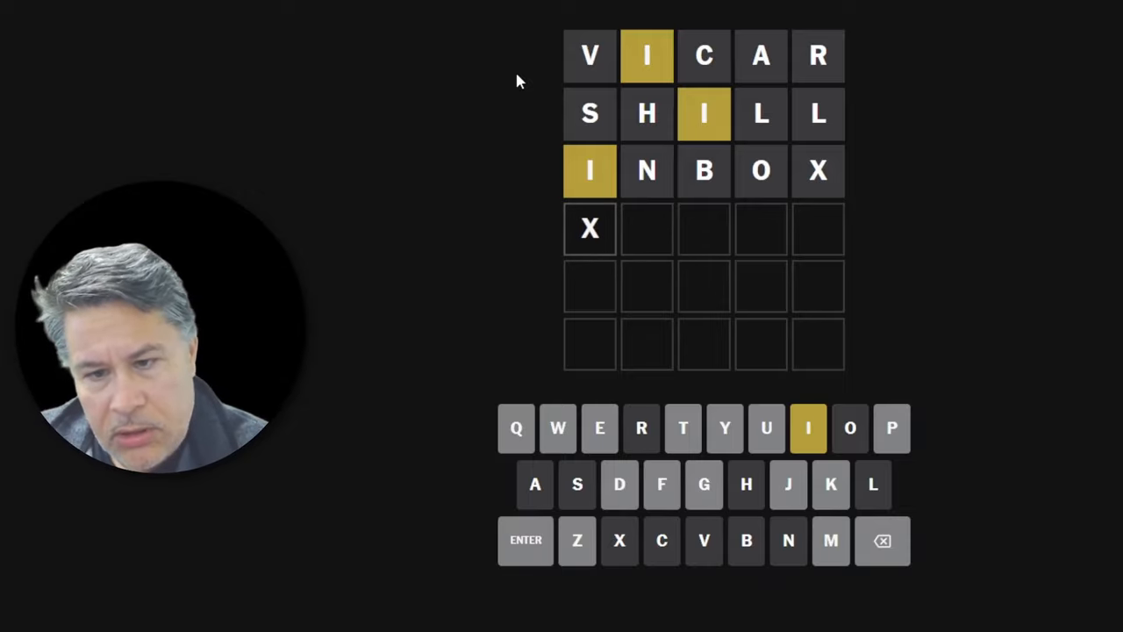
{"action": "key", "text": "Backspace"}
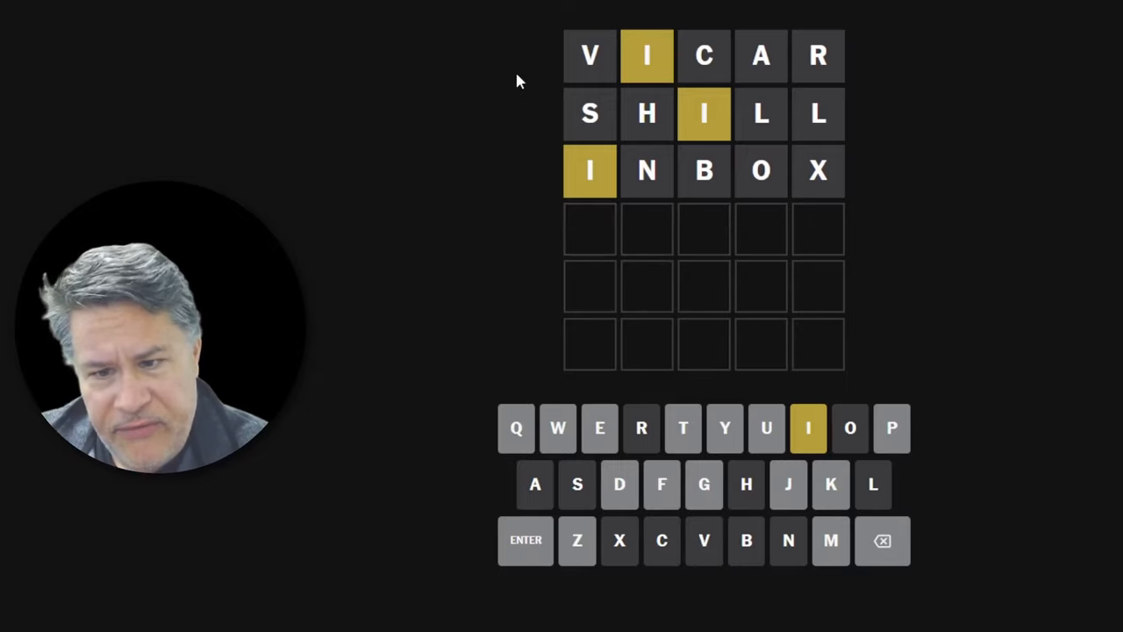
{"action": "type", "text": "E"}
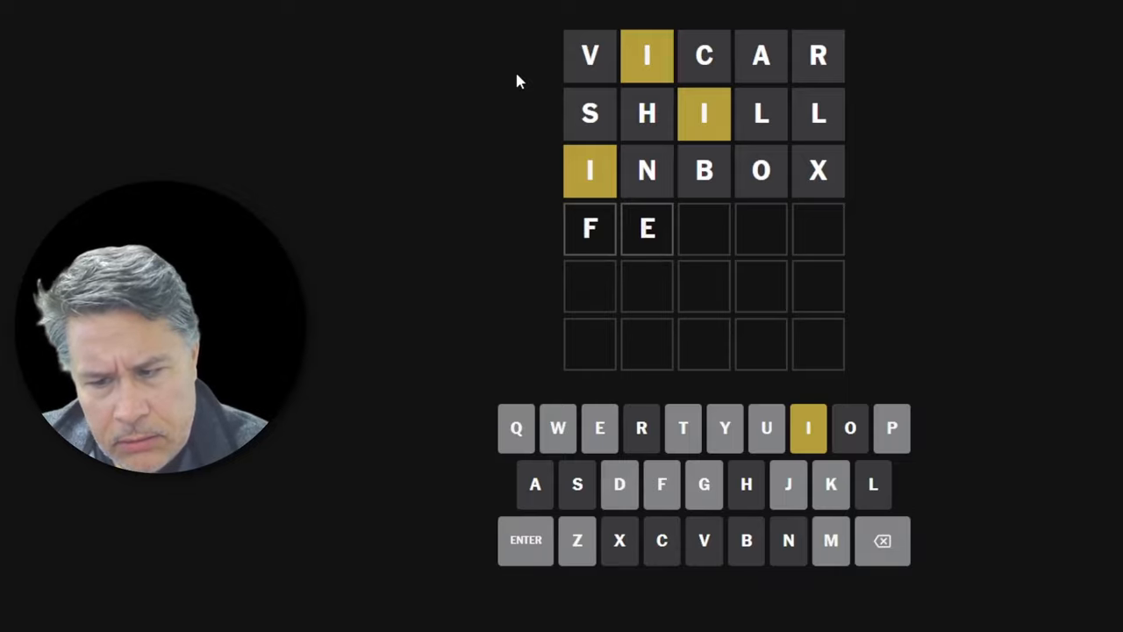
{"action": "type", "text": "TID"}
{"action": "left_click", "coordinate": [704, 286]}
{"action": "type", "text": "QUU"}
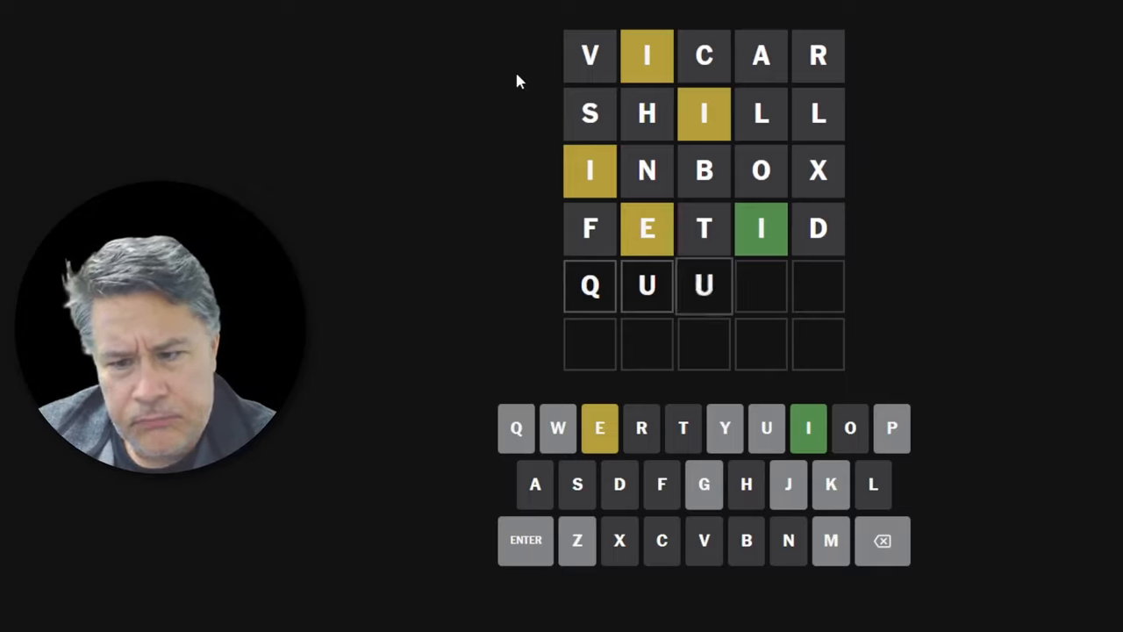
Correct the mistyped letters in Wordle's fifth-row guess
{"action": "key", "text": "Backspace"}
{"action": "type", "text": "E"}
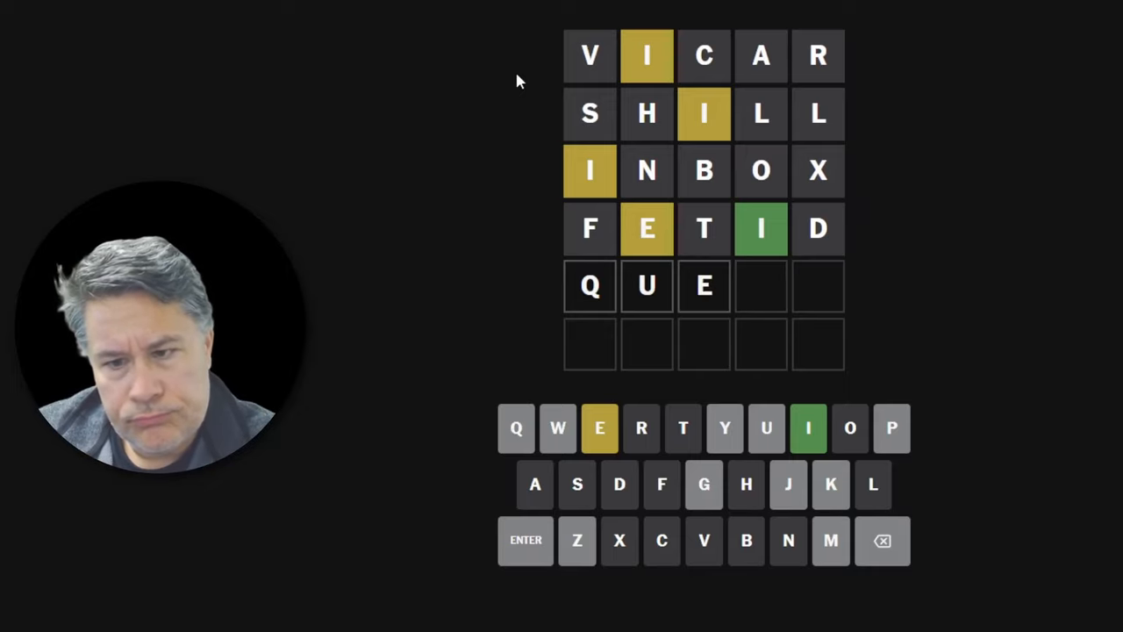
{"action": "key", "text": "backspace"}
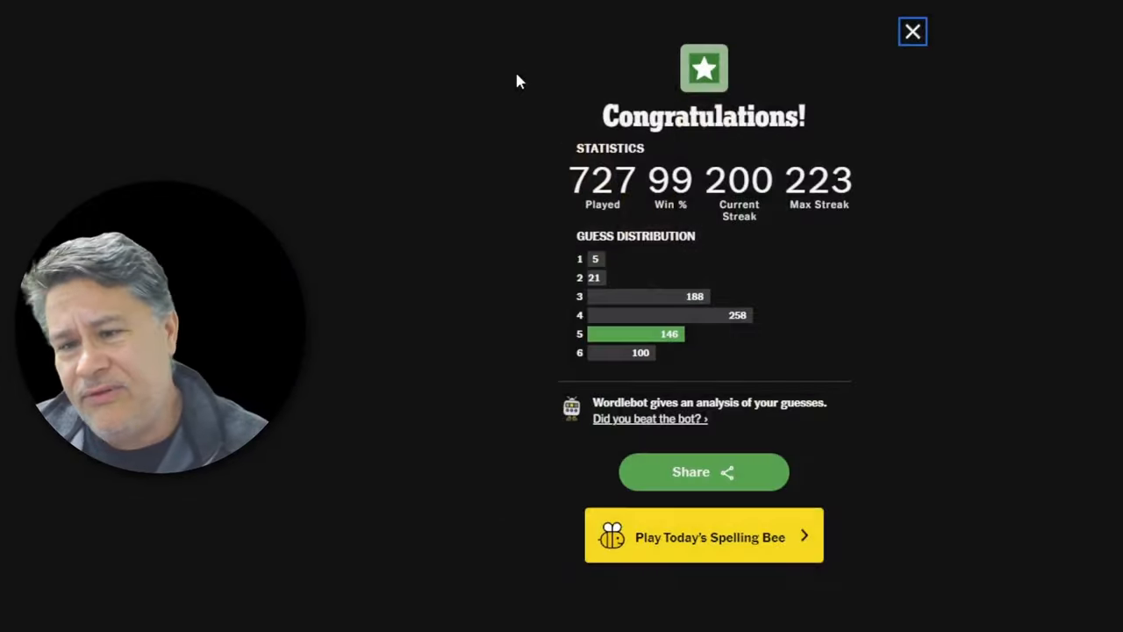
{"action": "mouse_move", "coordinate": [1005, 296]}
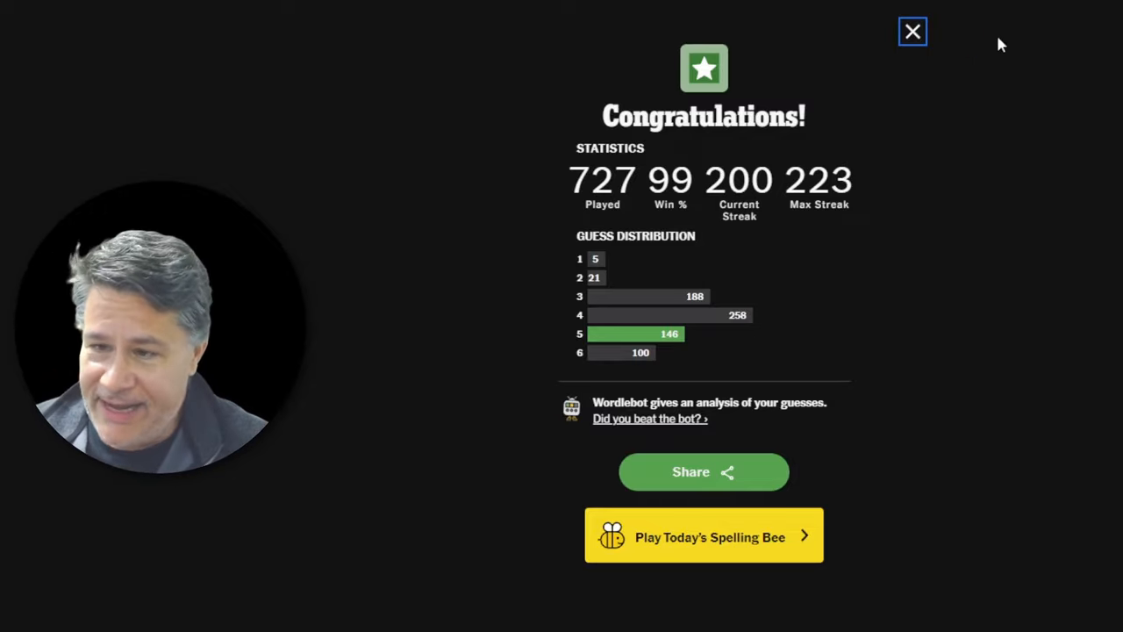
{"action": "mouse_move", "coordinate": [913, 34]}
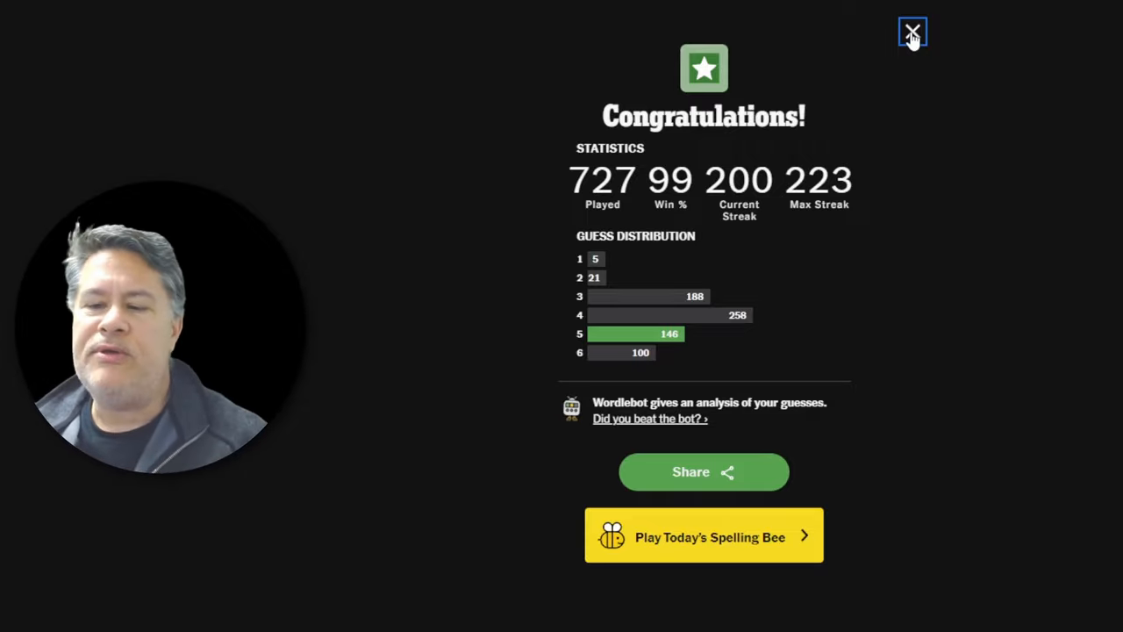
Dismiss the Wordle statistics showing EQUIP and go to Strands
{"action": "left_click", "coordinate": [913, 32]}
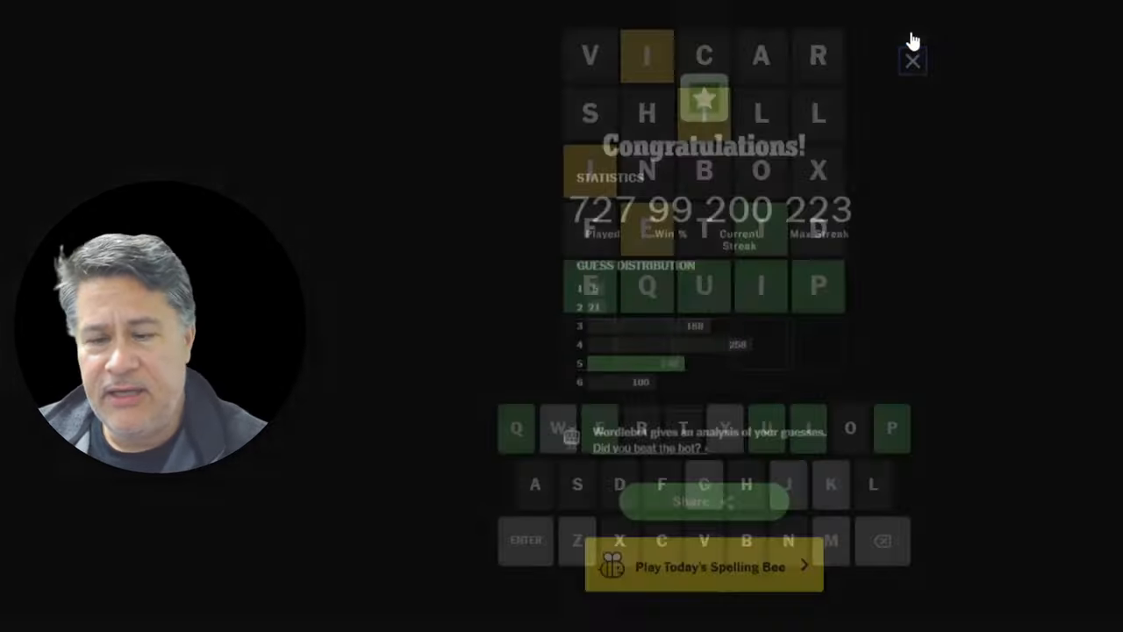
{"action": "left_click", "coordinate": [912, 60]}
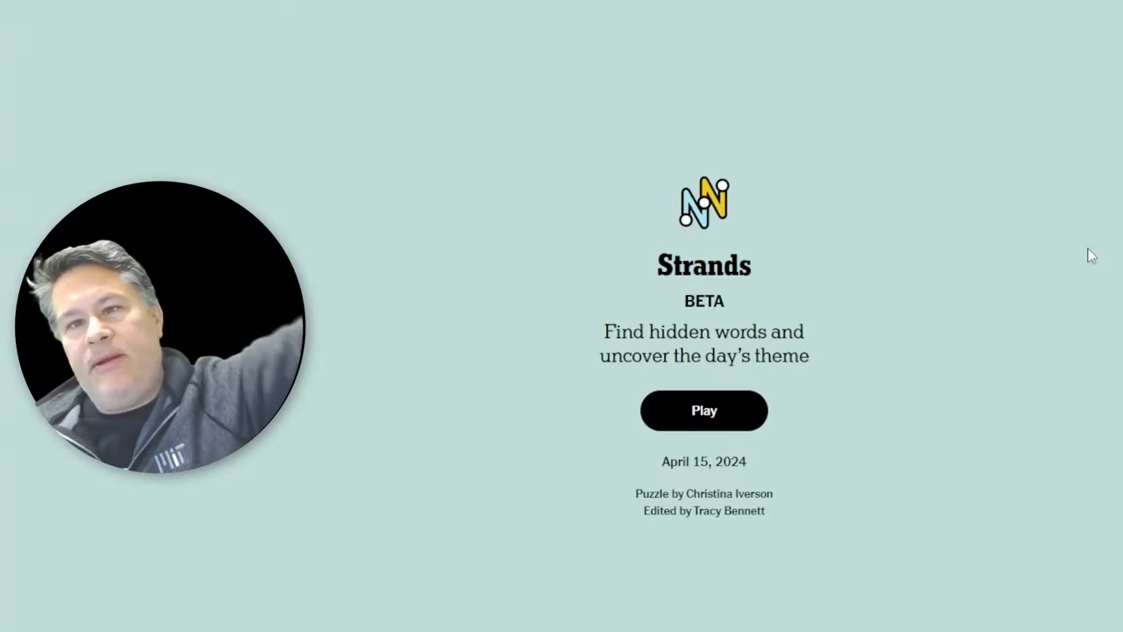
Start the April 15, 2024 Strands puzzle with the theme 'This and that'
{"action": "left_click", "coordinate": [704, 410]}
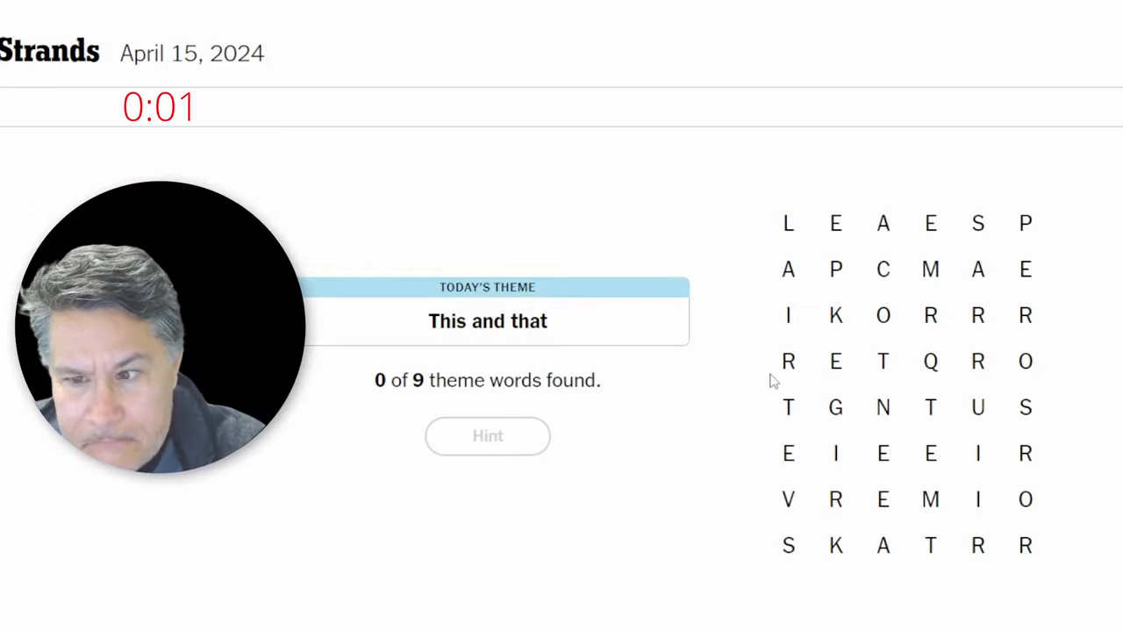
{"action": "mouse_move", "coordinate": [823, 454]}
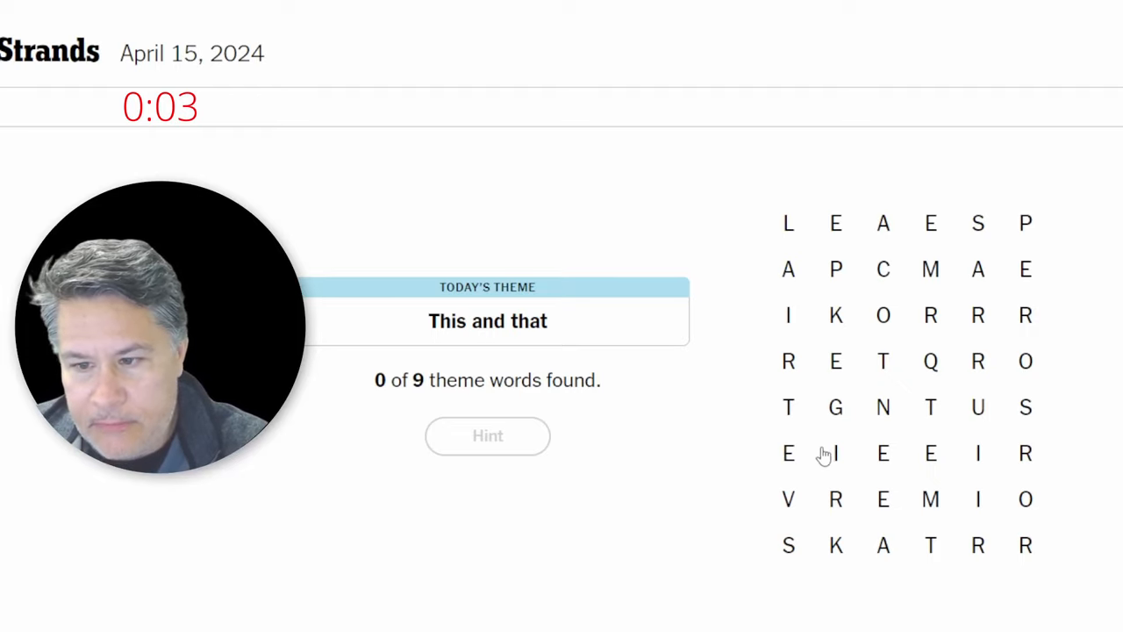
{"action": "mouse_move", "coordinate": [930, 369]}
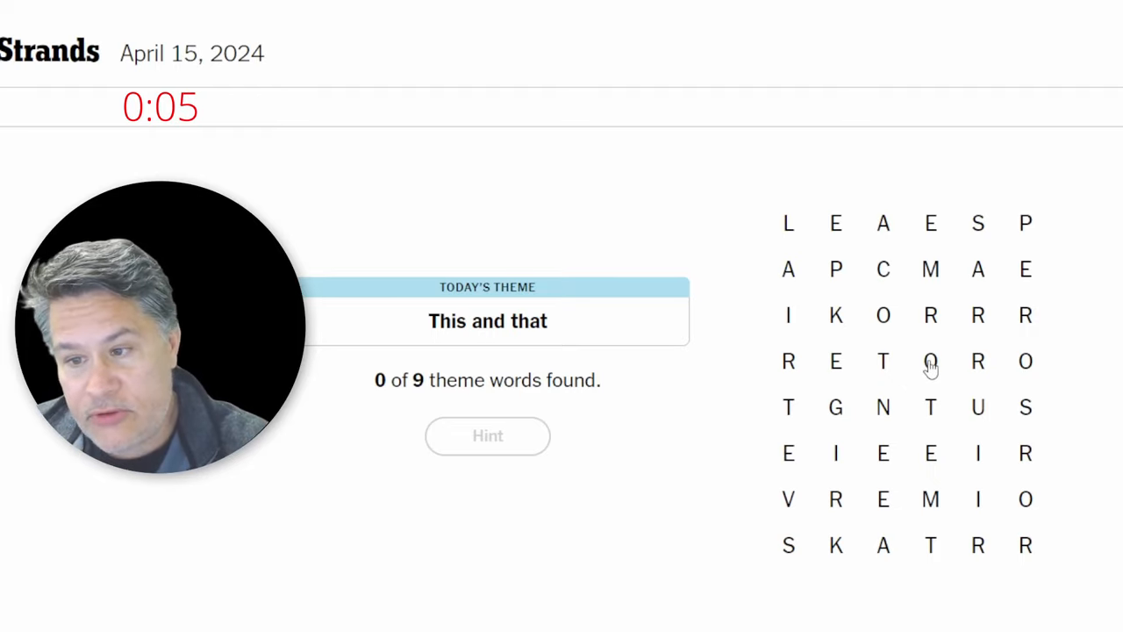
{"action": "left_click", "coordinate": [930, 361]}
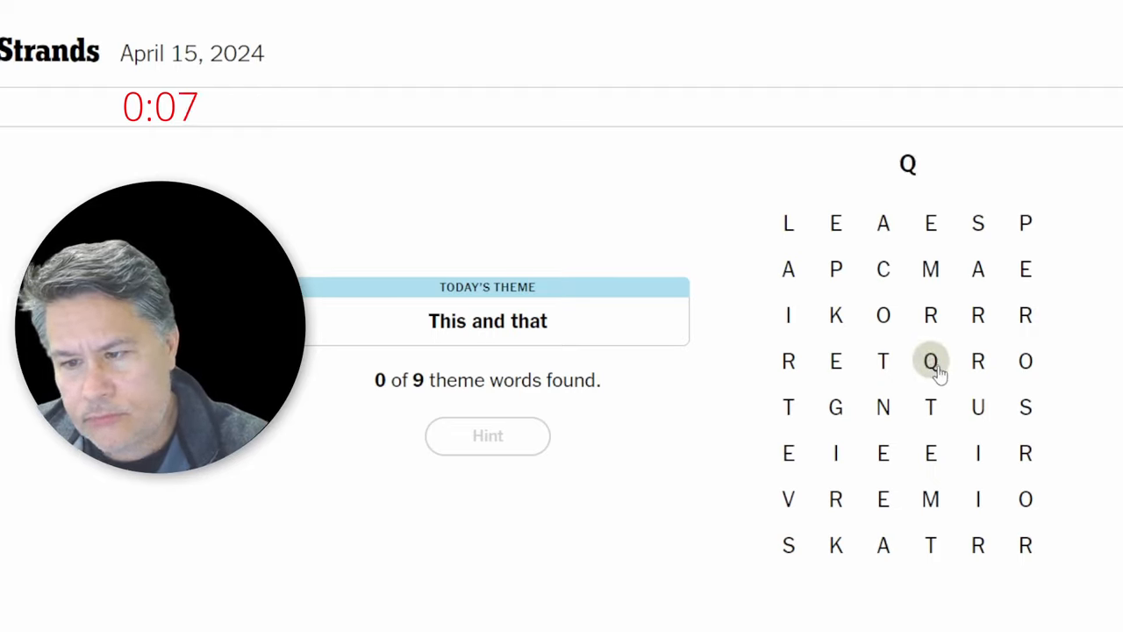
{"action": "left_click", "coordinate": [978, 407]}
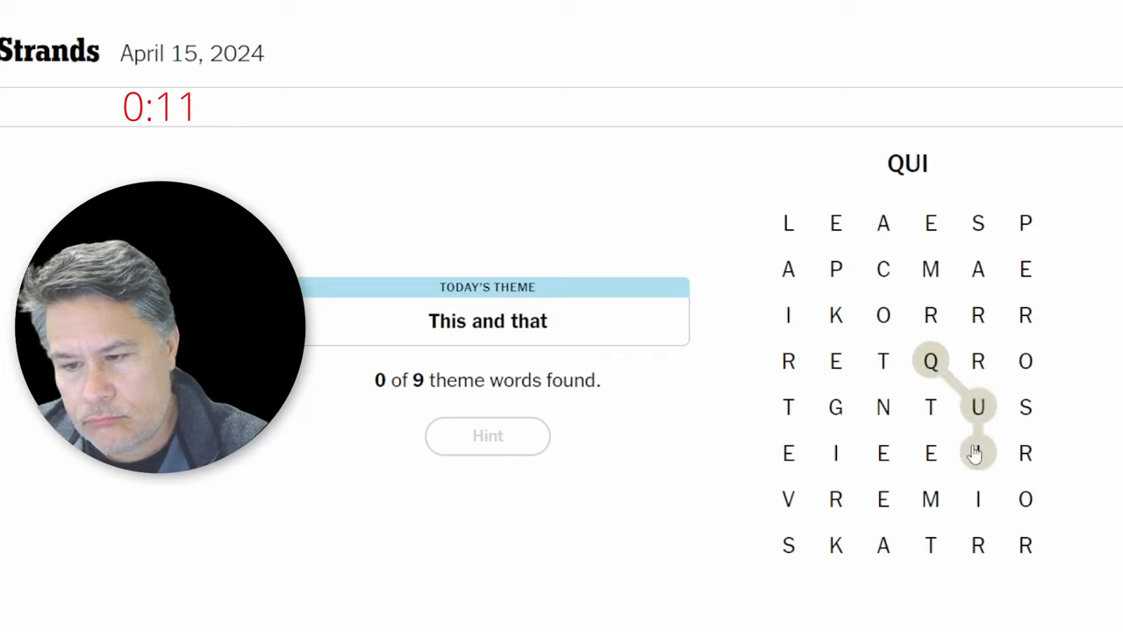
{"action": "left_click", "coordinate": [930, 453]}
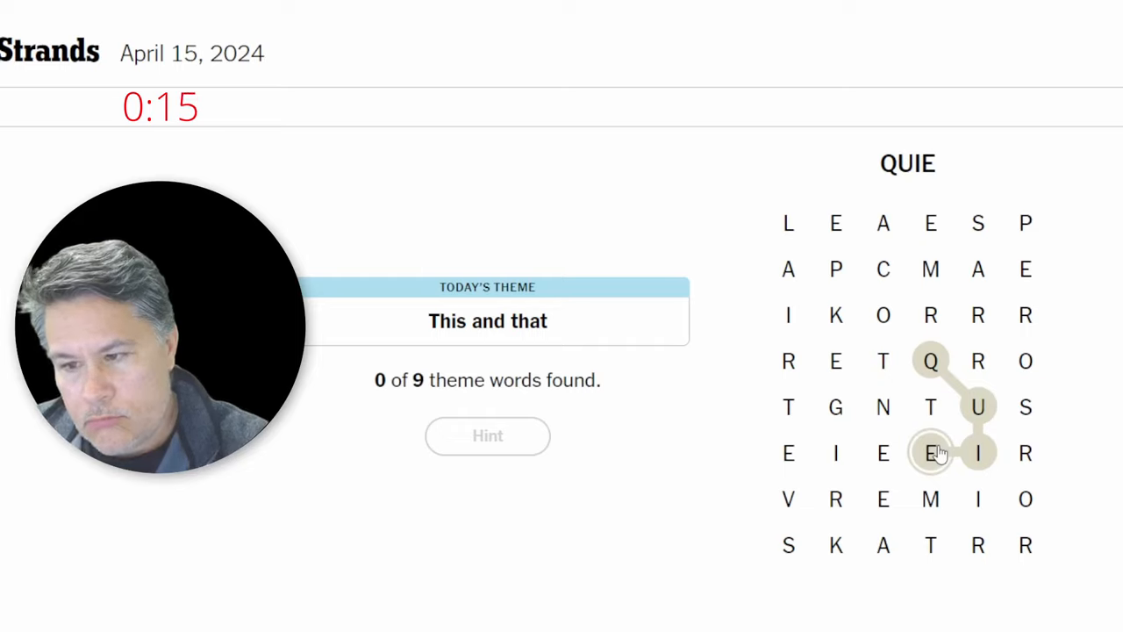
{"action": "left_click", "coordinate": [931, 406]}
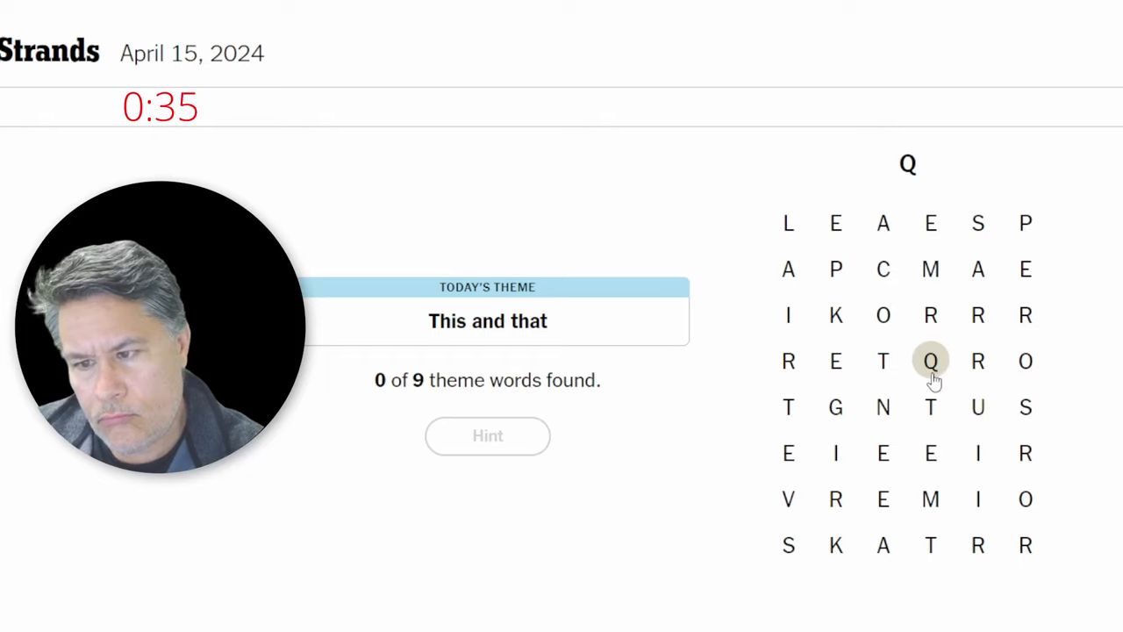
{"action": "mouse_move", "coordinate": [979, 388]}
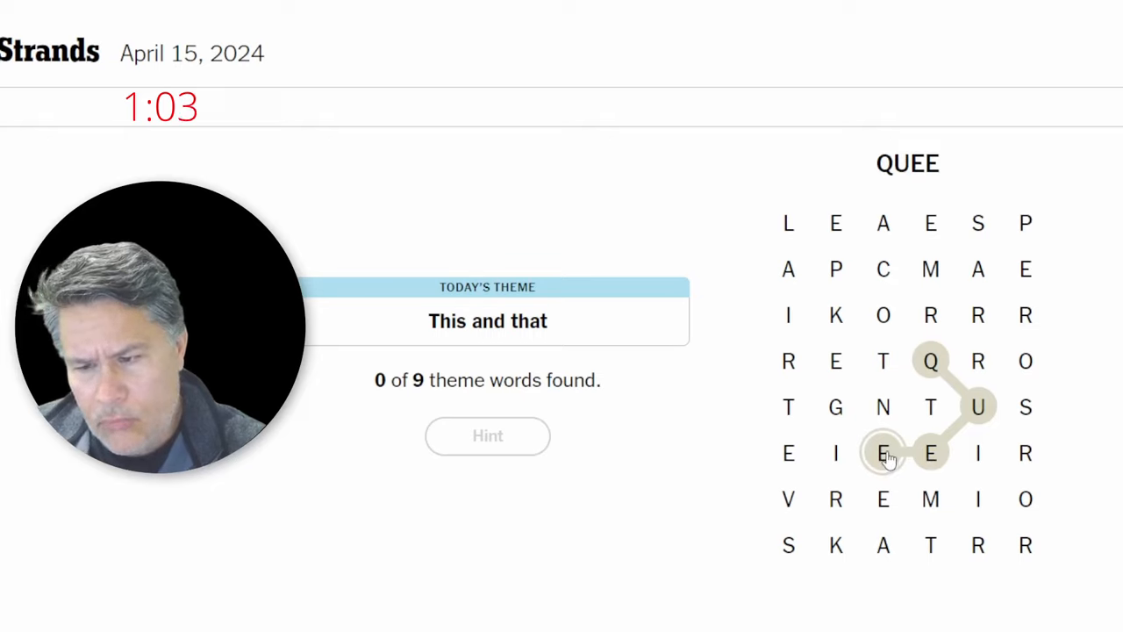
{"action": "left_click", "coordinate": [835, 499]}
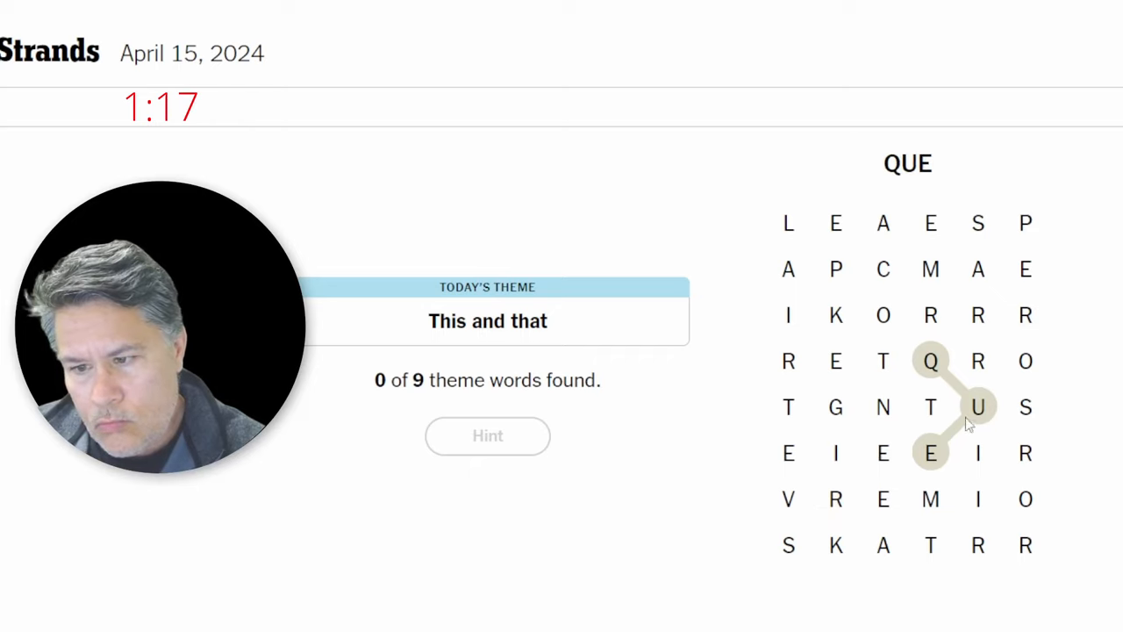
{"action": "left_click", "coordinate": [978, 454]}
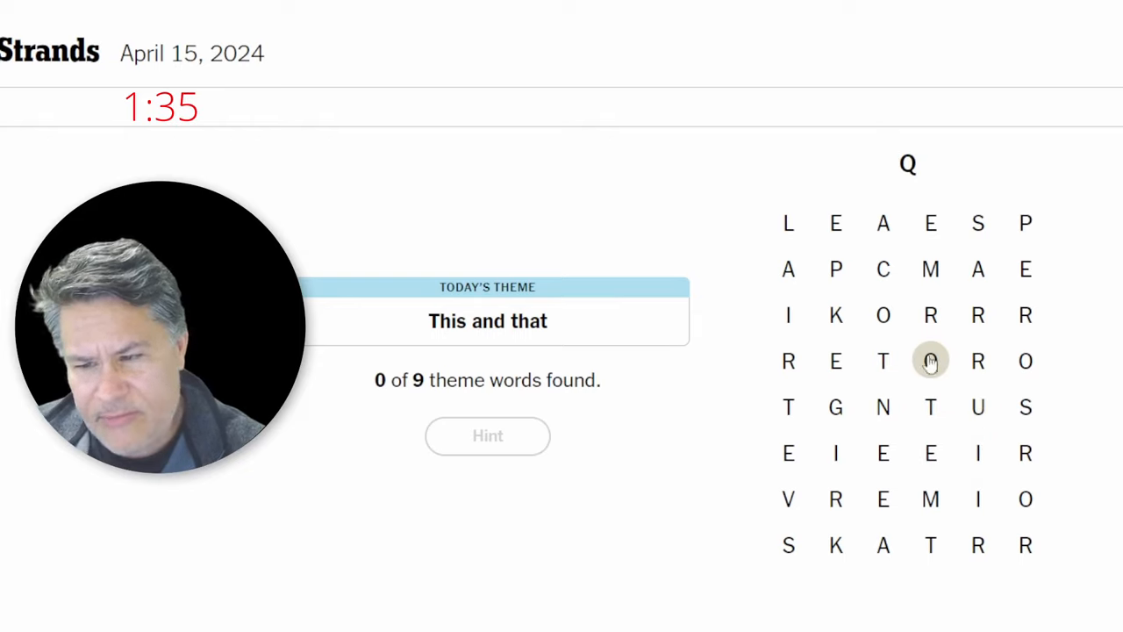
{"action": "mouse_move", "coordinate": [995, 422]}
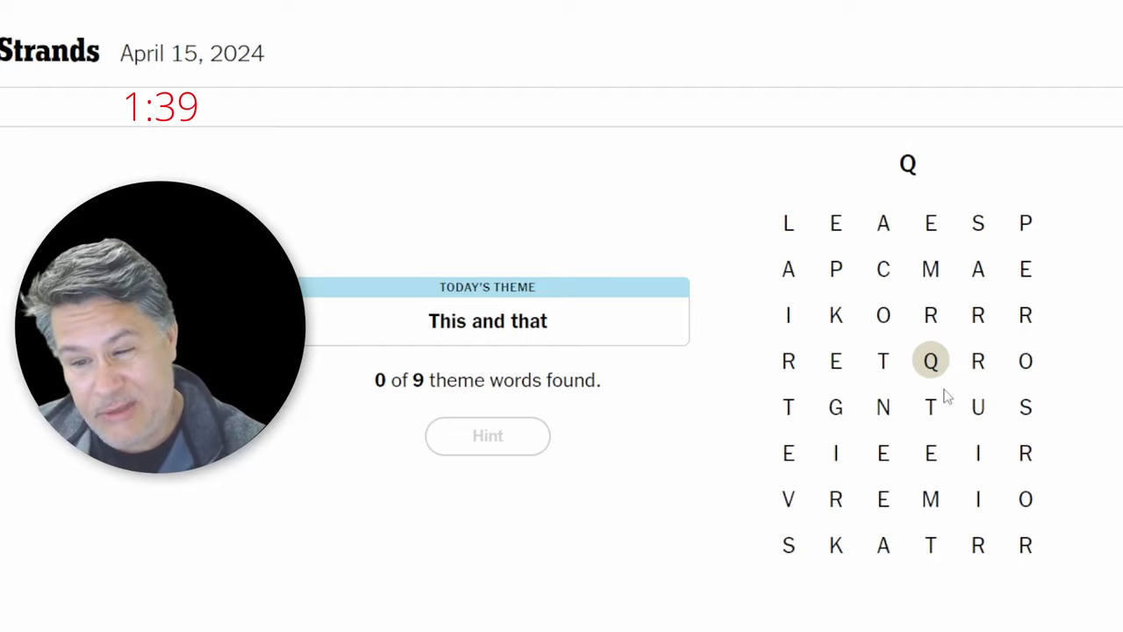
{"action": "mouse_move", "coordinate": [893, 436]}
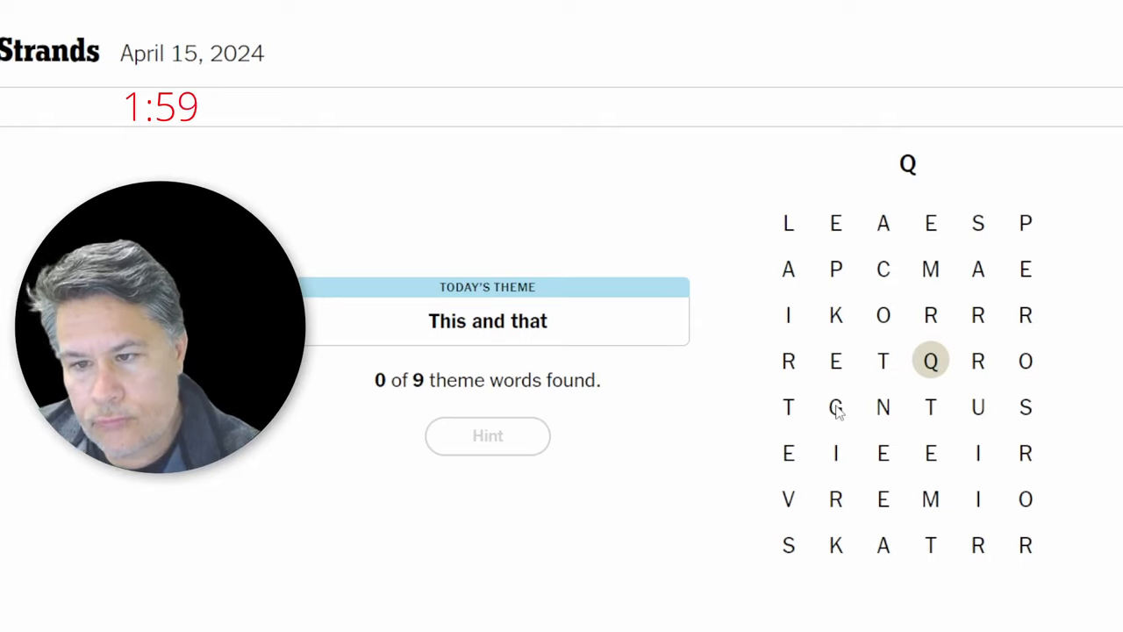
{"action": "mouse_move", "coordinate": [836, 519]}
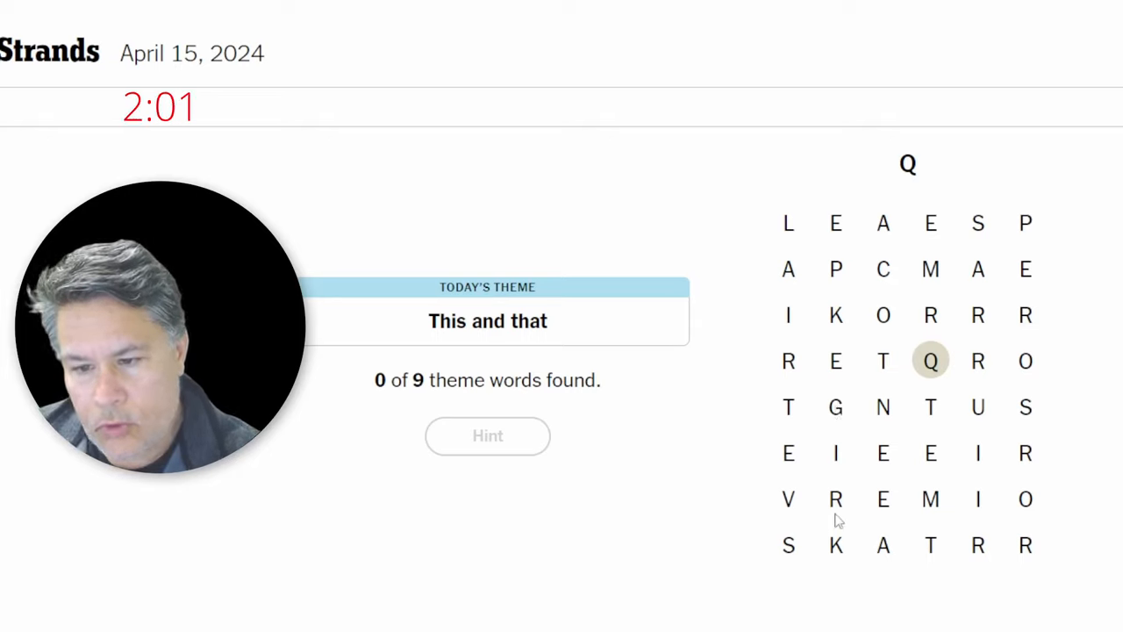
{"action": "mouse_move", "coordinate": [809, 429]}
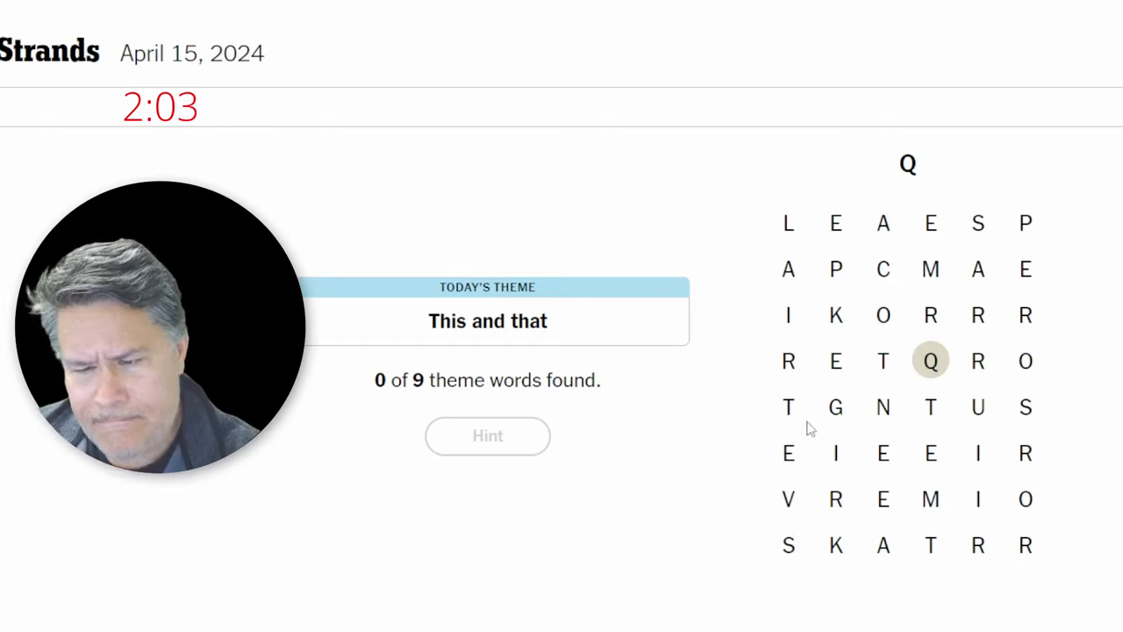
Discard REG, then submit MIRROR and PAIR as non-theme words to fill the hint meter
{"action": "left_click", "coordinate": [788, 360]}
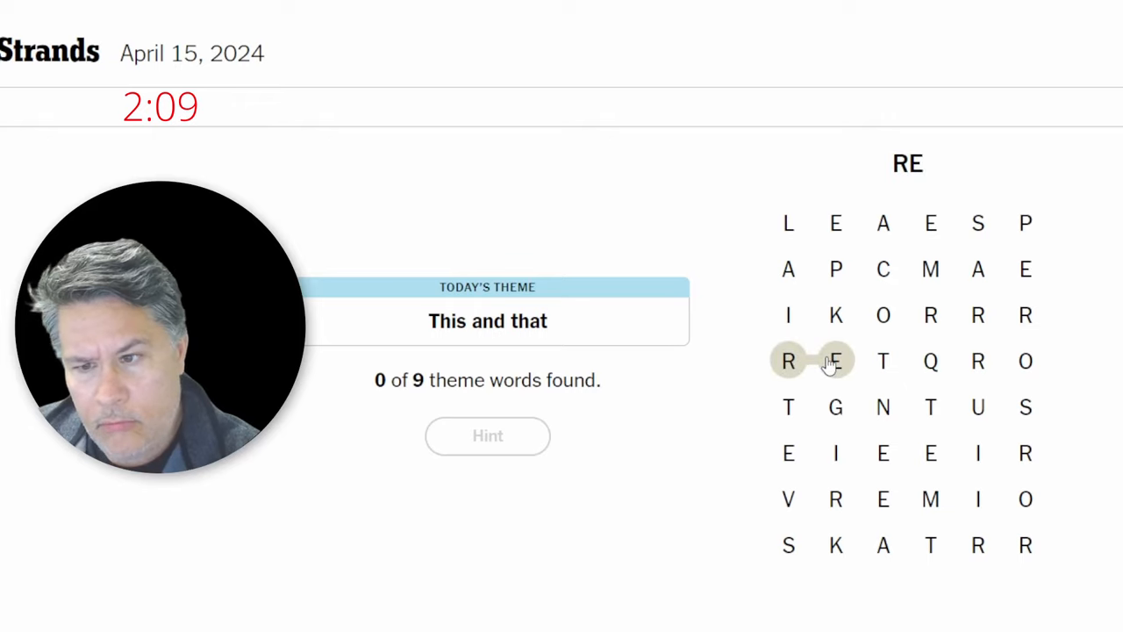
{"action": "left_click", "coordinate": [834, 406]}
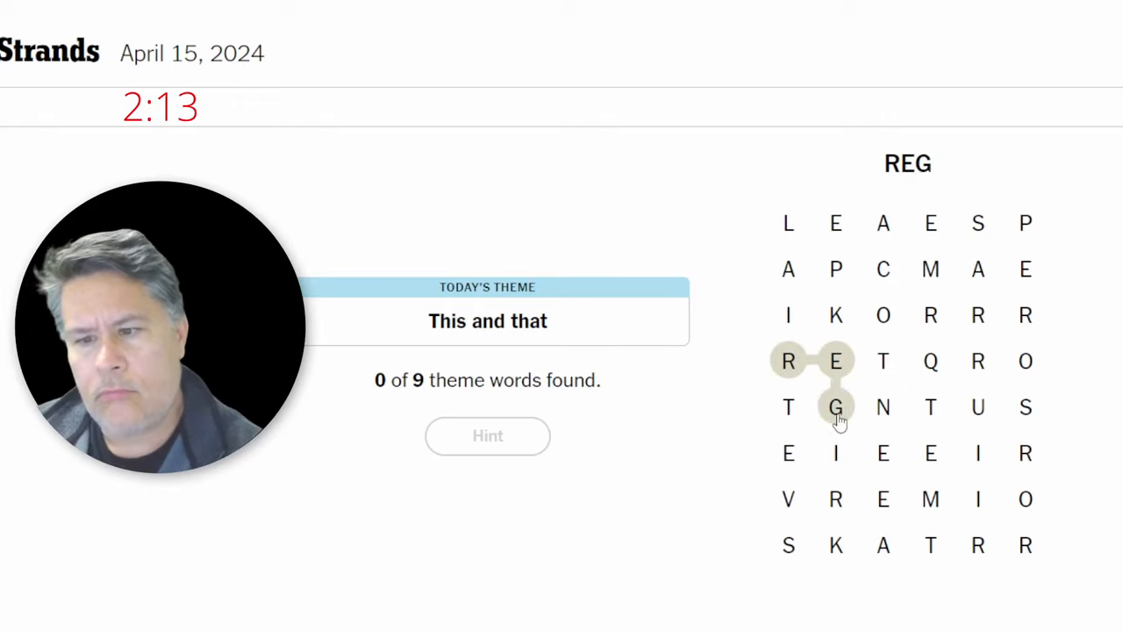
{"action": "left_click", "coordinate": [883, 453]}
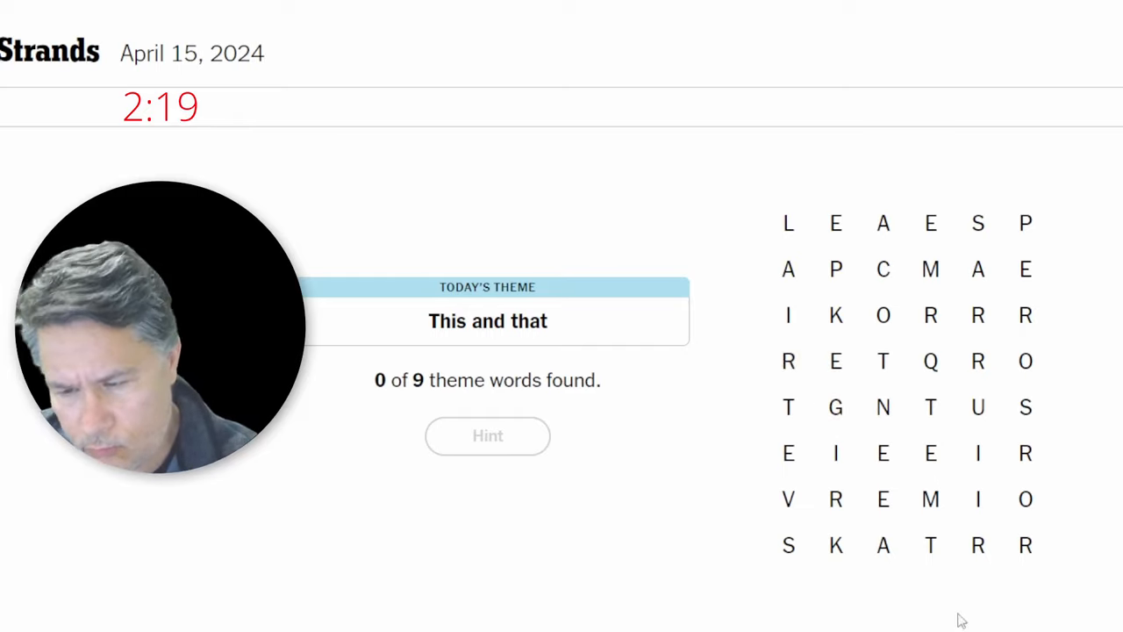
{"action": "left_click", "coordinate": [930, 499]}
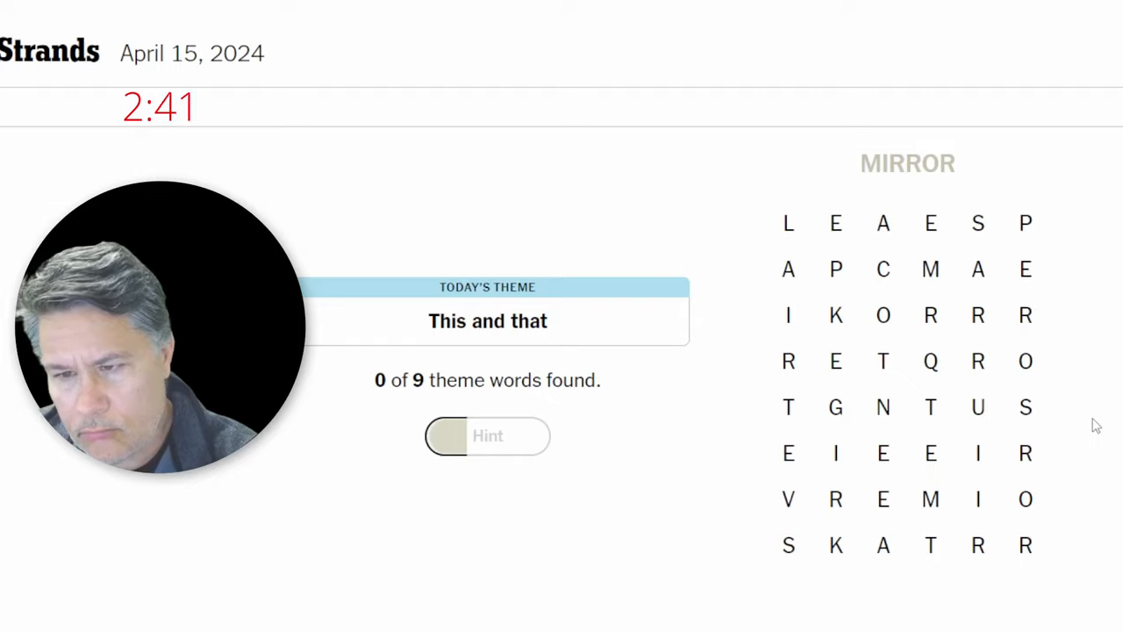
{"action": "mouse_move", "coordinate": [958, 500]}
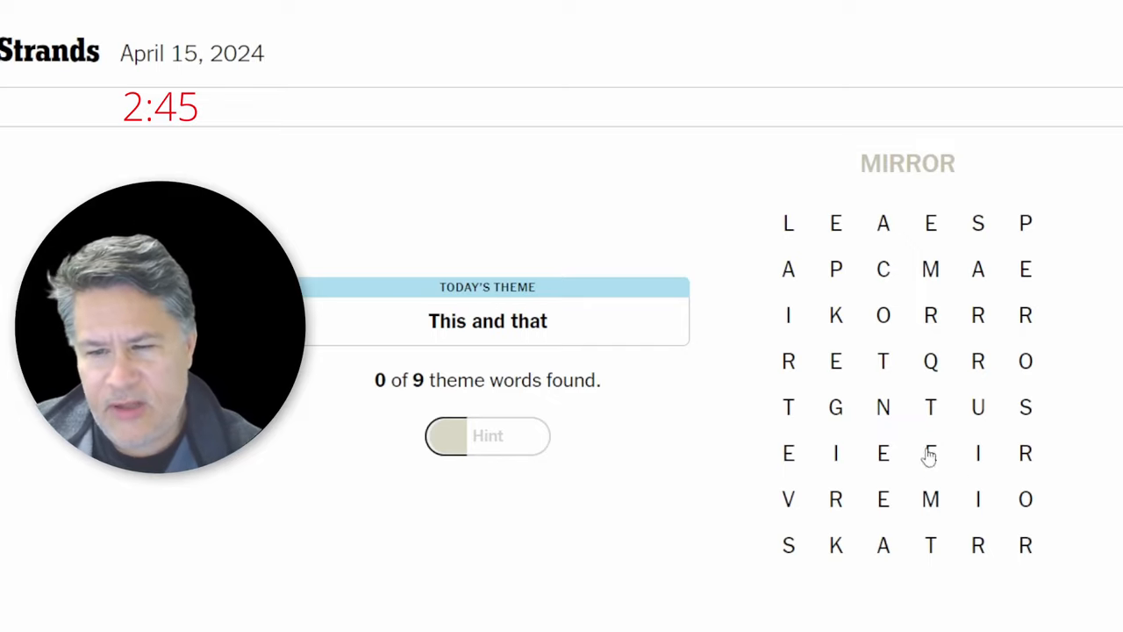
{"action": "mouse_move", "coordinate": [838, 272]}
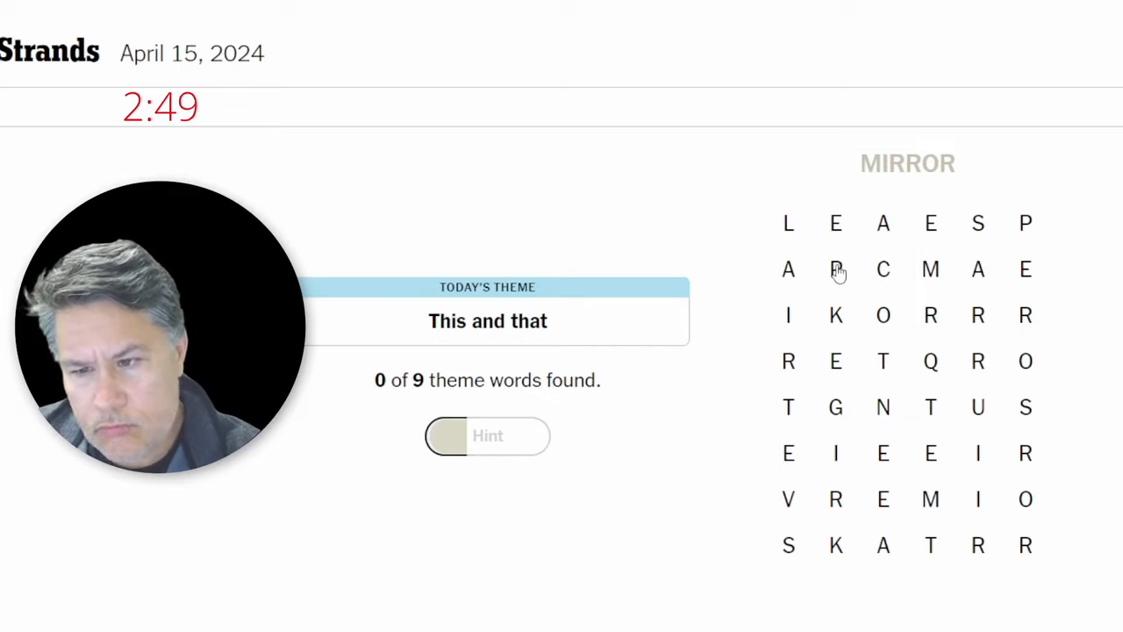
{"action": "mouse_move", "coordinate": [880, 369]}
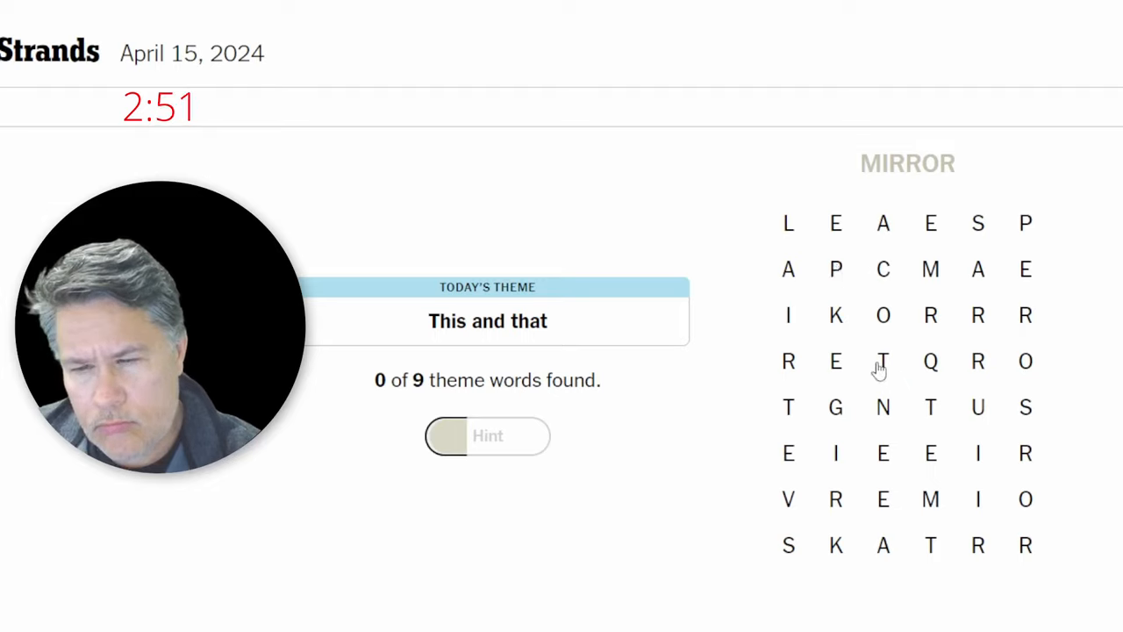
{"action": "mouse_move", "coordinate": [869, 253]}
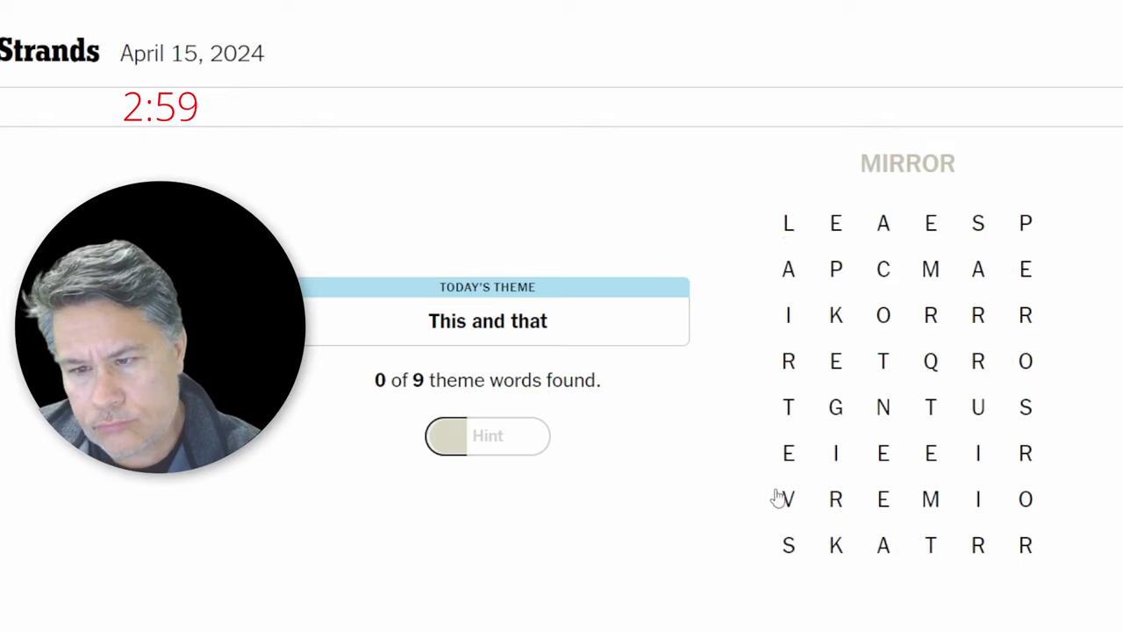
{"action": "mouse_move", "coordinate": [836, 270]}
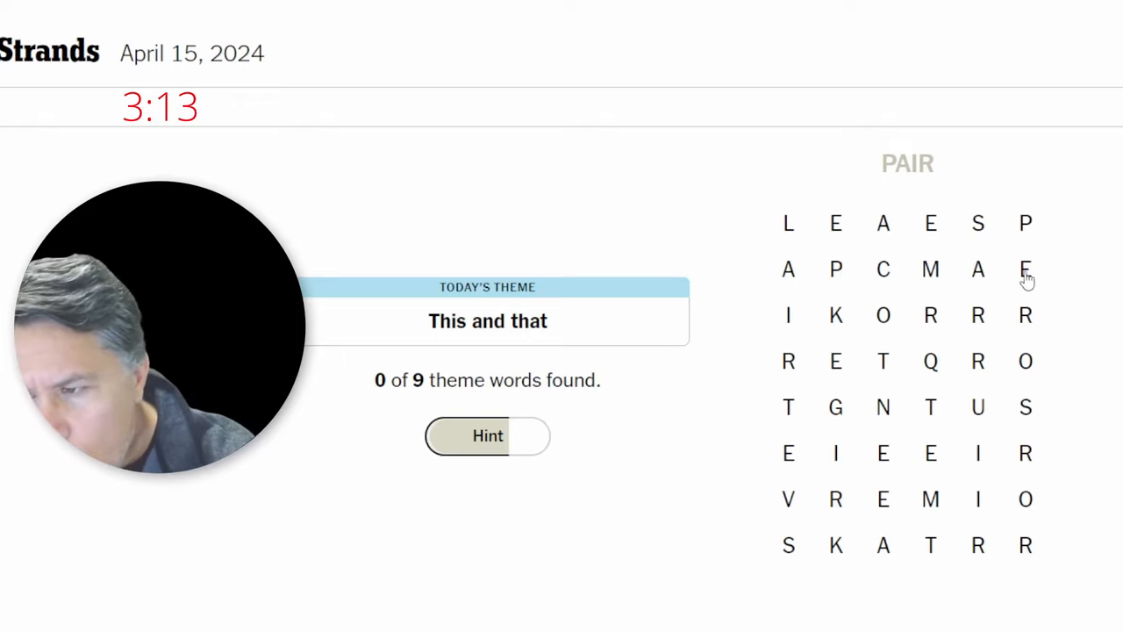
Trace ERROR through the upper-right letters as the first theme word
{"action": "left_click_drag", "start_coordinate": [1025, 269], "coordinate": [978, 315]}
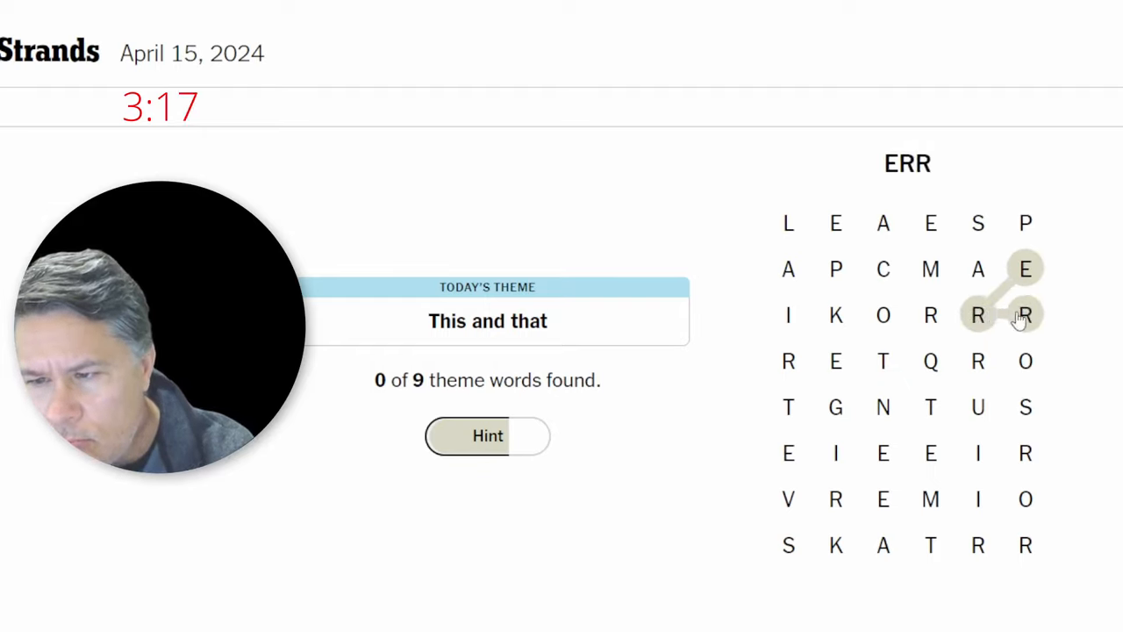
{"action": "left_click", "coordinate": [1026, 360]}
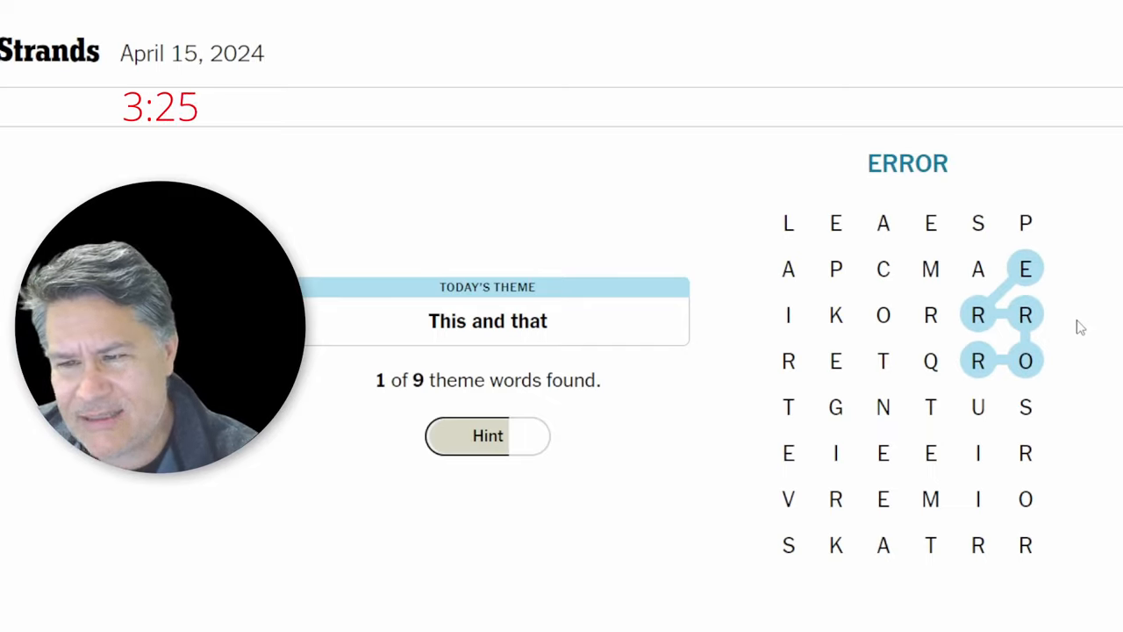
{"action": "mouse_move", "coordinate": [1025, 355]}
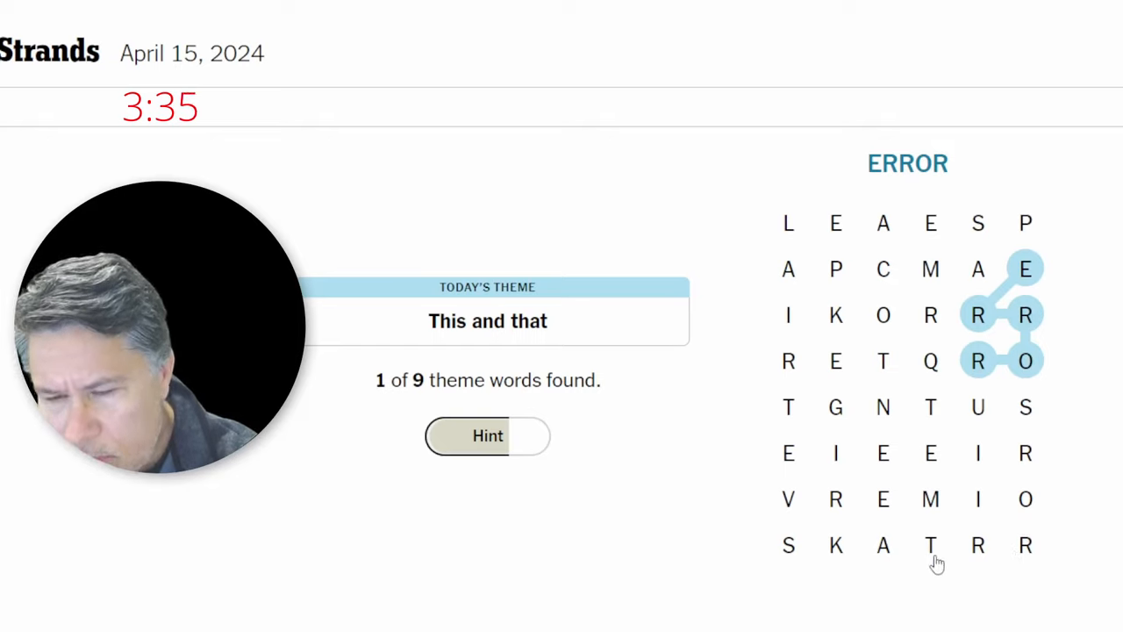
{"action": "mouse_move", "coordinate": [836, 246]}
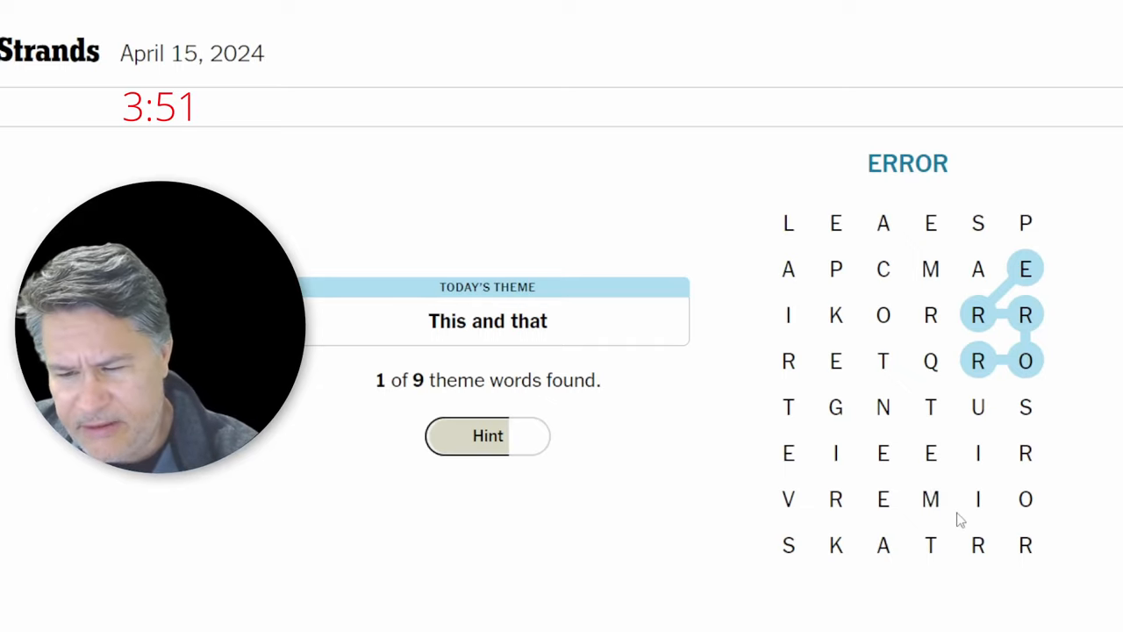
{"action": "mouse_move", "coordinate": [1024, 454]}
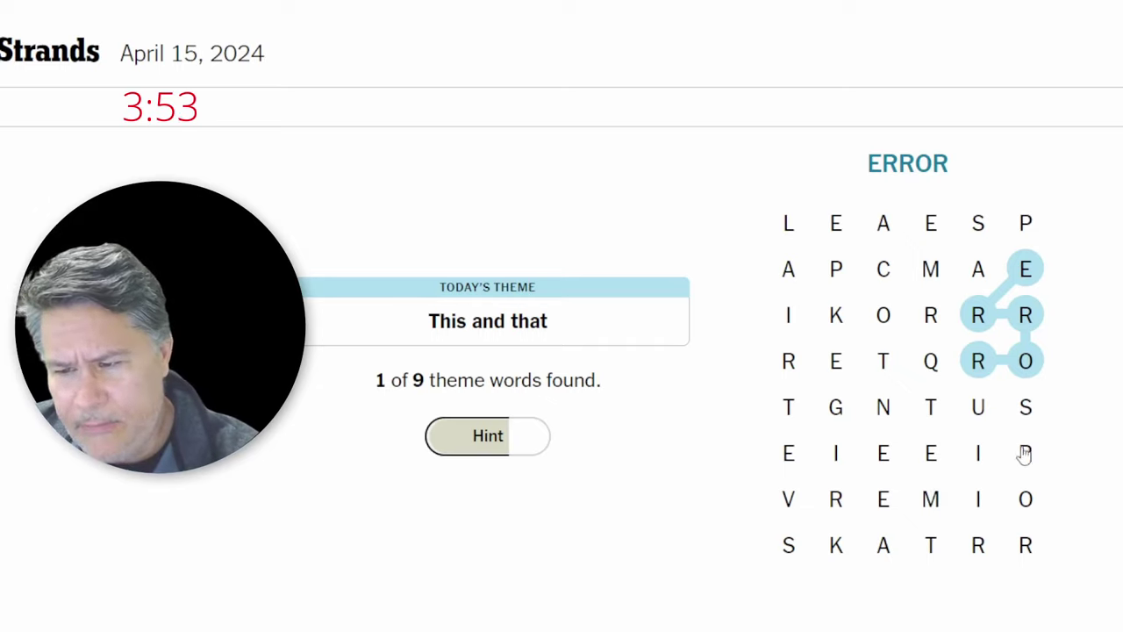
{"action": "mouse_move", "coordinate": [935, 363]}
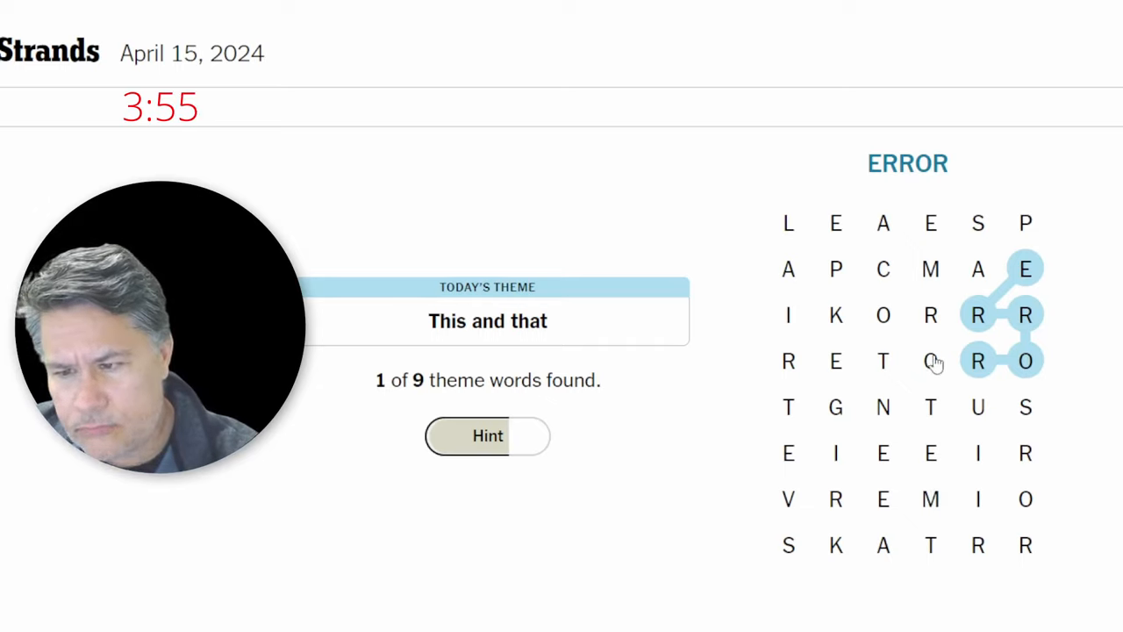
{"action": "mouse_move", "coordinate": [886, 270]}
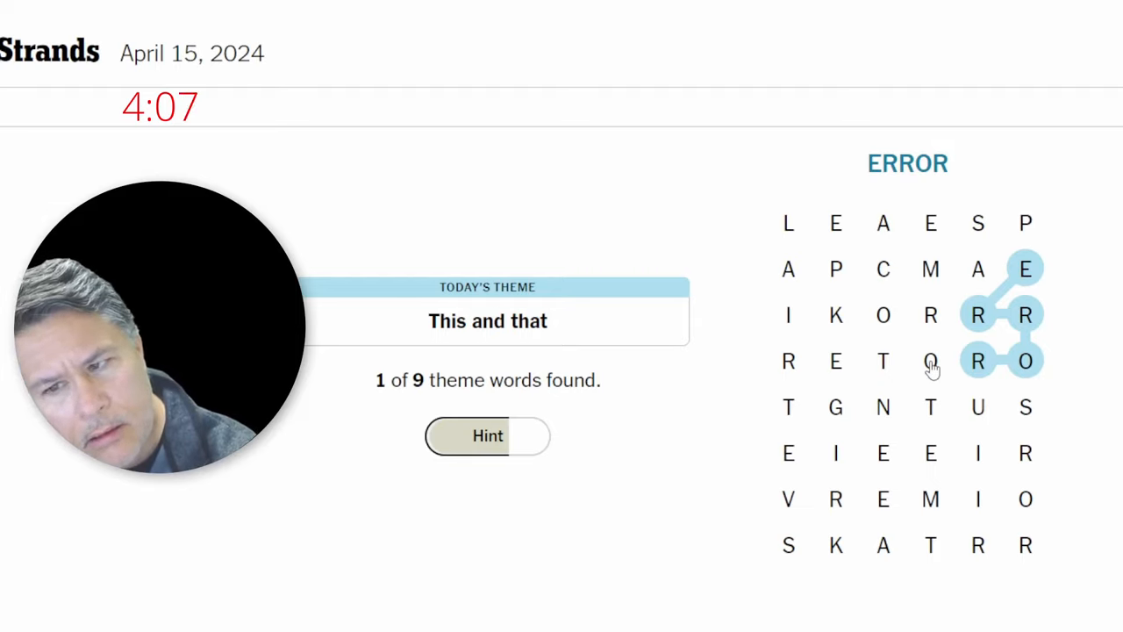
{"action": "mouse_move", "coordinate": [807, 279]}
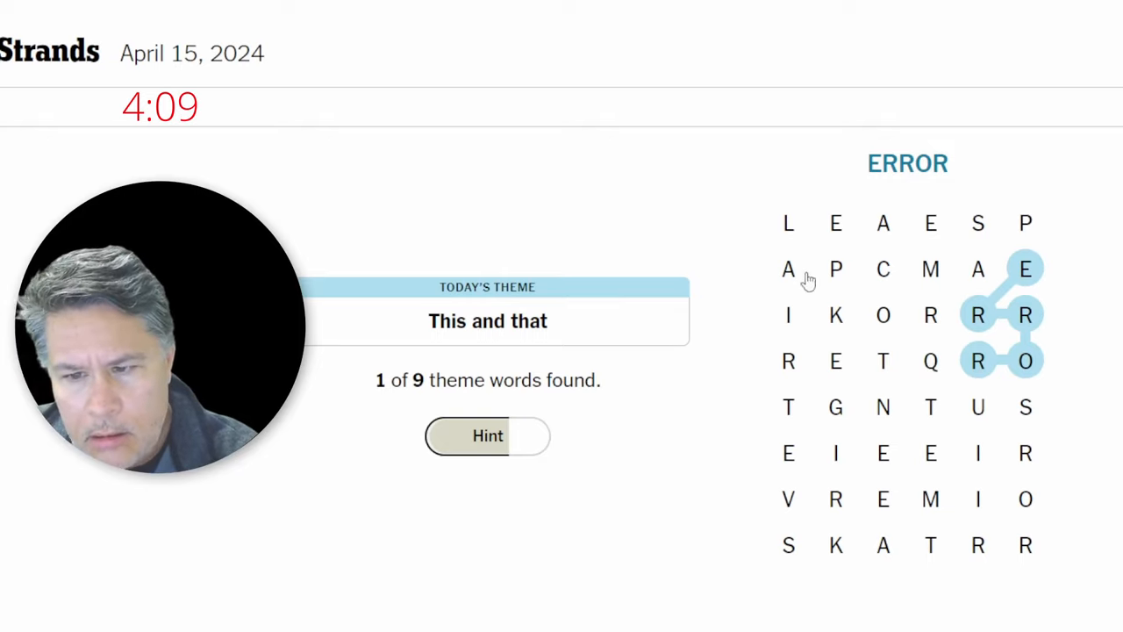
{"action": "mouse_move", "coordinate": [832, 283]}
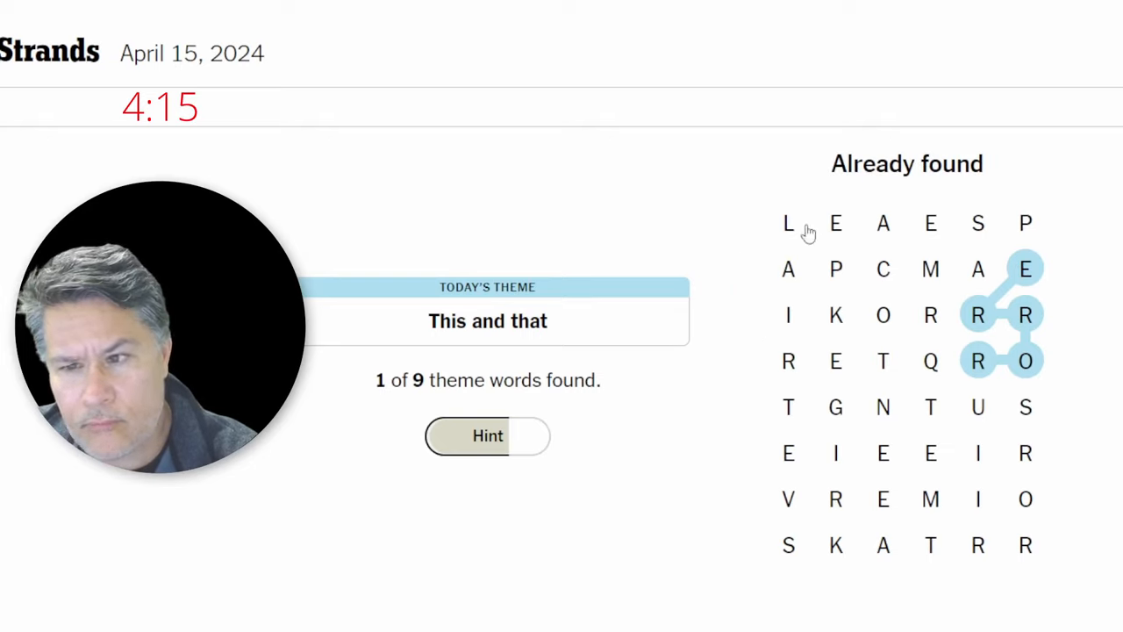
Trace and submit QUIET and MIRRORS as theme words
{"action": "left_click", "coordinate": [883, 223]}
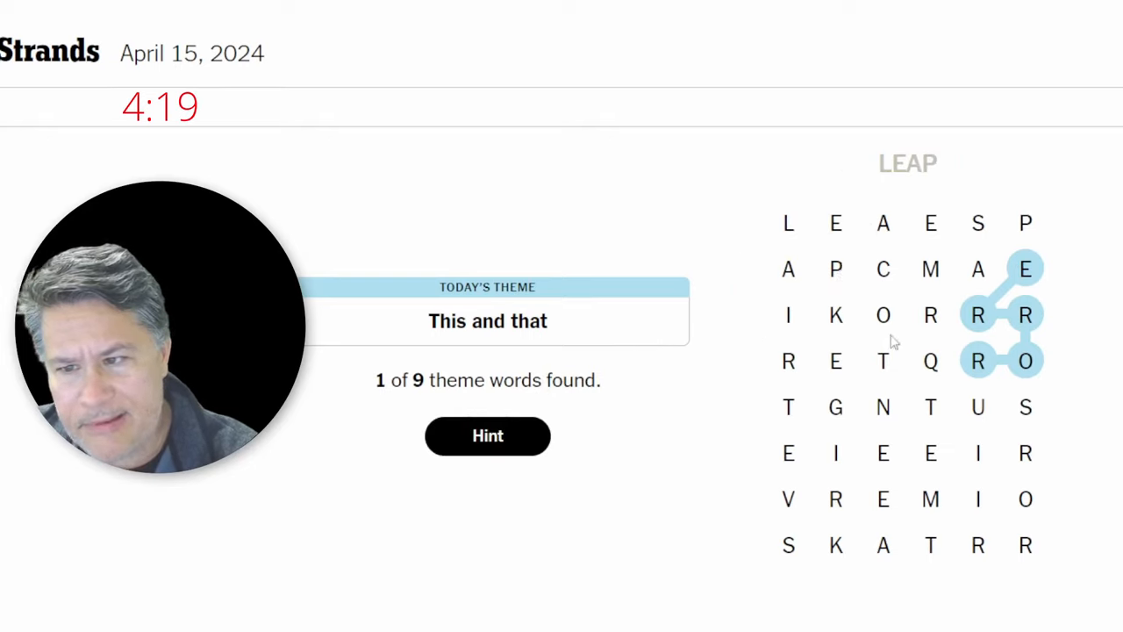
{"action": "mouse_move", "coordinate": [891, 272]}
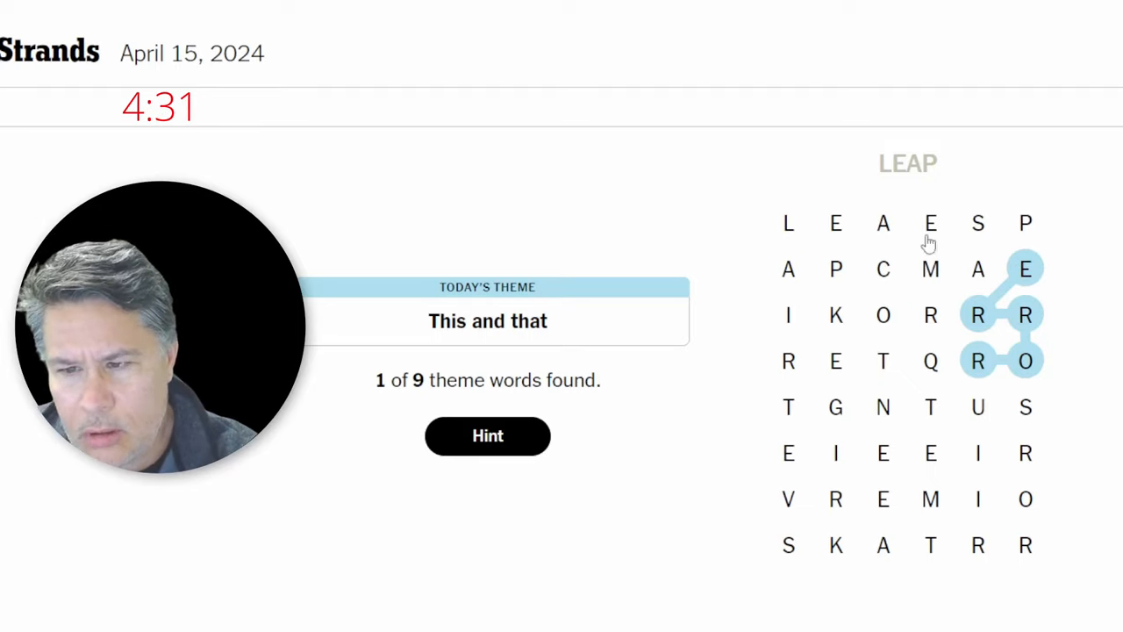
{"action": "mouse_move", "coordinate": [940, 330]}
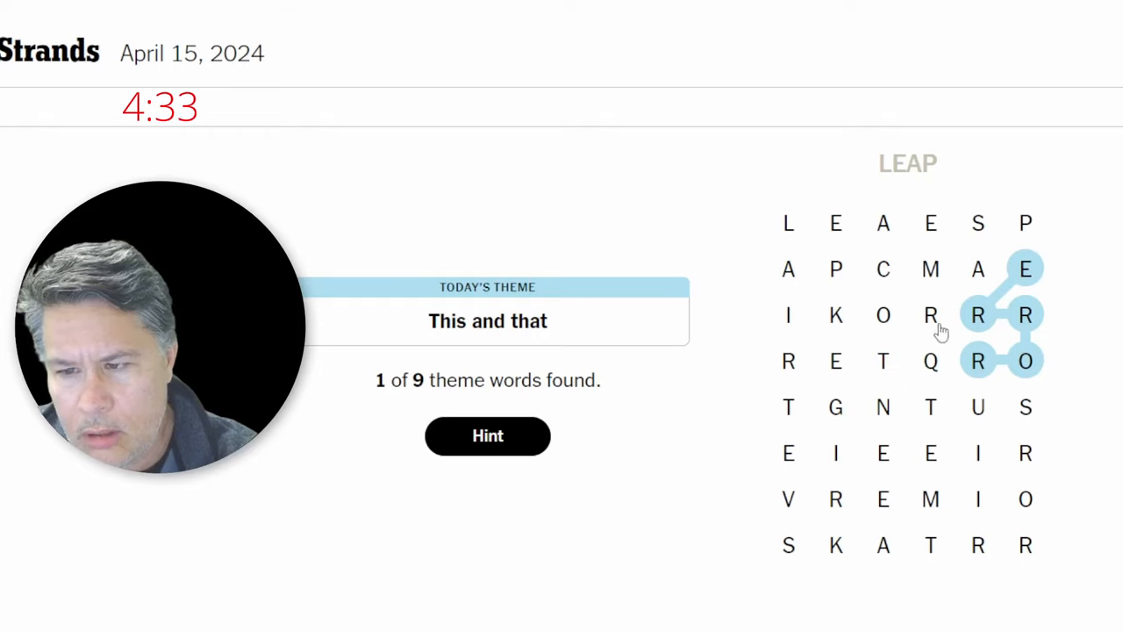
{"action": "mouse_move", "coordinate": [847, 265]}
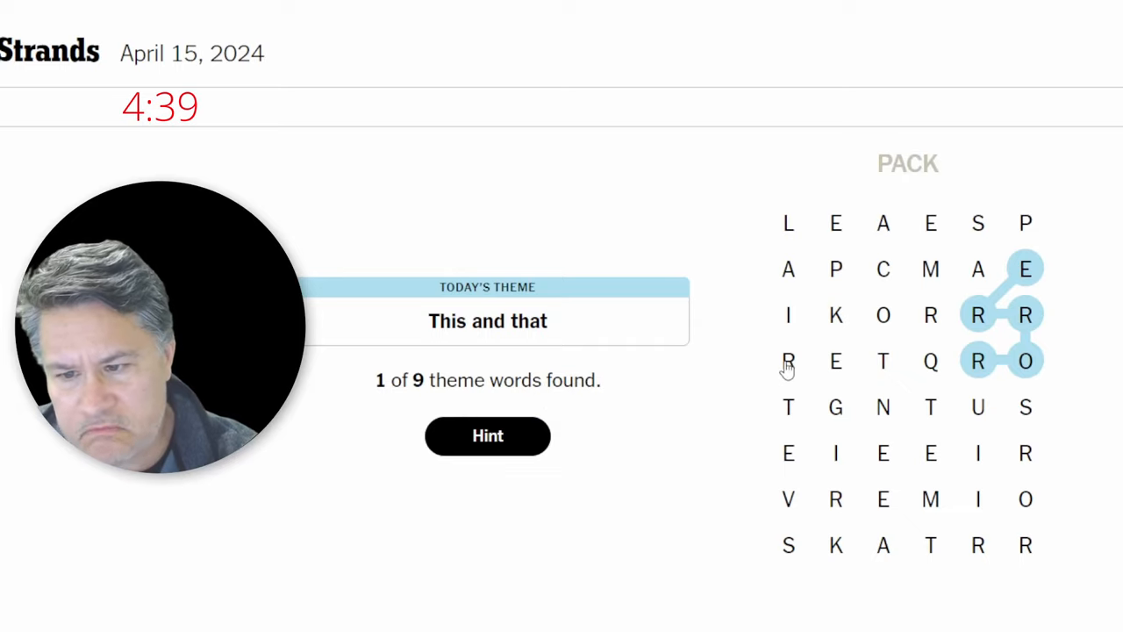
{"action": "mouse_move", "coordinate": [781, 450]}
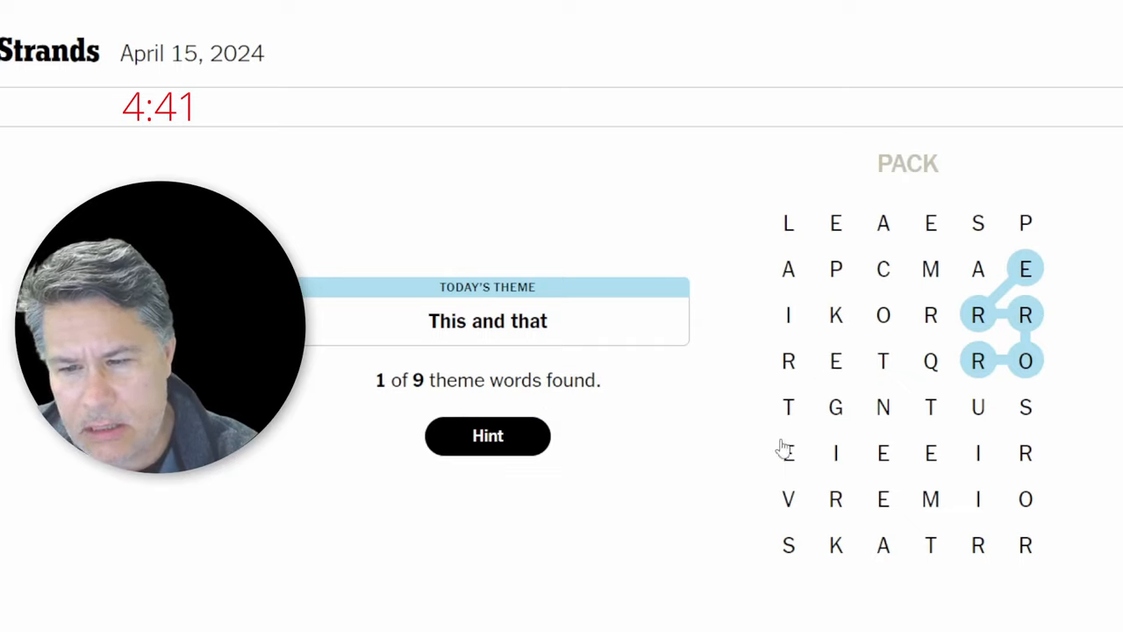
{"action": "mouse_move", "coordinate": [927, 370]}
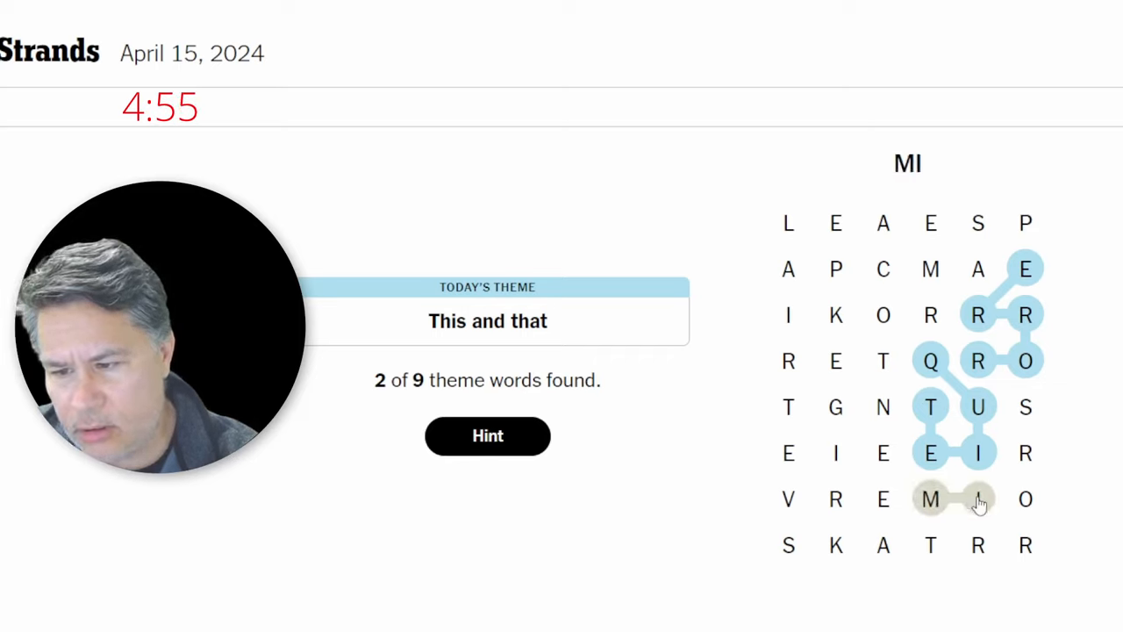
{"action": "left_click", "coordinate": [979, 498]}
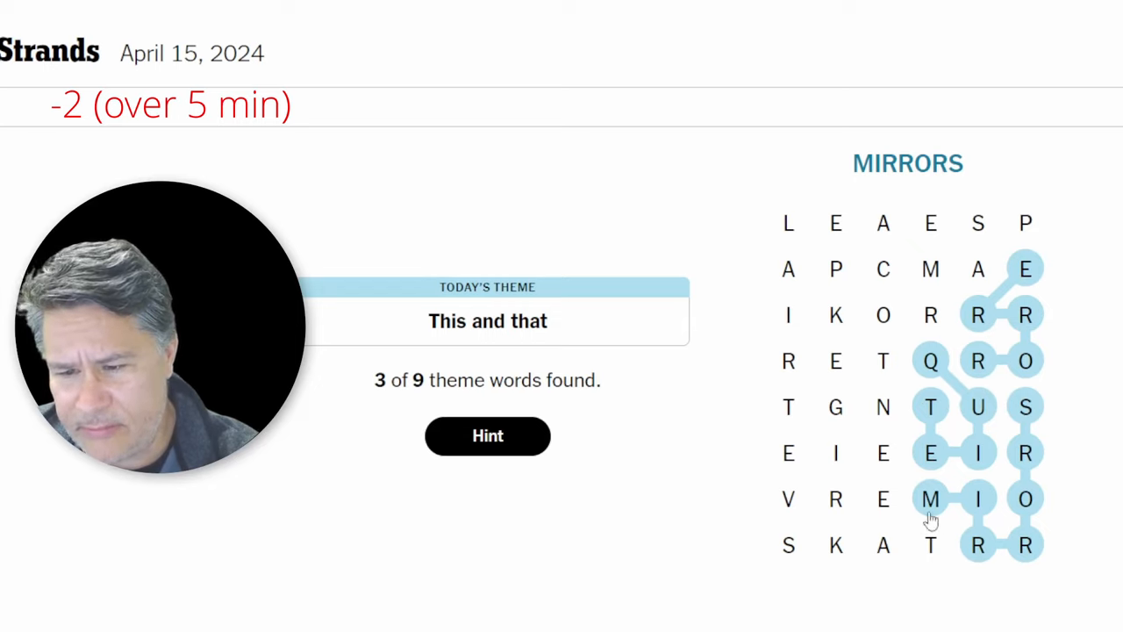
{"action": "mouse_move", "coordinate": [847, 527]}
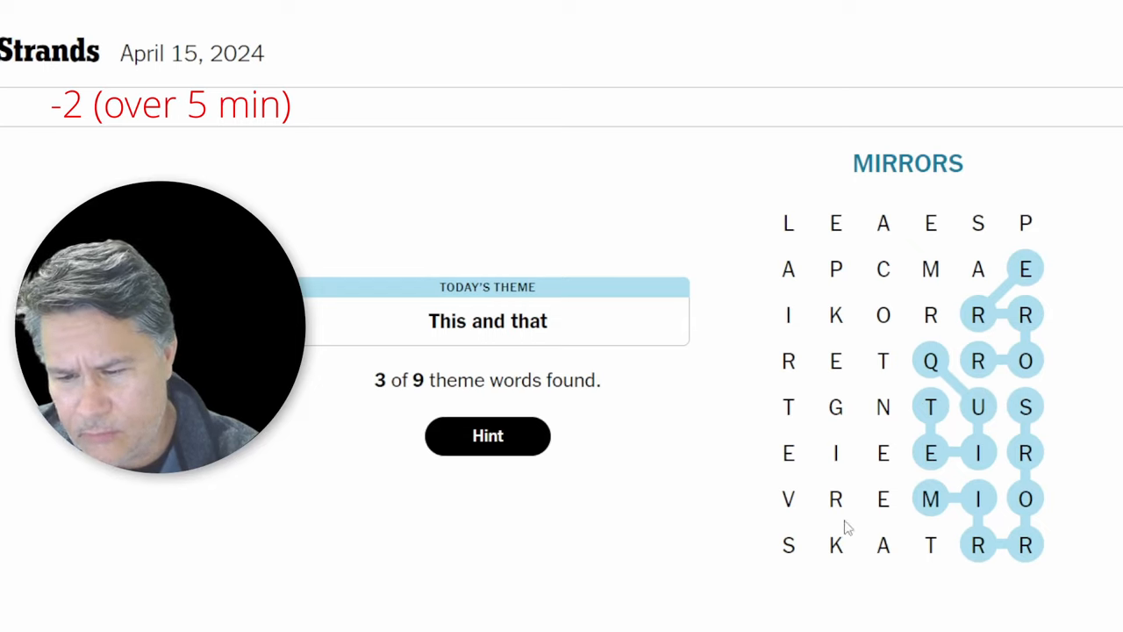
{"action": "mouse_move", "coordinate": [789, 314]}
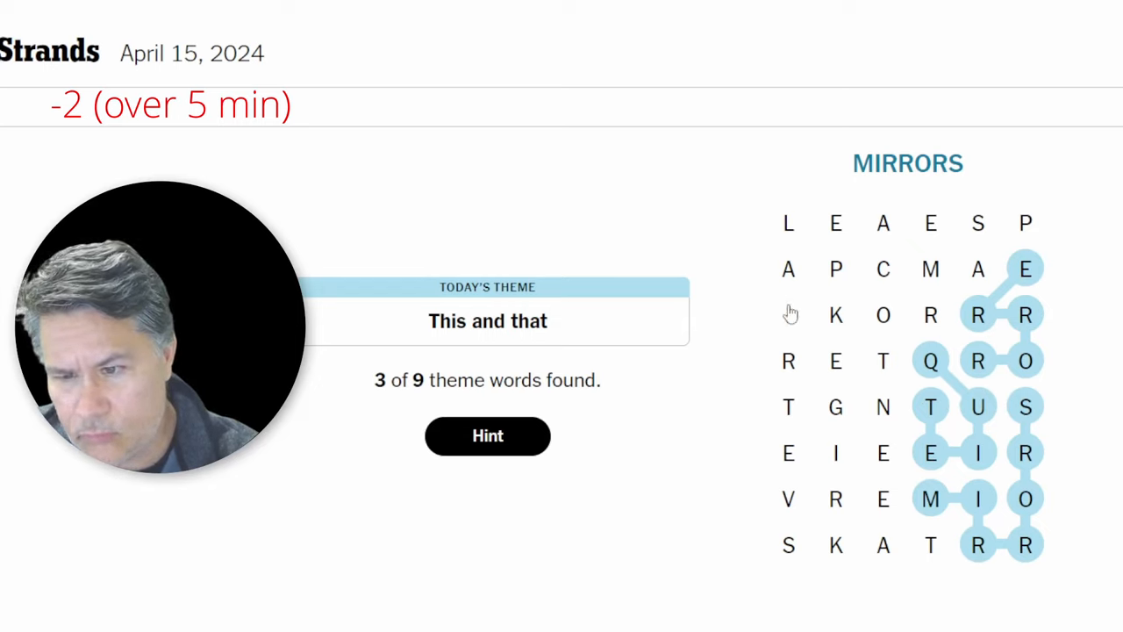
{"action": "mouse_move", "coordinate": [1018, 229]}
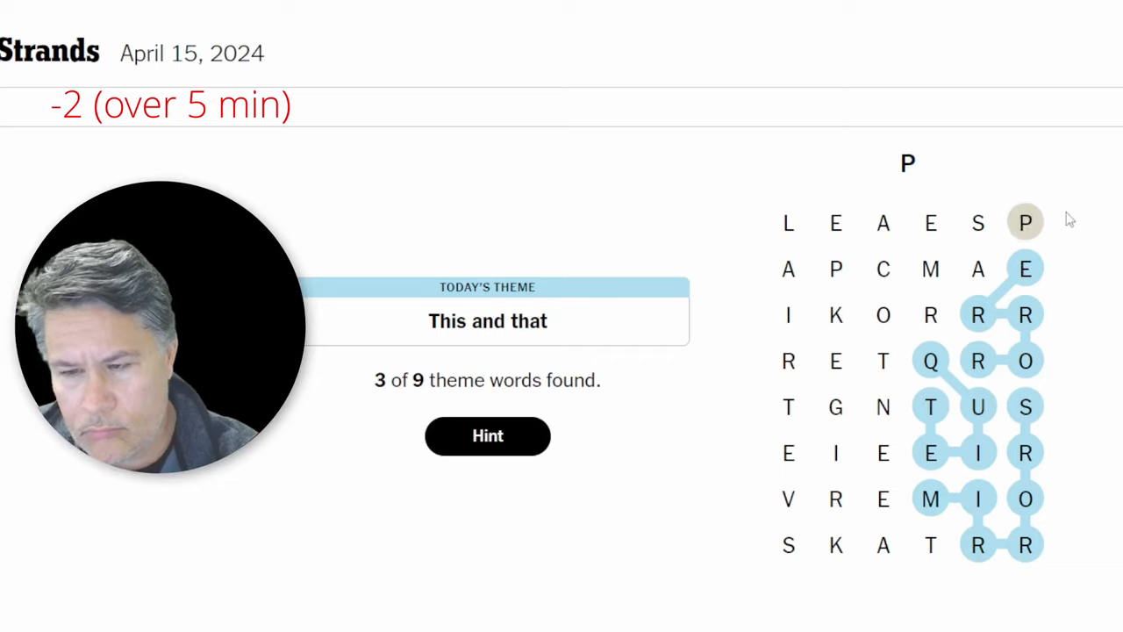
{"action": "mouse_move", "coordinate": [1025, 222]}
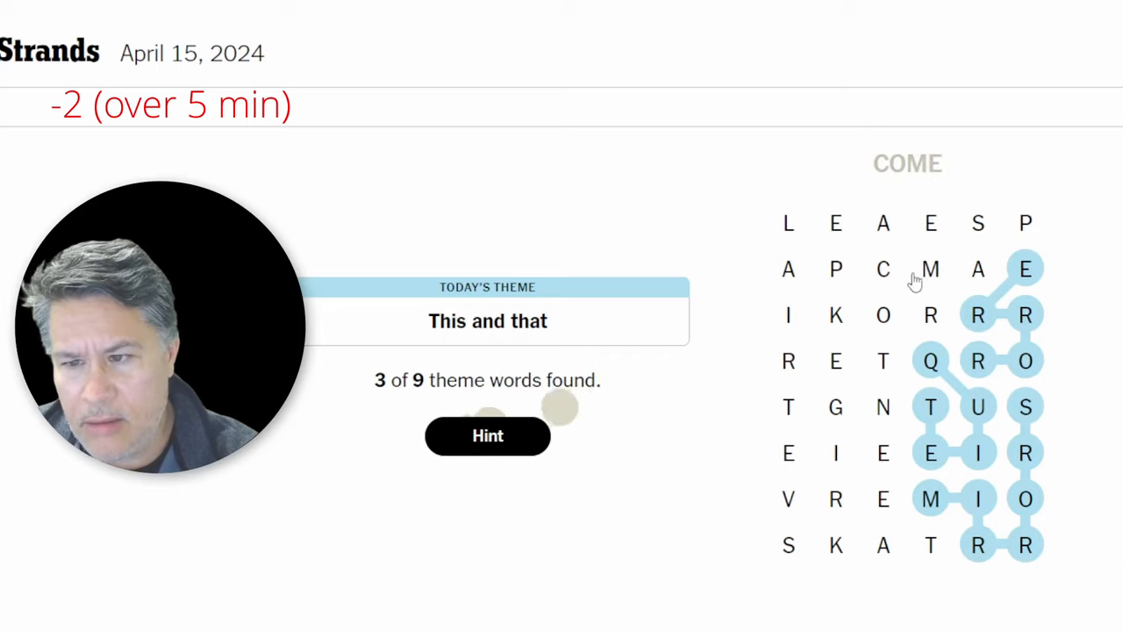
{"action": "mouse_move", "coordinate": [1068, 471]}
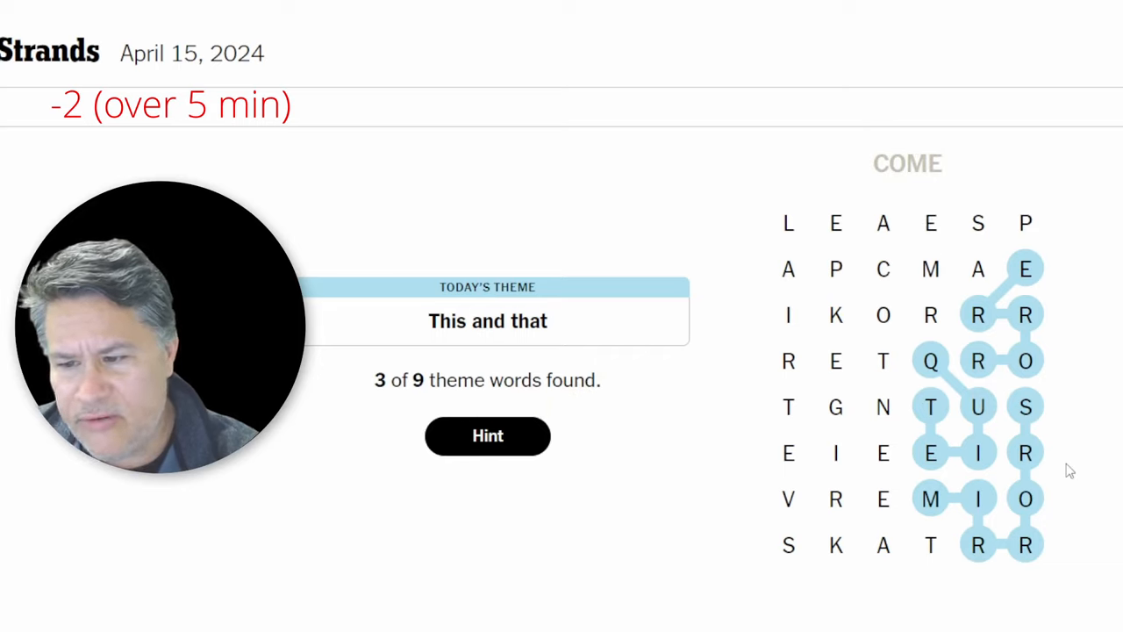
{"action": "mouse_move", "coordinate": [1078, 466]}
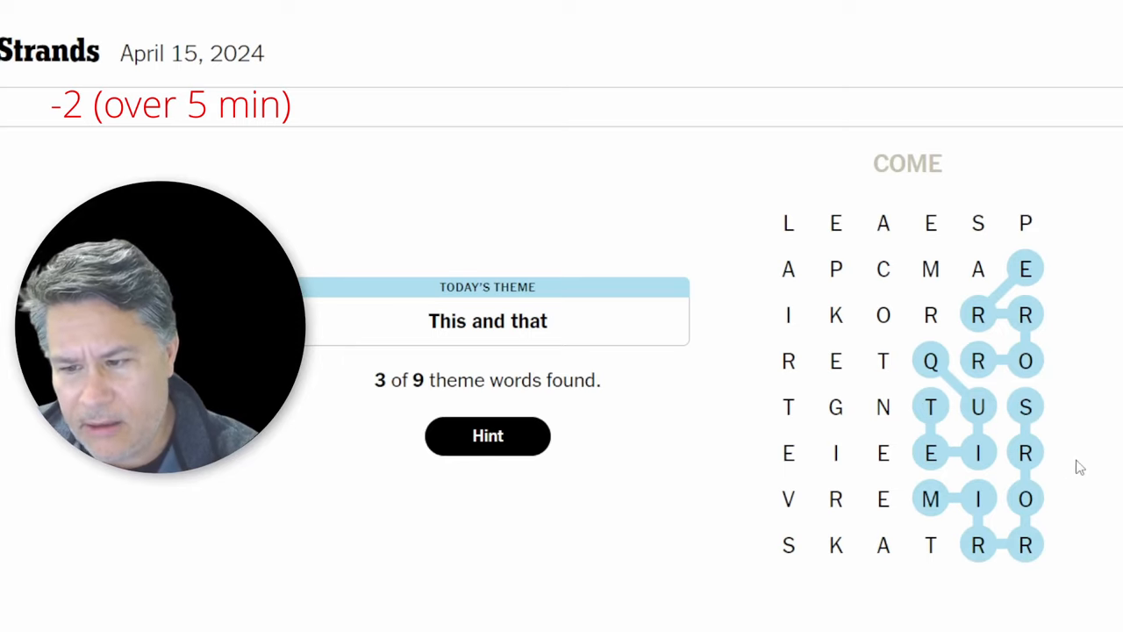
{"action": "mouse_move", "coordinate": [828, 470]}
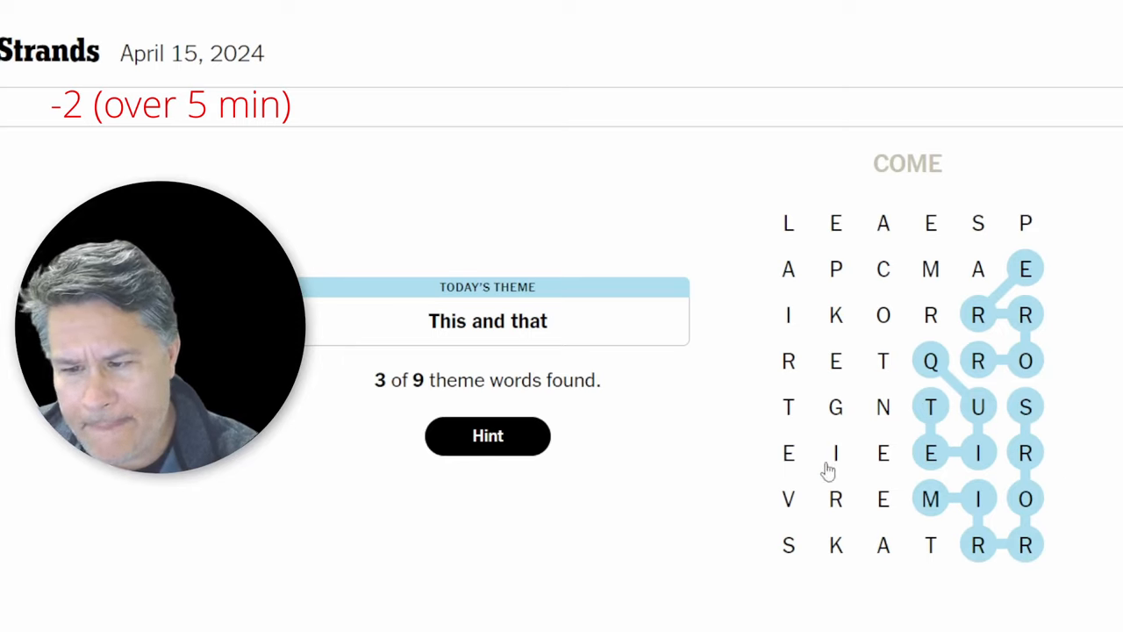
{"action": "mouse_move", "coordinate": [884, 432]}
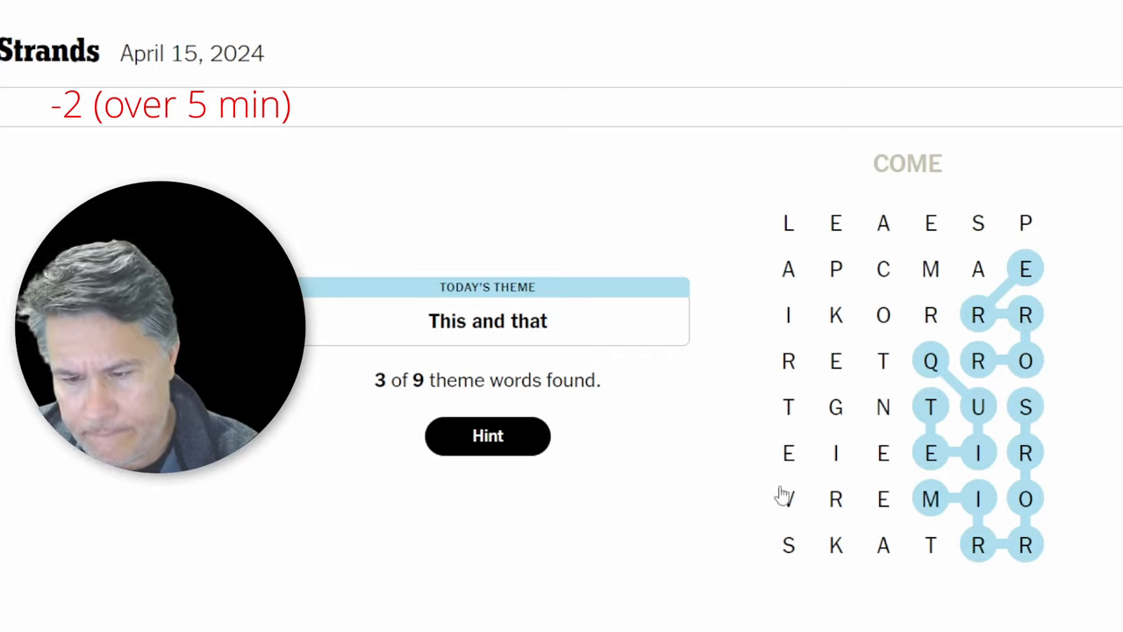
{"action": "mouse_move", "coordinate": [829, 505]}
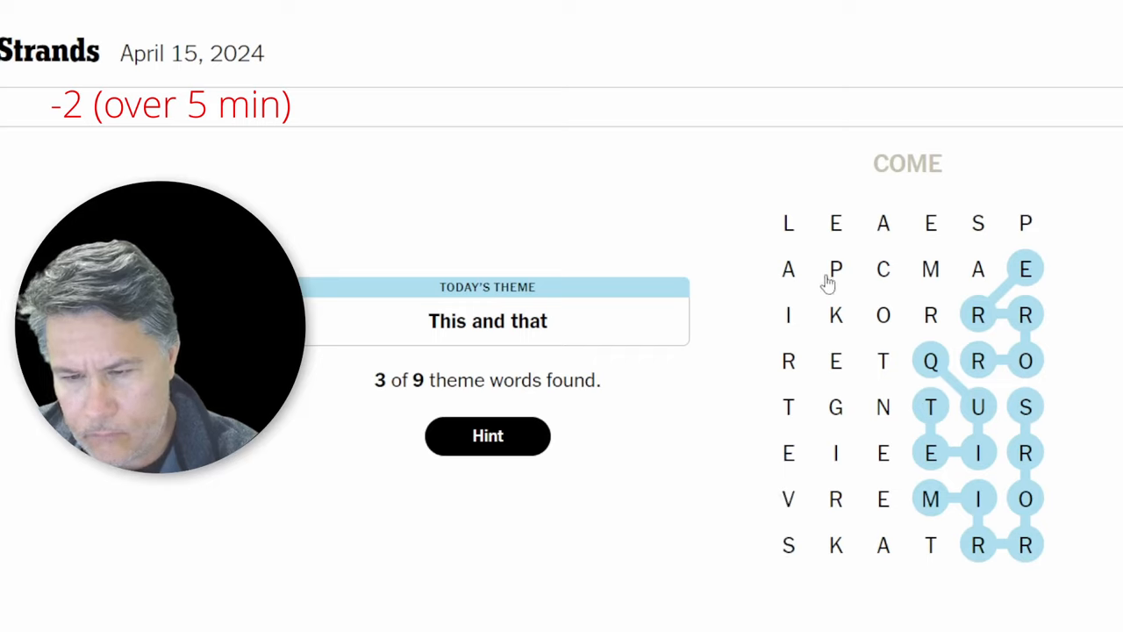
{"action": "mouse_move", "coordinate": [821, 345]}
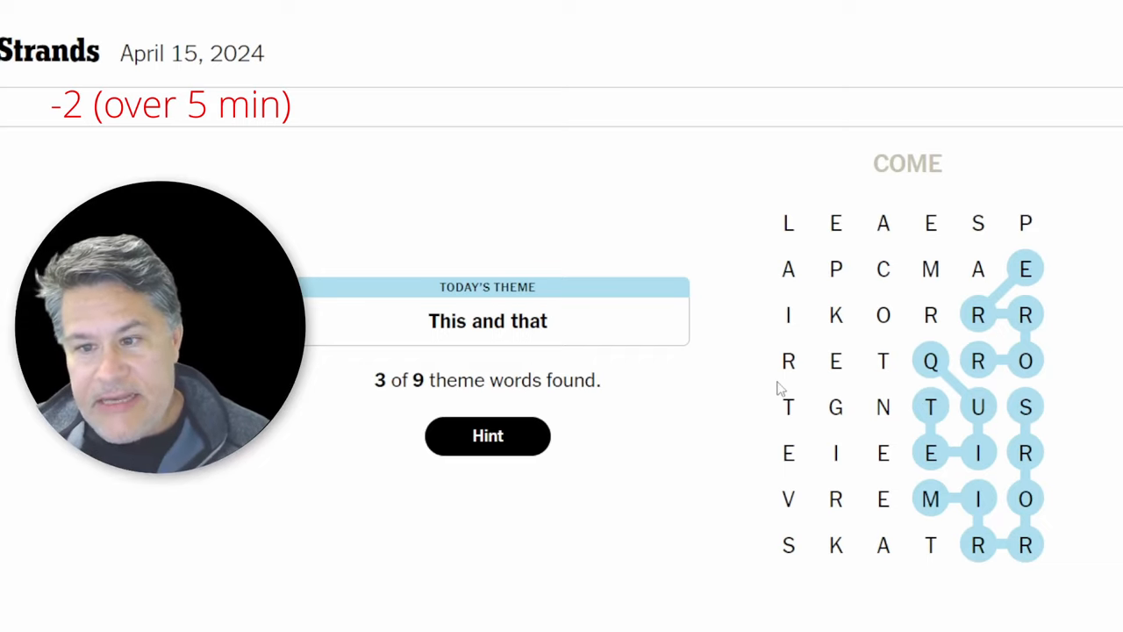
{"action": "mouse_move", "coordinate": [834, 263]}
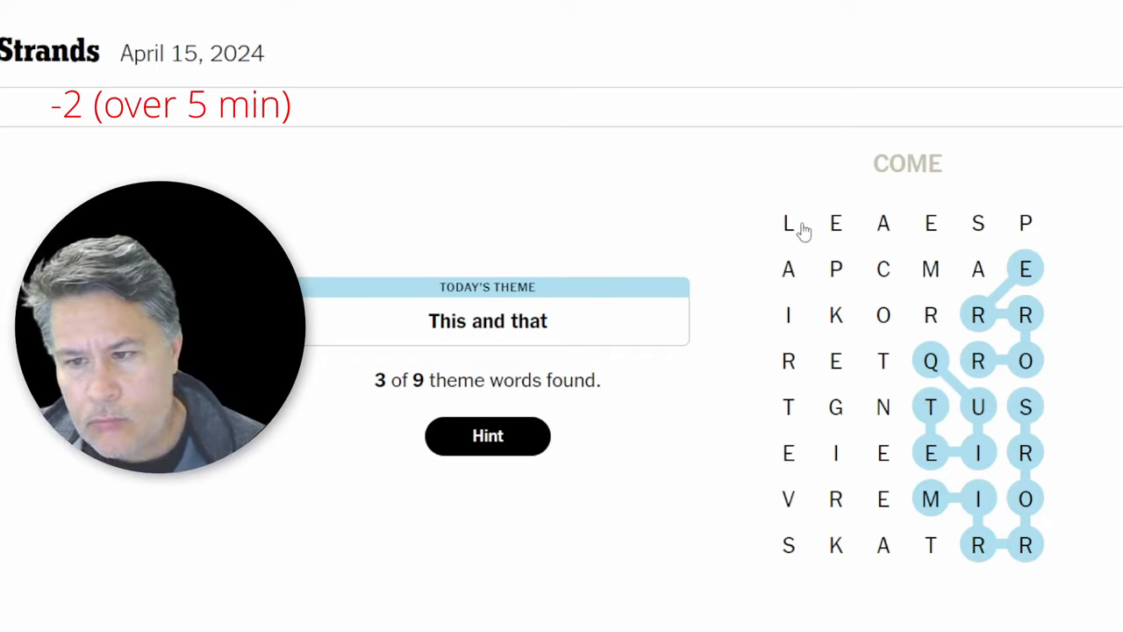
{"action": "mouse_move", "coordinate": [828, 279]}
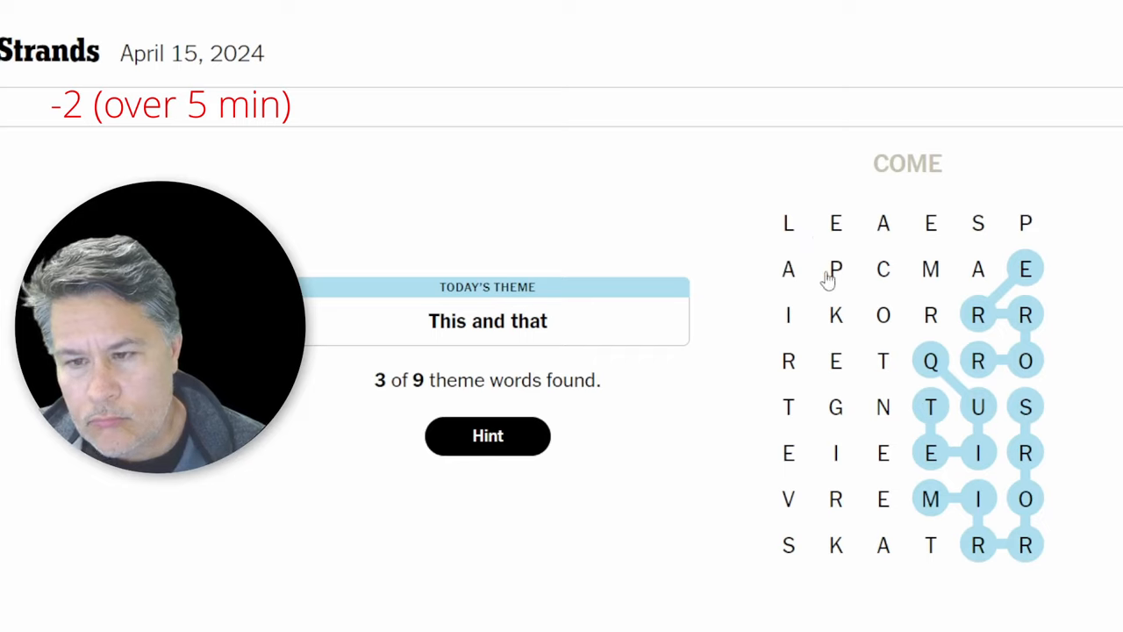
{"action": "mouse_move", "coordinate": [846, 421]}
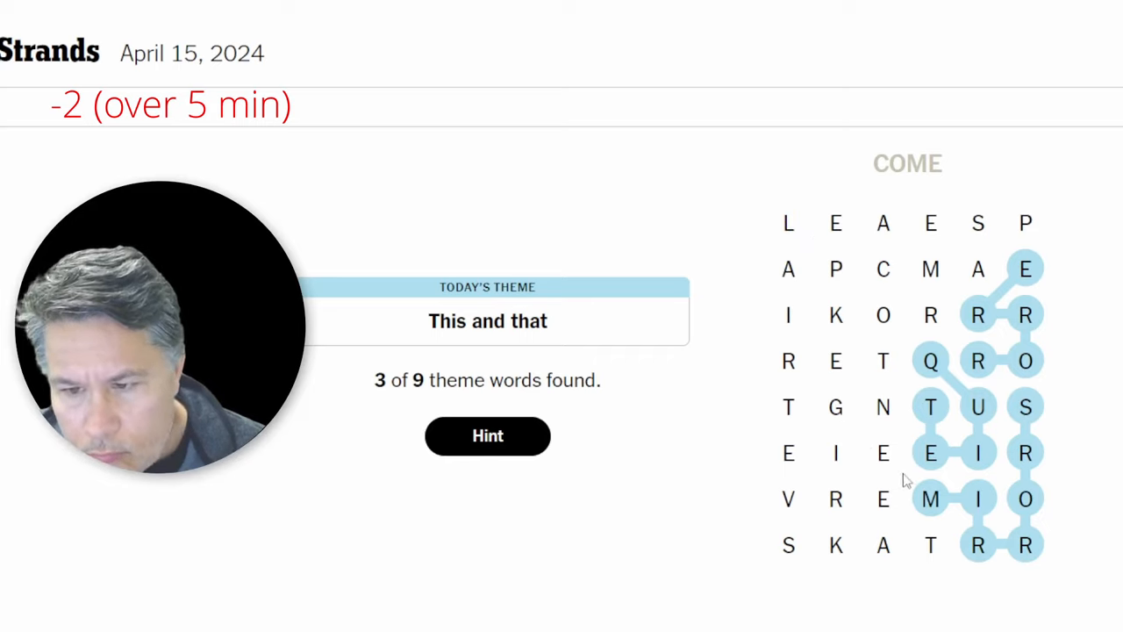
{"action": "mouse_move", "coordinate": [863, 349]}
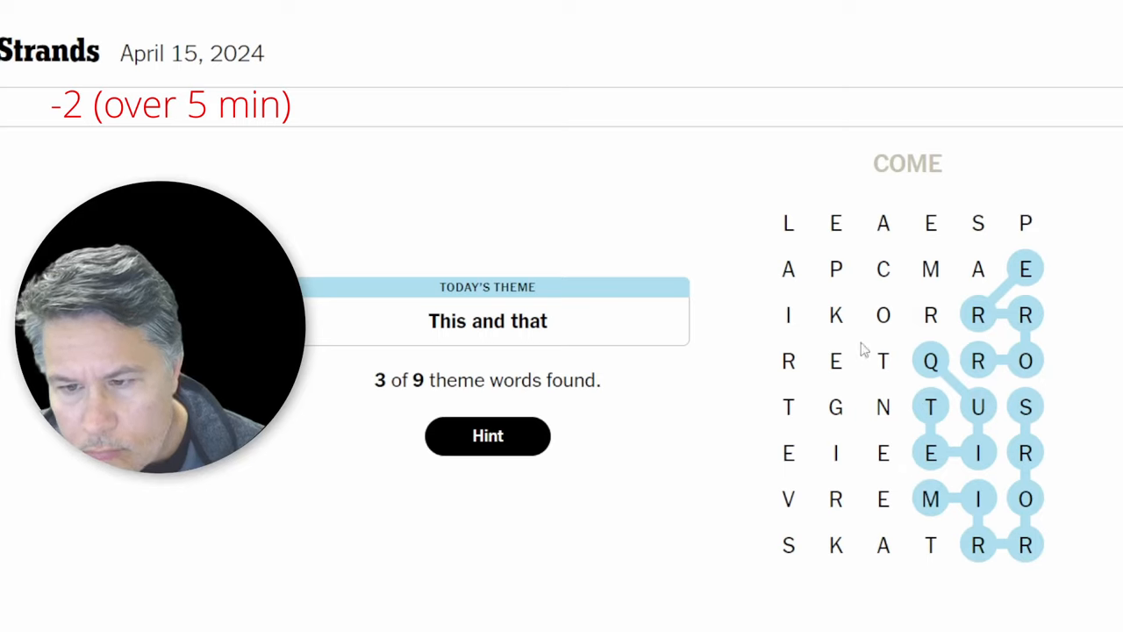
Trace LAIR down the left column, which is not a theme word
{"action": "left_click", "coordinate": [788, 361]}
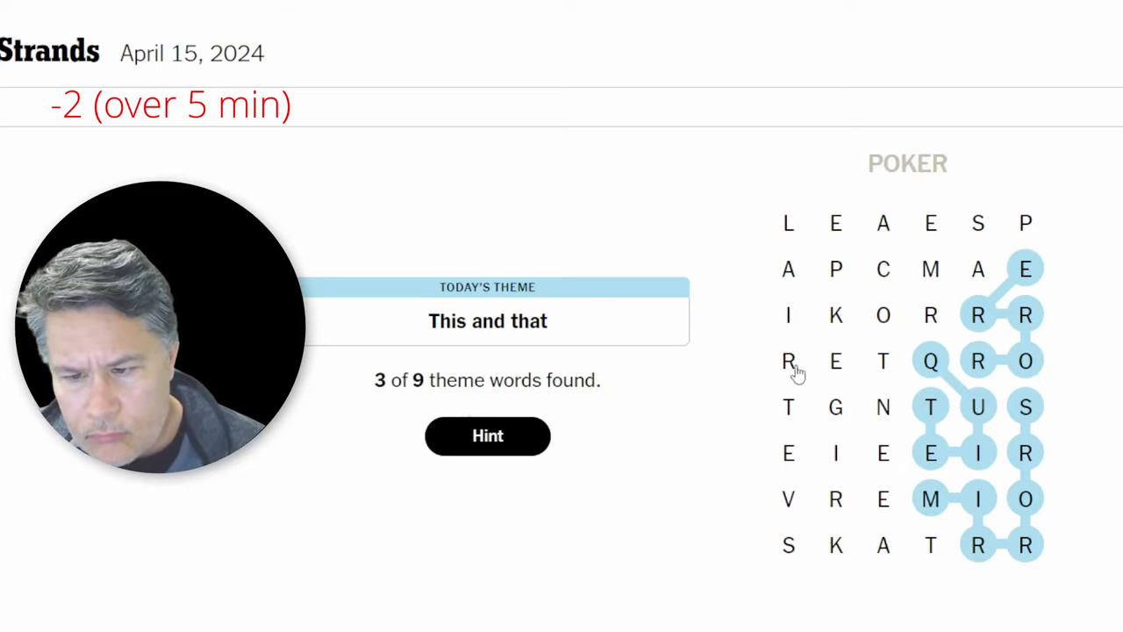
{"action": "mouse_move", "coordinate": [790, 439]}
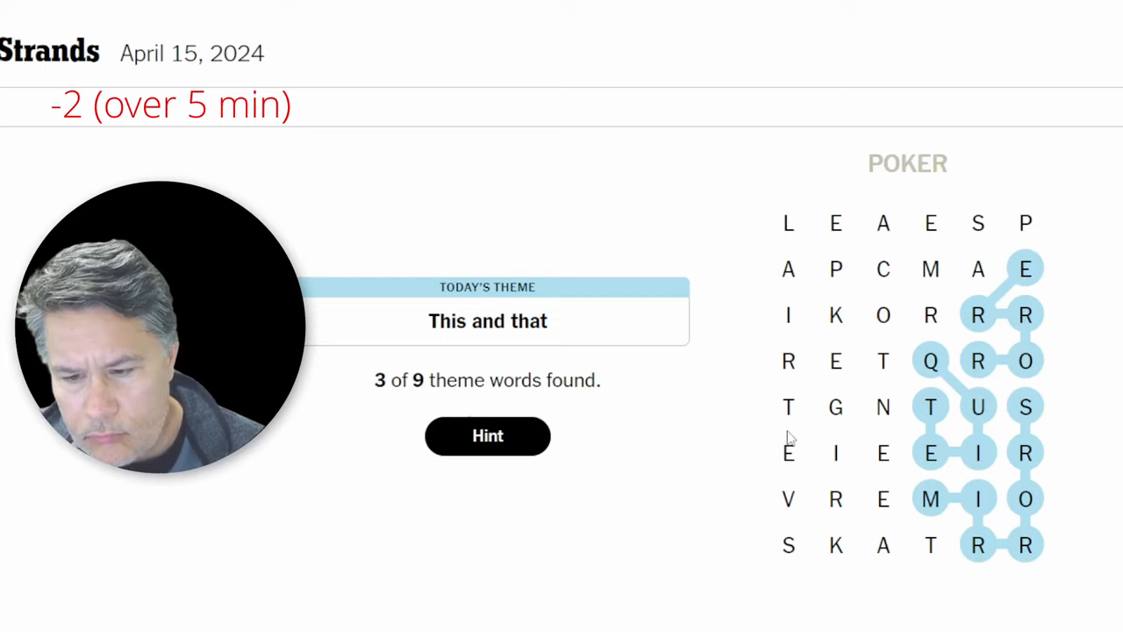
{"action": "mouse_move", "coordinate": [834, 527]}
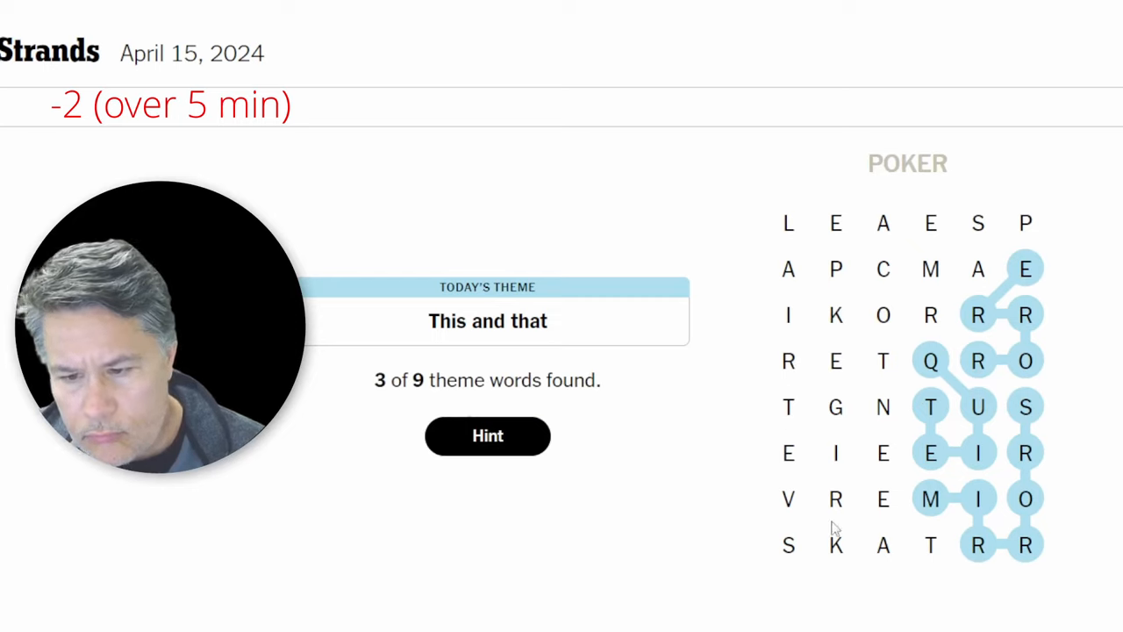
{"action": "mouse_move", "coordinate": [807, 525]}
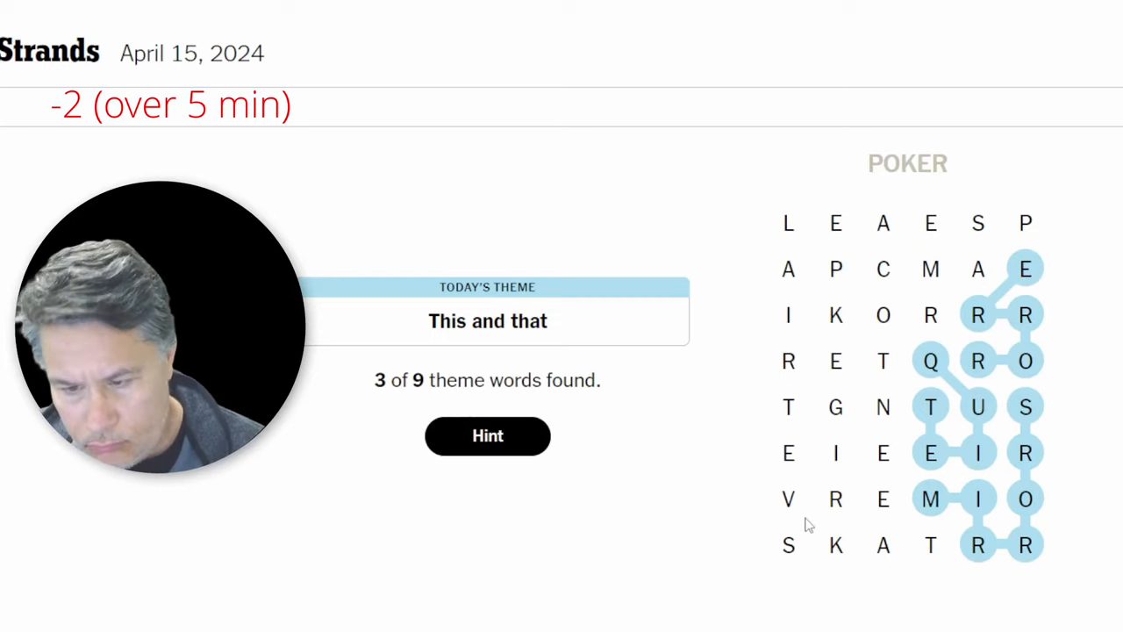
{"action": "mouse_move", "coordinate": [843, 413]}
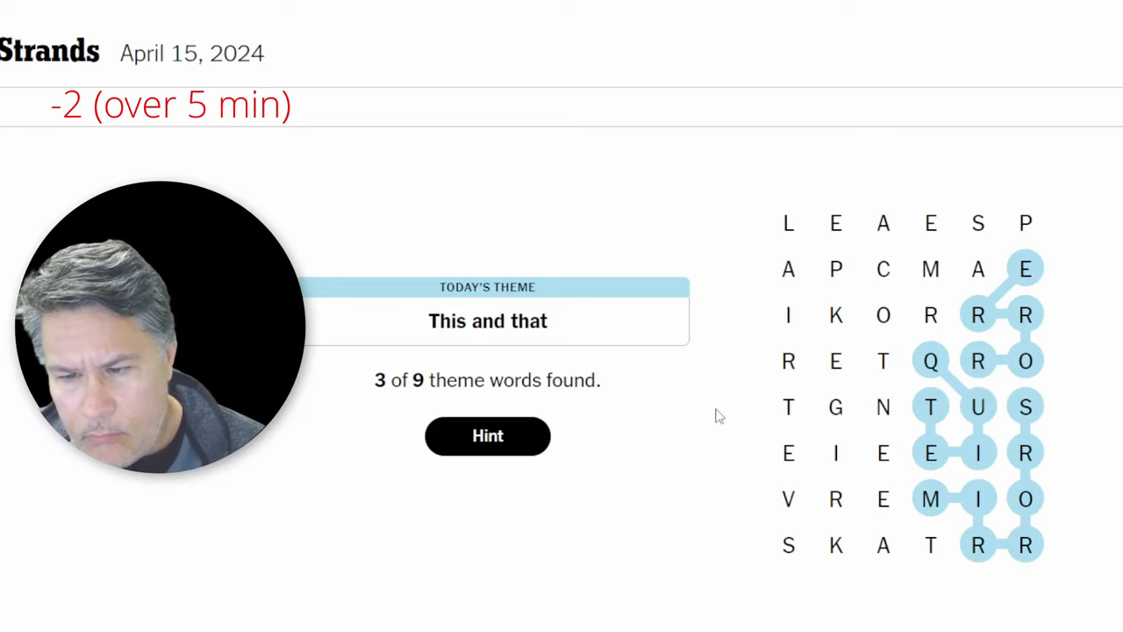
{"action": "mouse_move", "coordinate": [772, 384]}
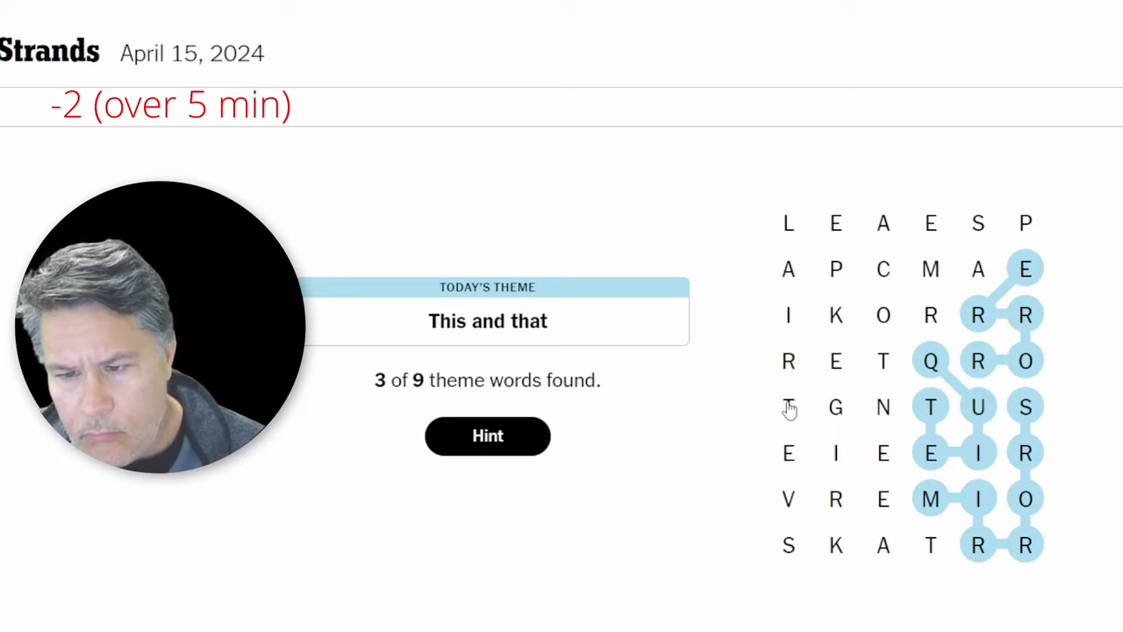
{"action": "left_click_drag", "start_coordinate": [788, 222], "coordinate": [788, 360]}
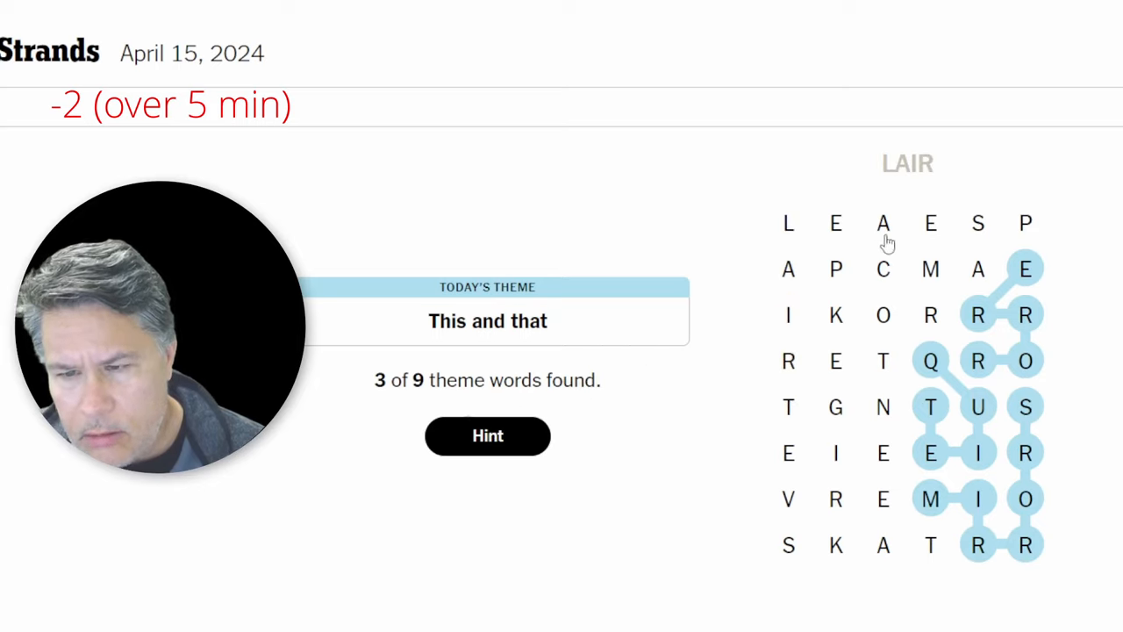
{"action": "mouse_move", "coordinate": [878, 363]}
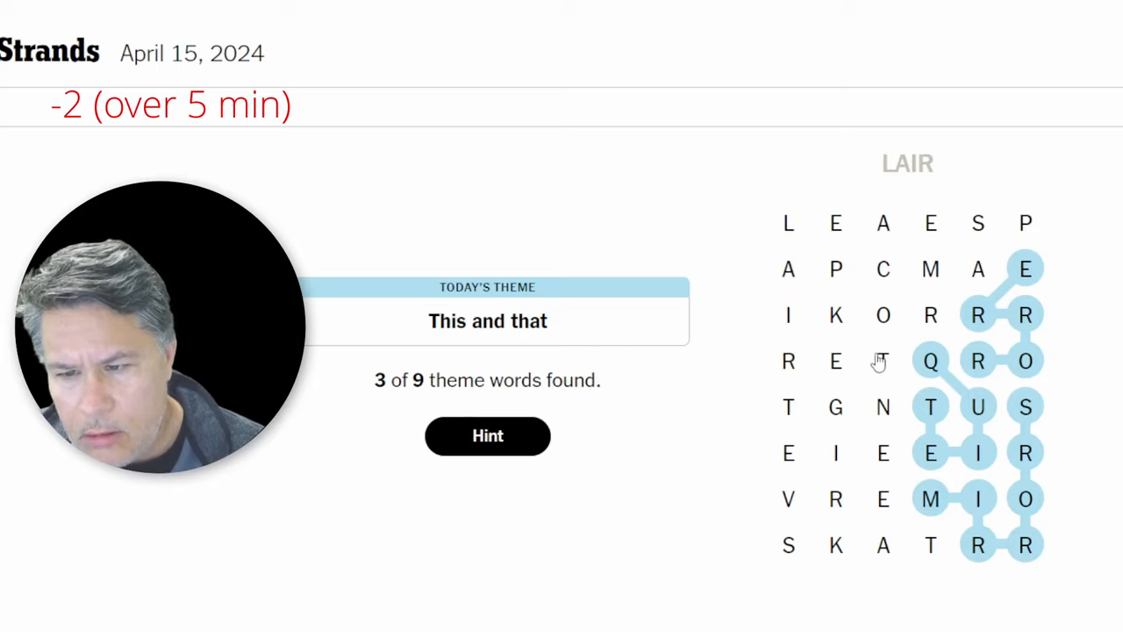
{"action": "mouse_move", "coordinate": [879, 364]}
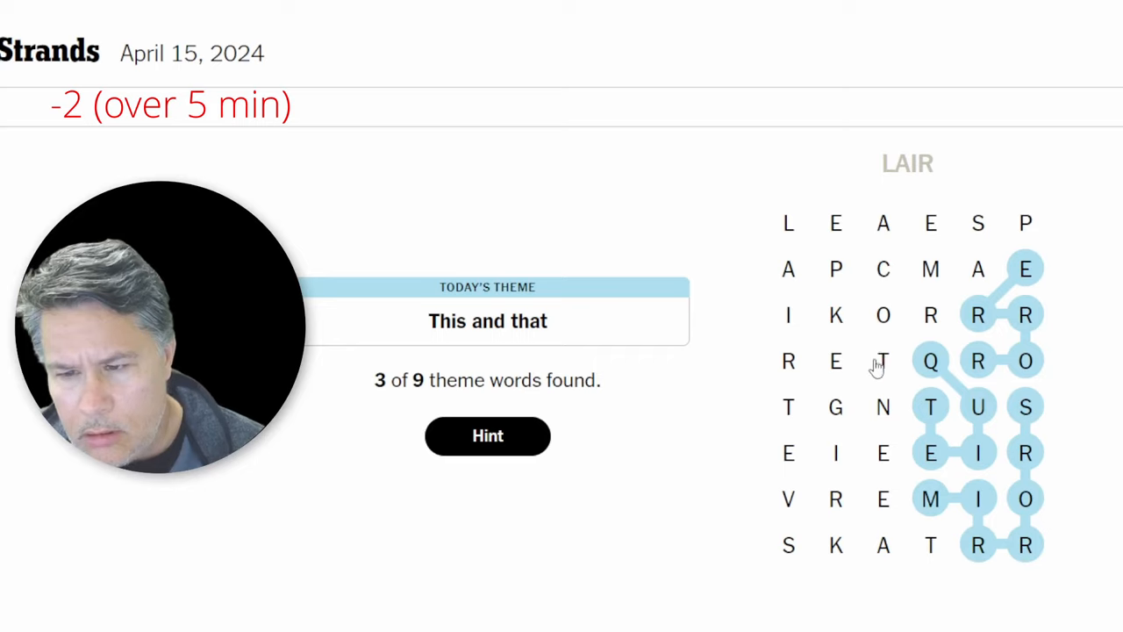
{"action": "mouse_move", "coordinate": [836, 409]}
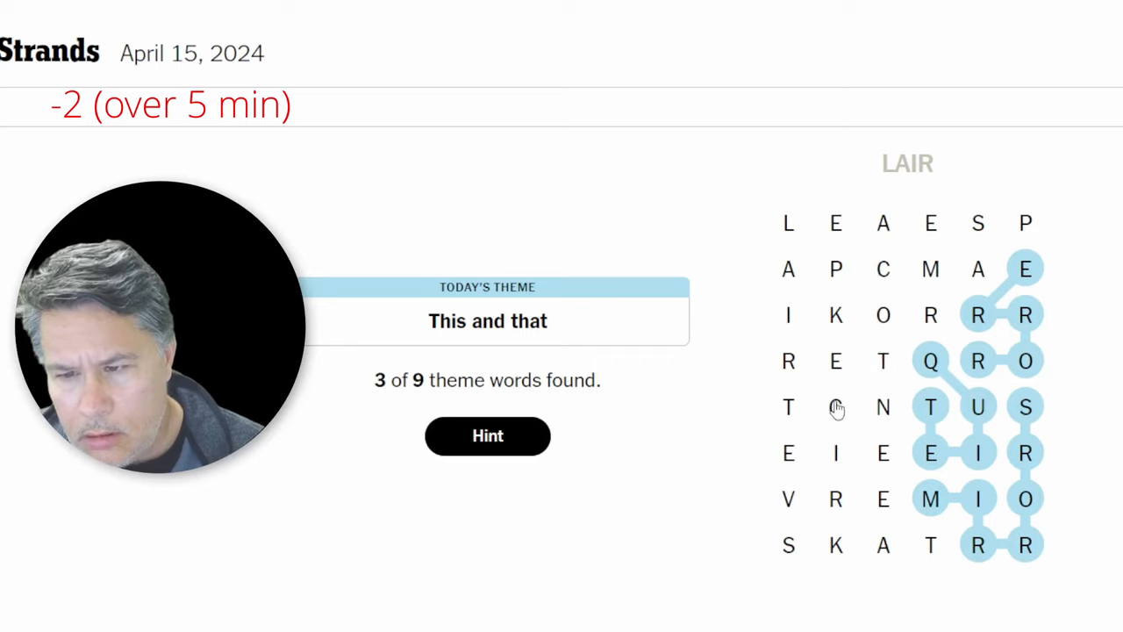
{"action": "mouse_move", "coordinate": [834, 405]}
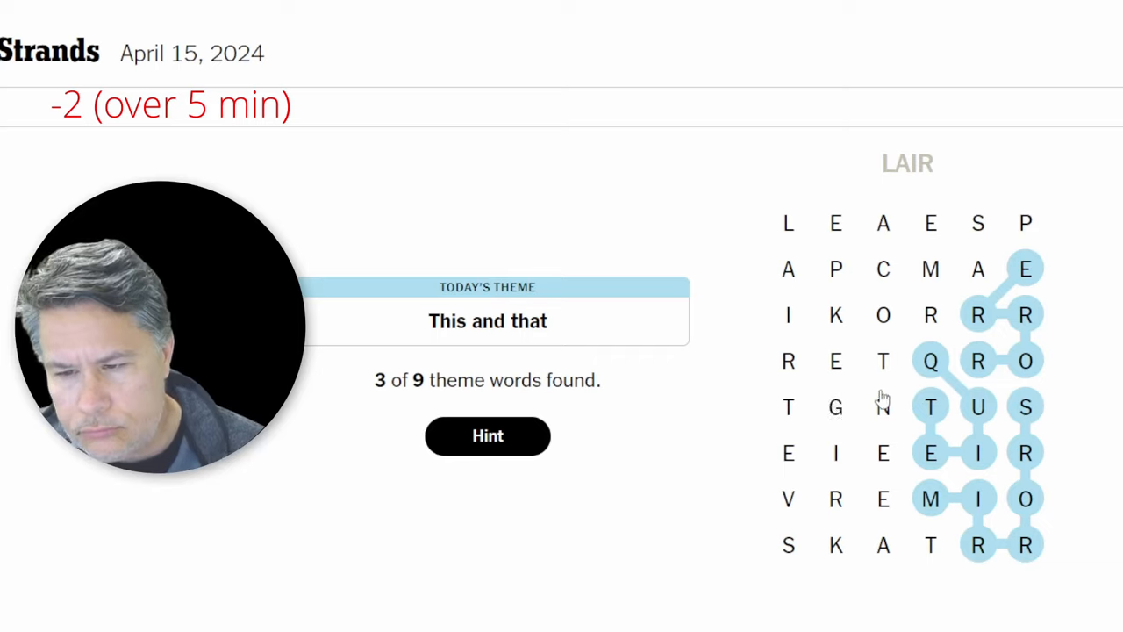
{"action": "mouse_move", "coordinate": [845, 417]}
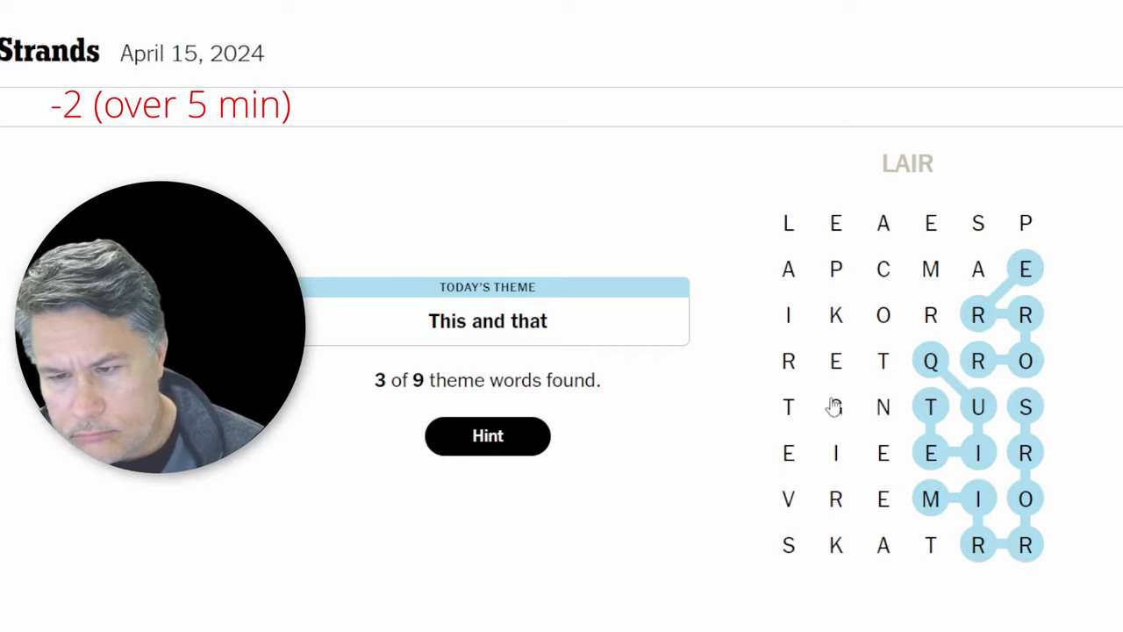
{"action": "mouse_move", "coordinate": [939, 261]}
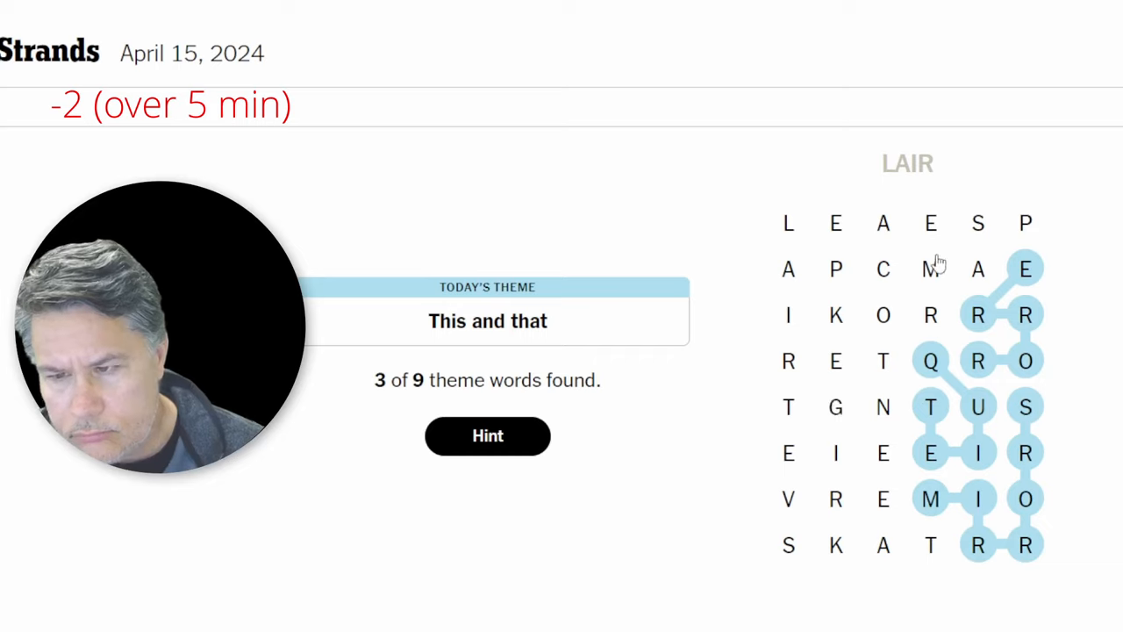
Trace SPAM from the top-row S, leaving the tally at 3 of 9
{"action": "left_click", "coordinate": [1025, 223]}
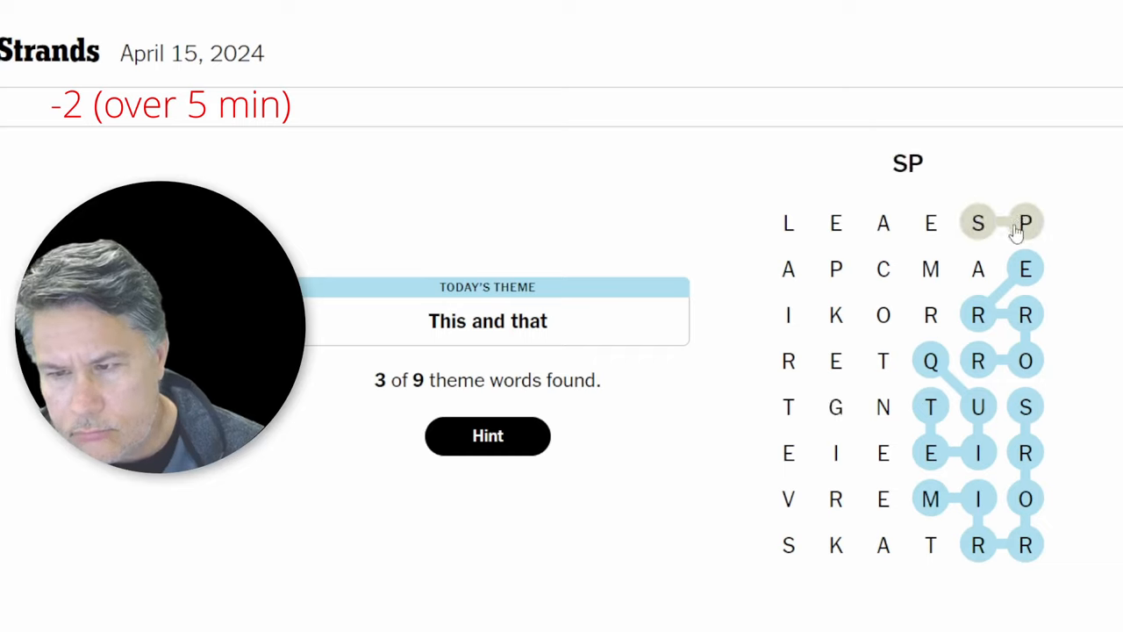
{"action": "left_click", "coordinate": [977, 269]}
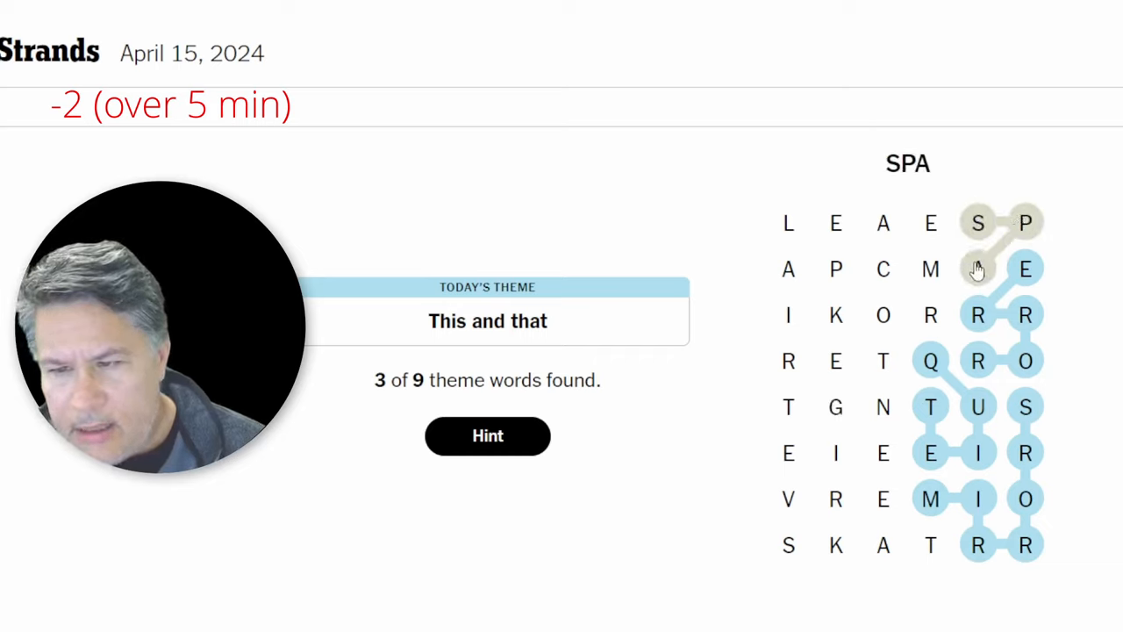
{"action": "left_click", "coordinate": [978, 269]}
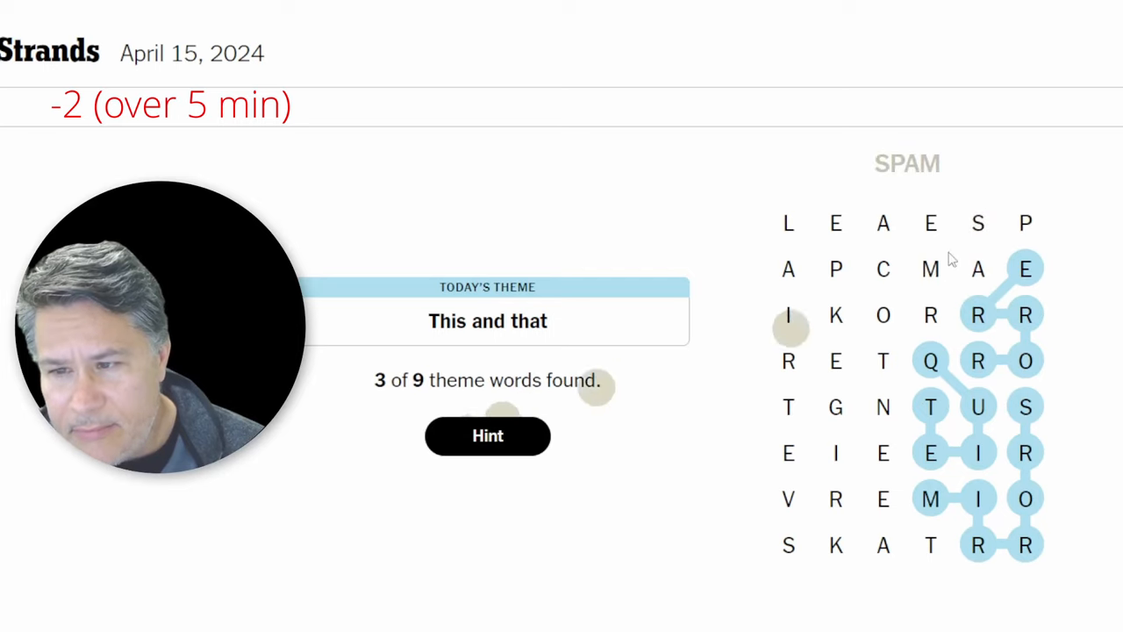
{"action": "left_click", "coordinate": [931, 315]}
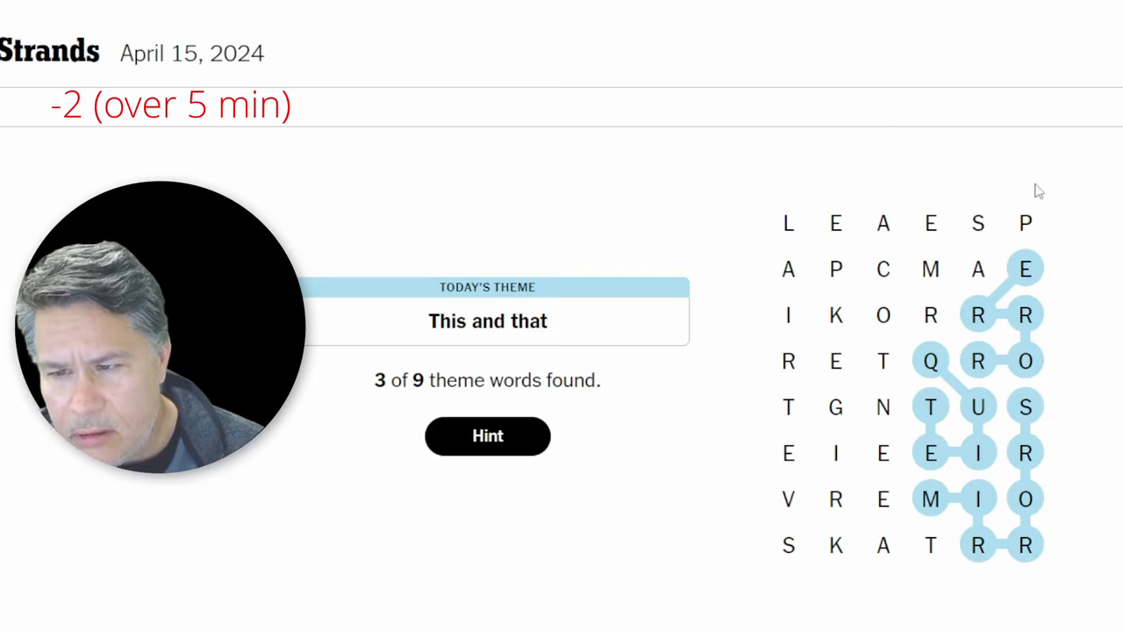
{"action": "mouse_move", "coordinate": [1013, 233]}
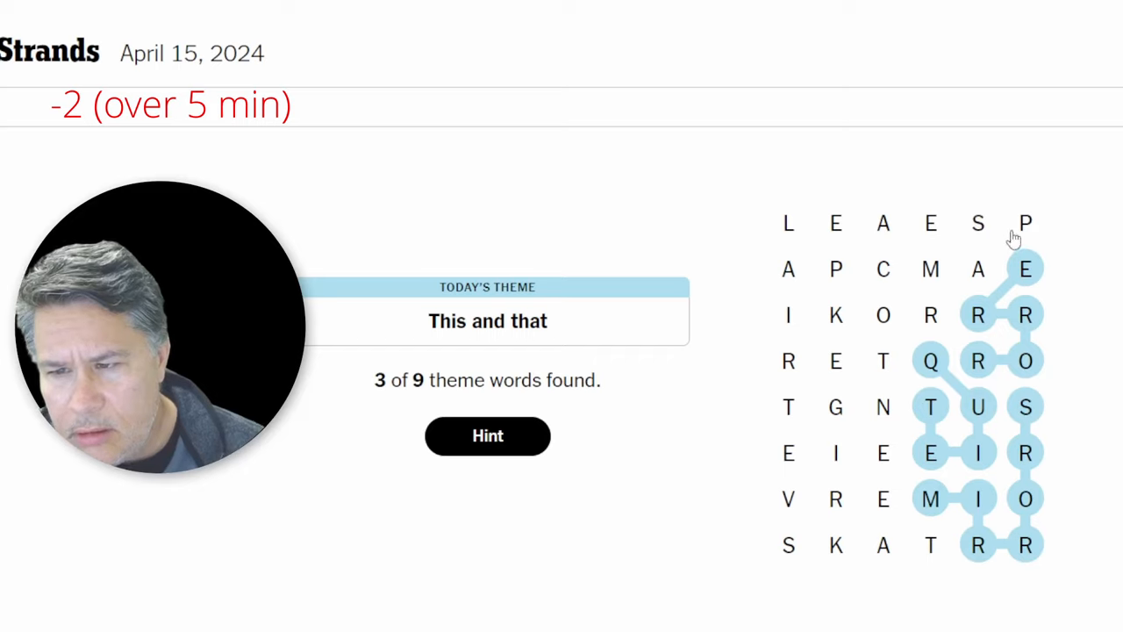
{"action": "mouse_move", "coordinate": [1016, 228]}
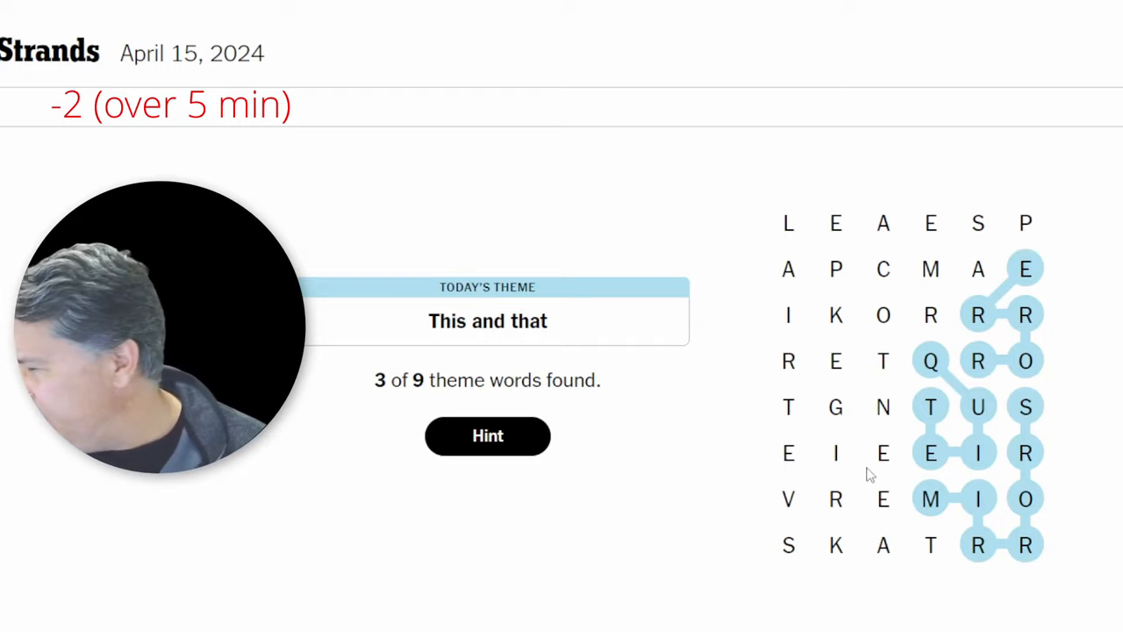
{"action": "mouse_move", "coordinate": [856, 212]}
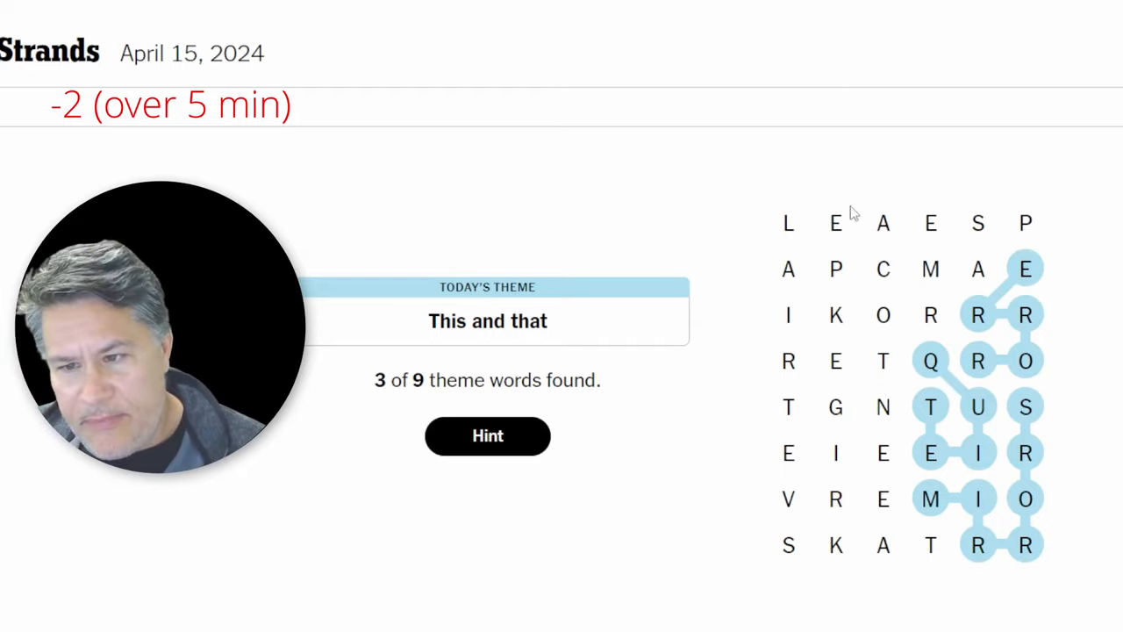
{"action": "mouse_move", "coordinate": [1026, 226]}
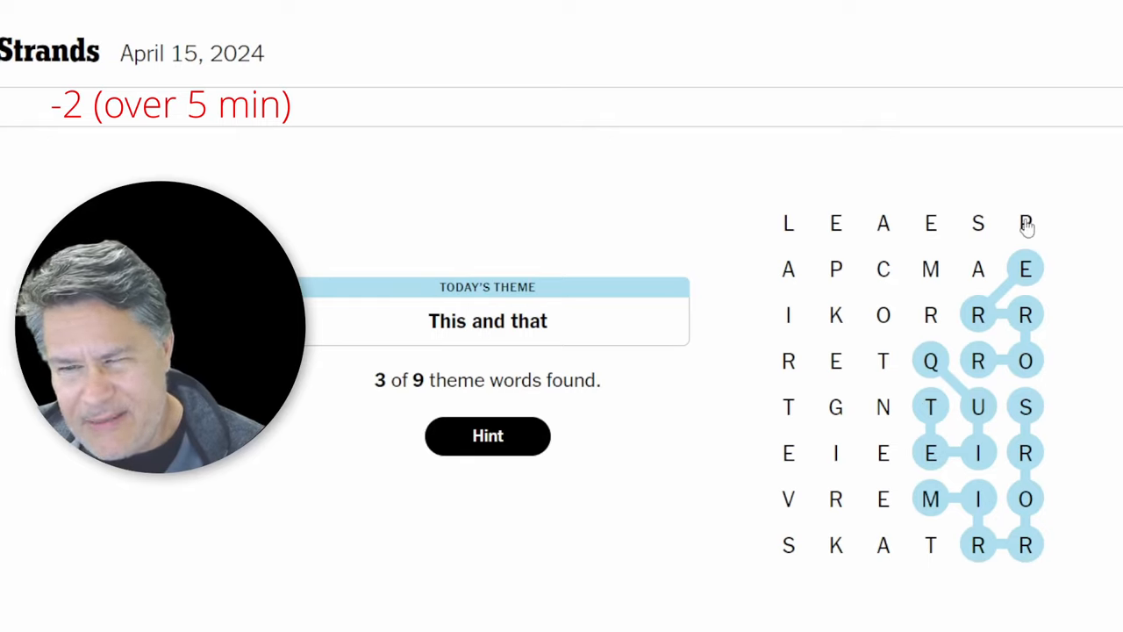
{"action": "mouse_move", "coordinate": [779, 391]}
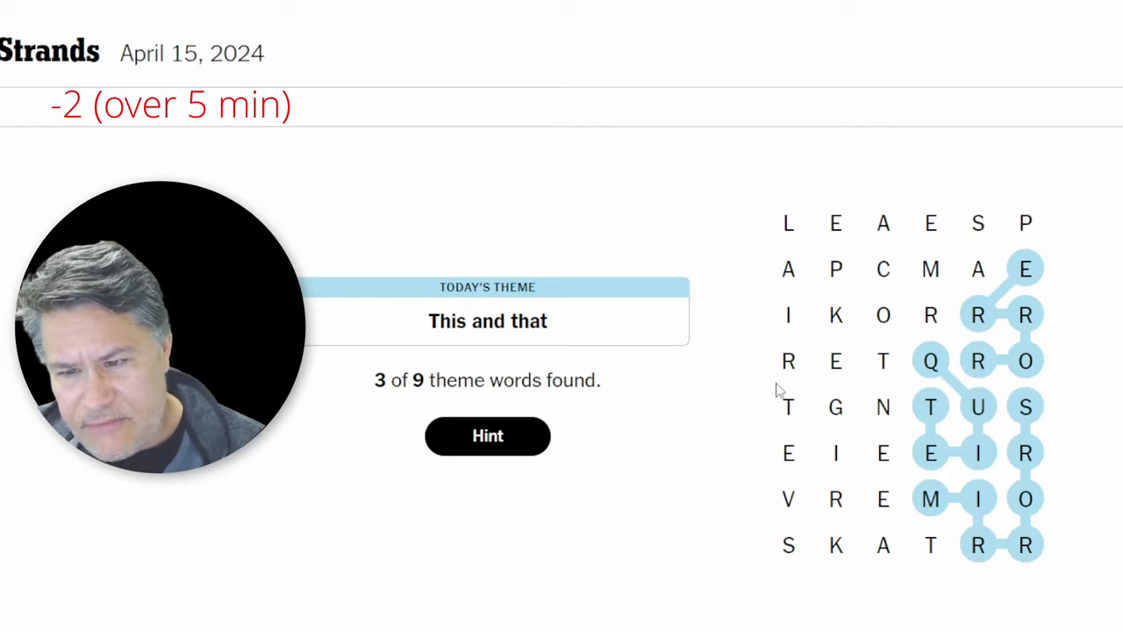
{"action": "mouse_move", "coordinate": [822, 417]}
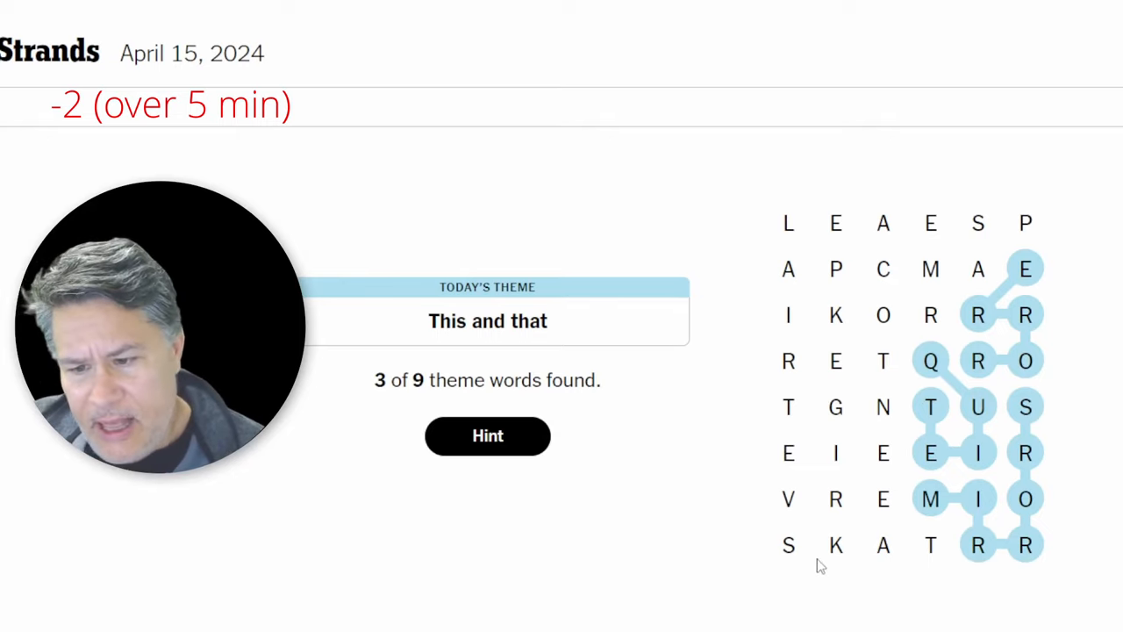
{"action": "mouse_move", "coordinate": [781, 495]}
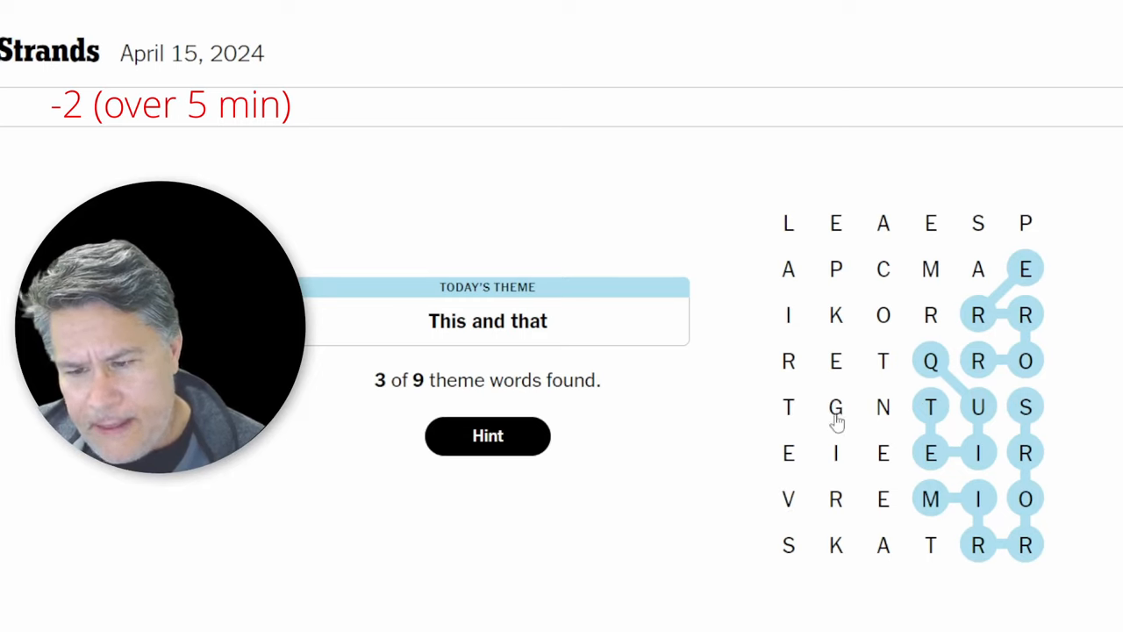
{"action": "mouse_move", "coordinate": [835, 410]}
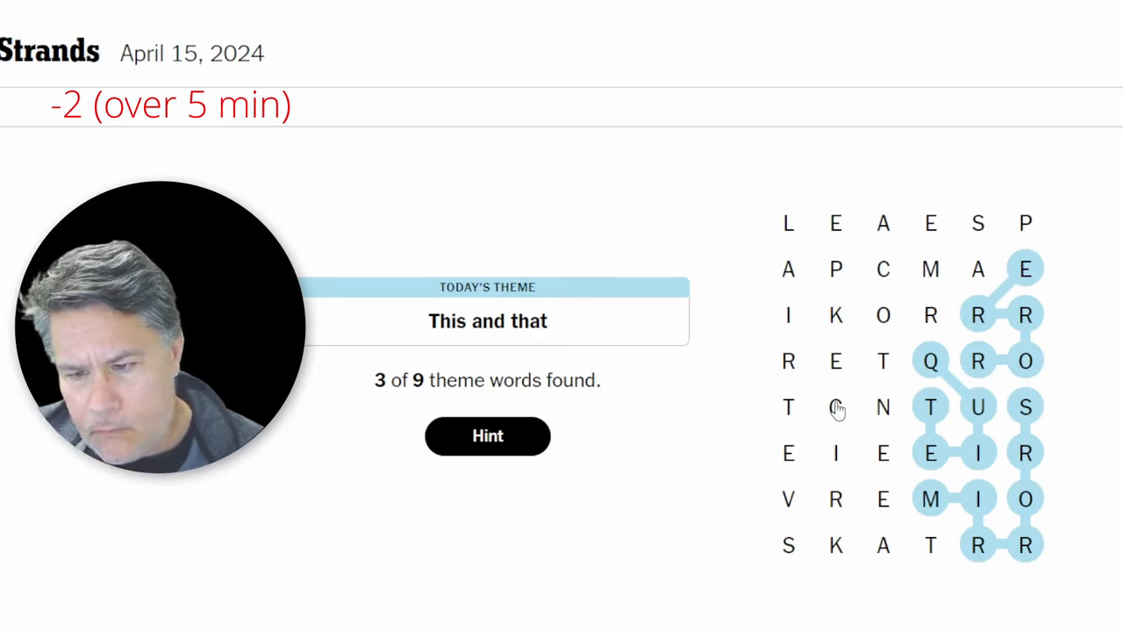
{"action": "mouse_move", "coordinate": [816, 472]}
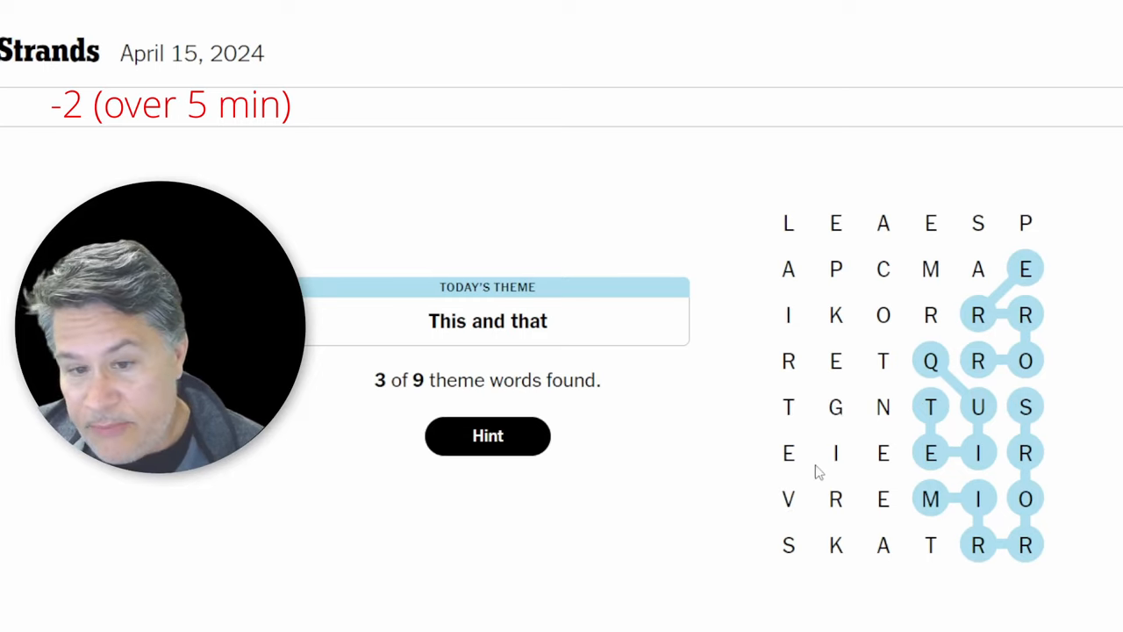
{"action": "mouse_move", "coordinate": [823, 465]}
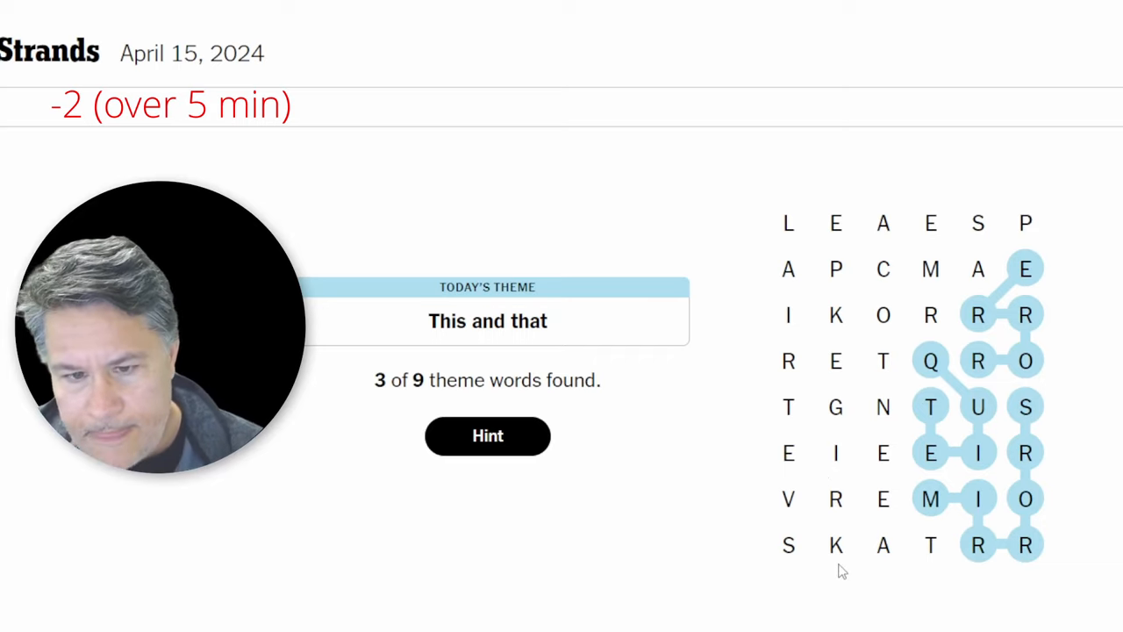
{"action": "mouse_move", "coordinate": [919, 209]}
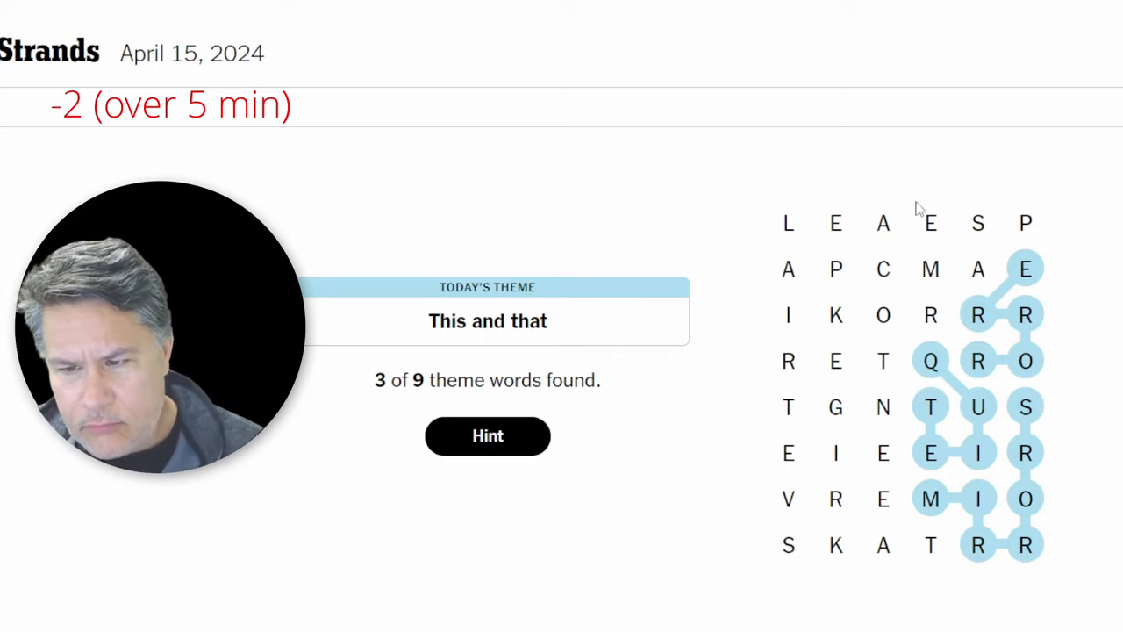
{"action": "mouse_move", "coordinate": [849, 259]}
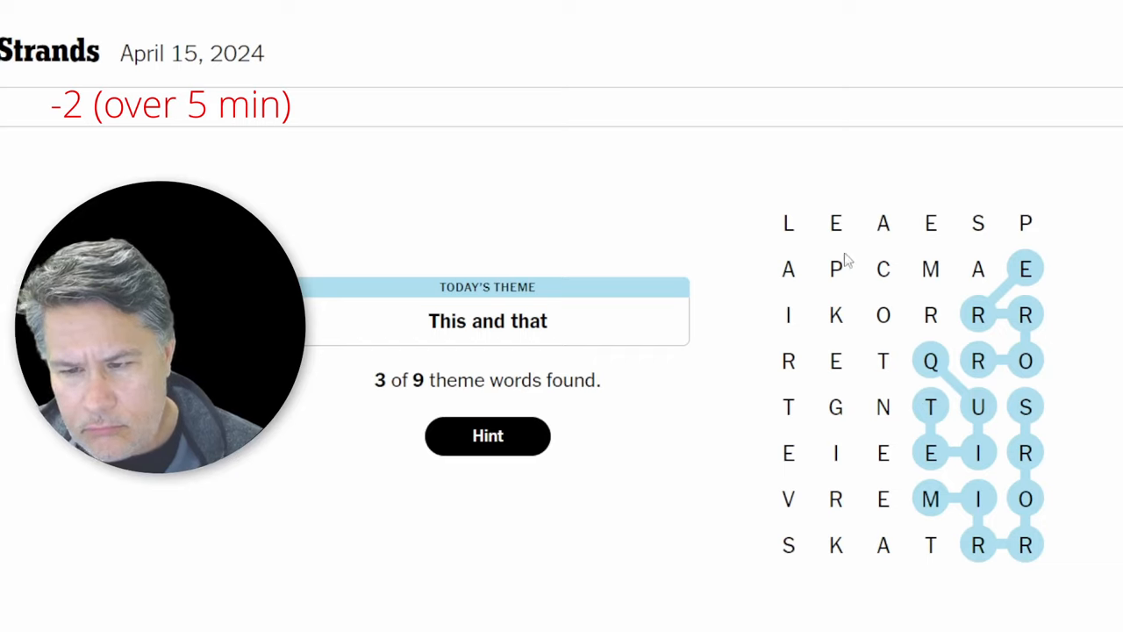
{"action": "mouse_move", "coordinate": [839, 326]}
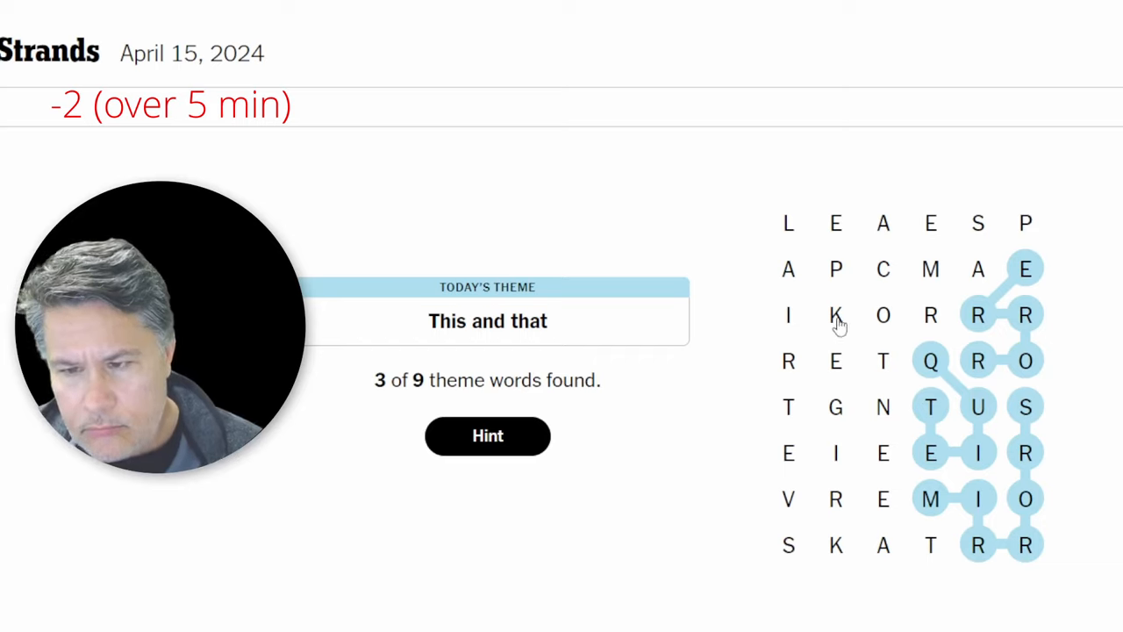
{"action": "mouse_move", "coordinate": [783, 254]}
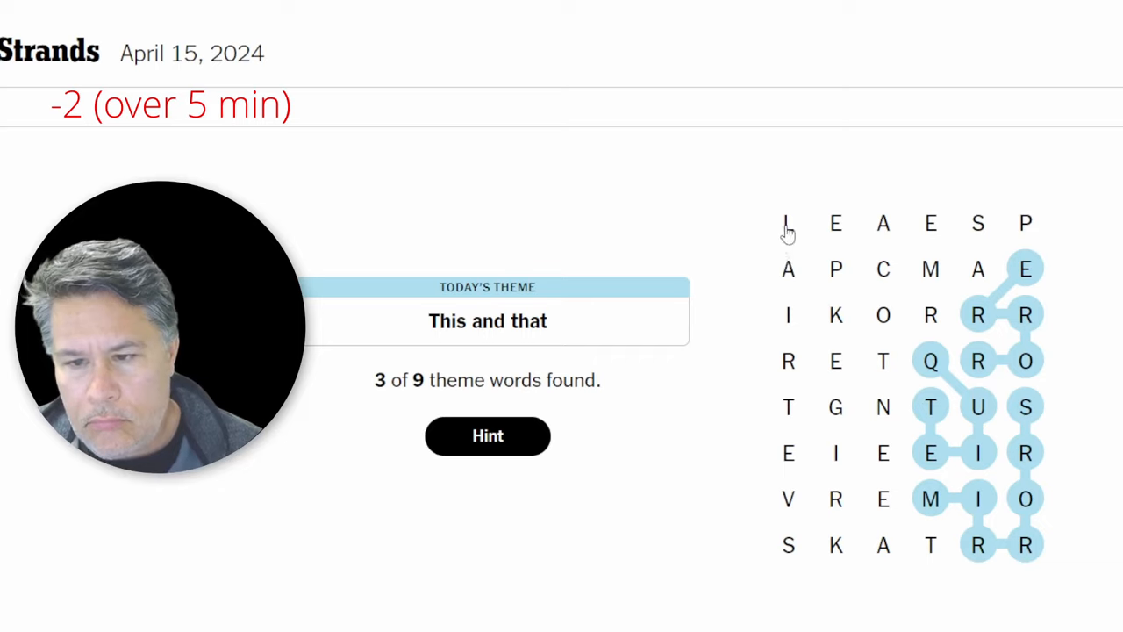
{"action": "mouse_move", "coordinate": [788, 227]}
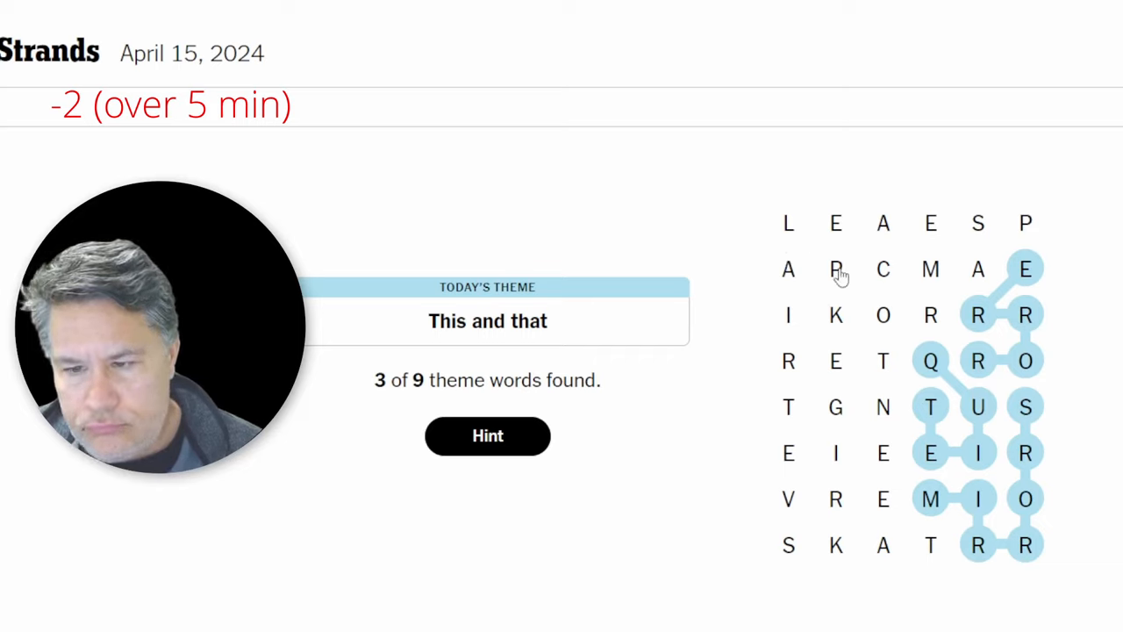
{"action": "mouse_move", "coordinate": [836, 277]}
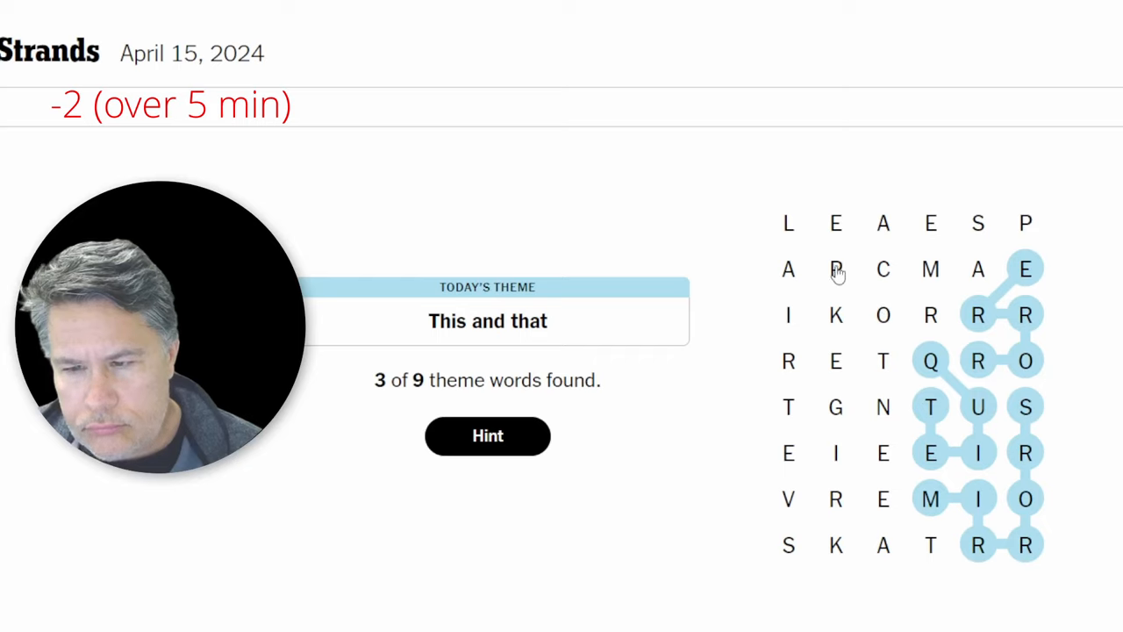
{"action": "mouse_move", "coordinate": [840, 274]}
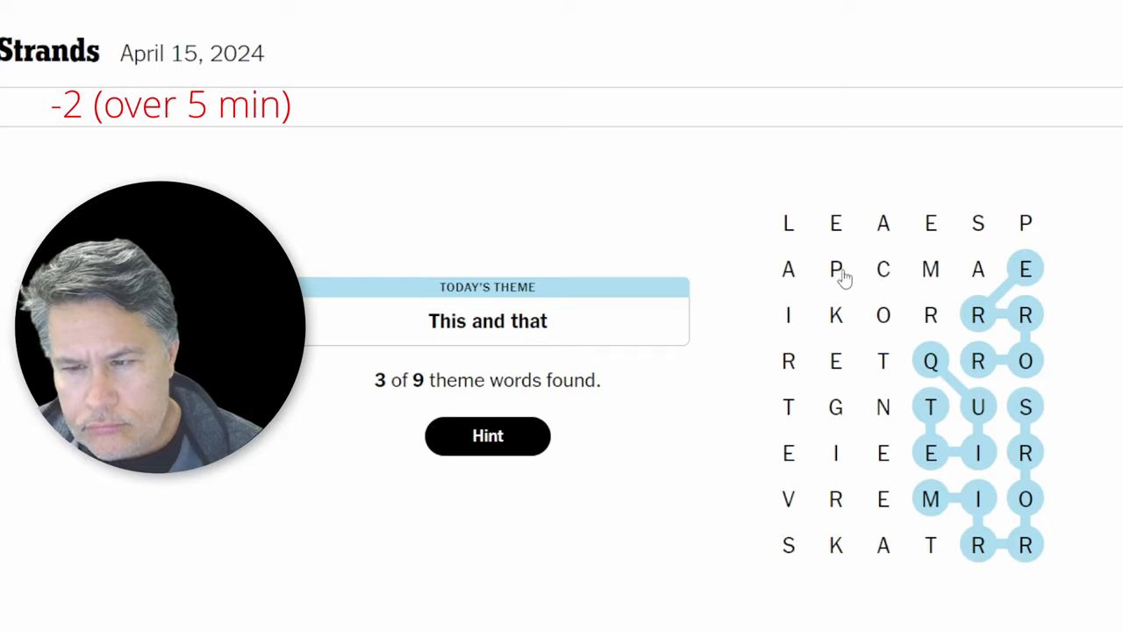
{"action": "left_click", "coordinate": [835, 223]}
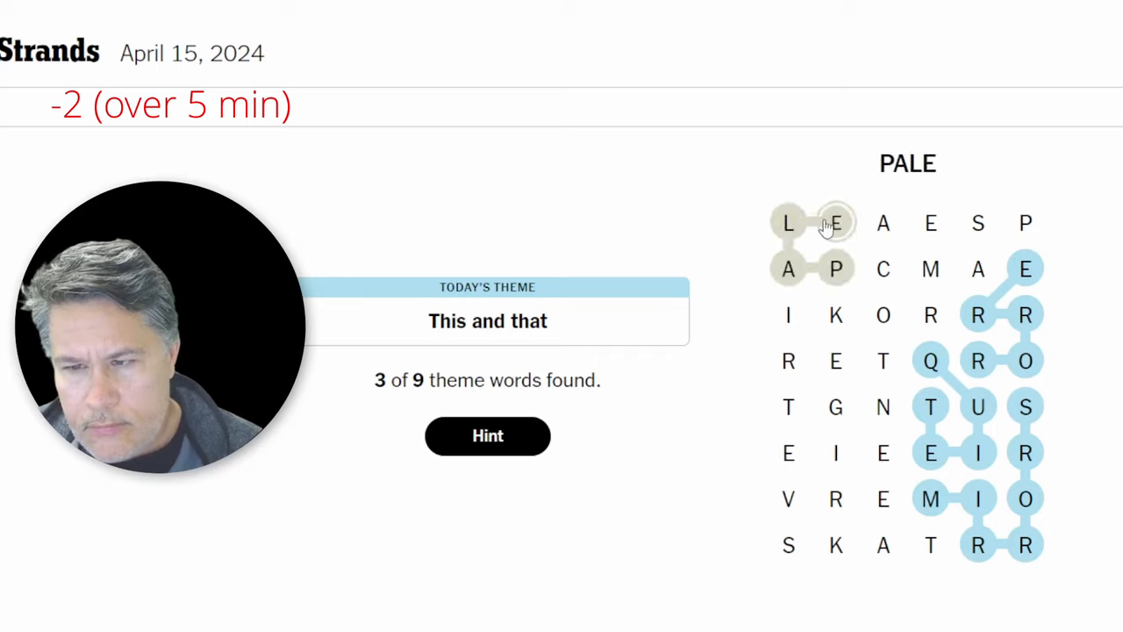
{"action": "left_click", "coordinate": [883, 315]}
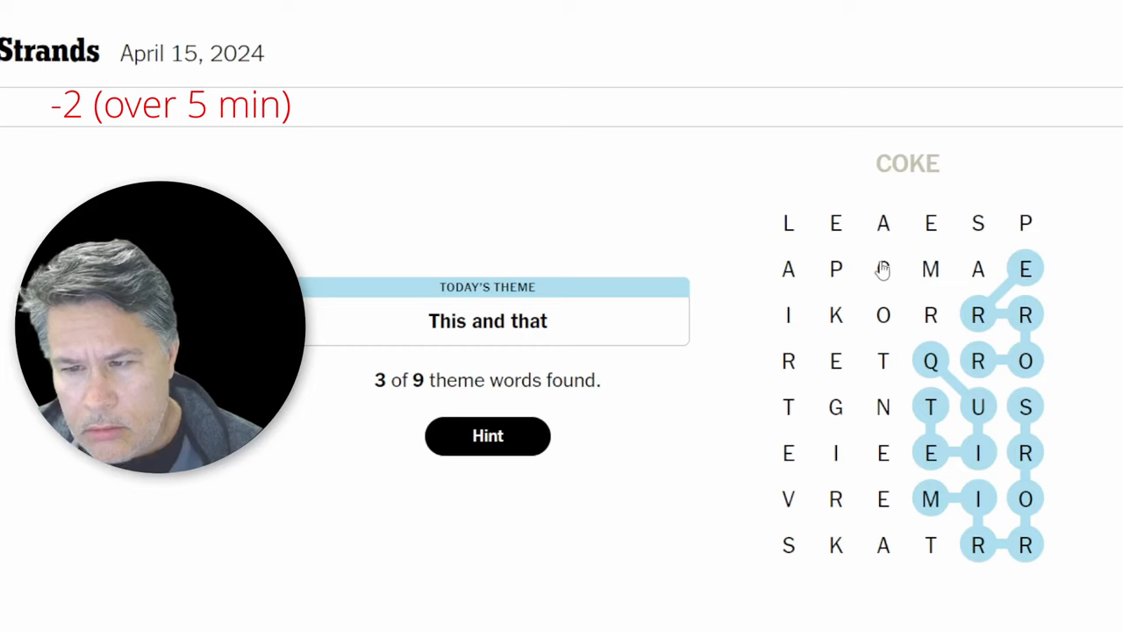
{"action": "left_click", "coordinate": [884, 223]}
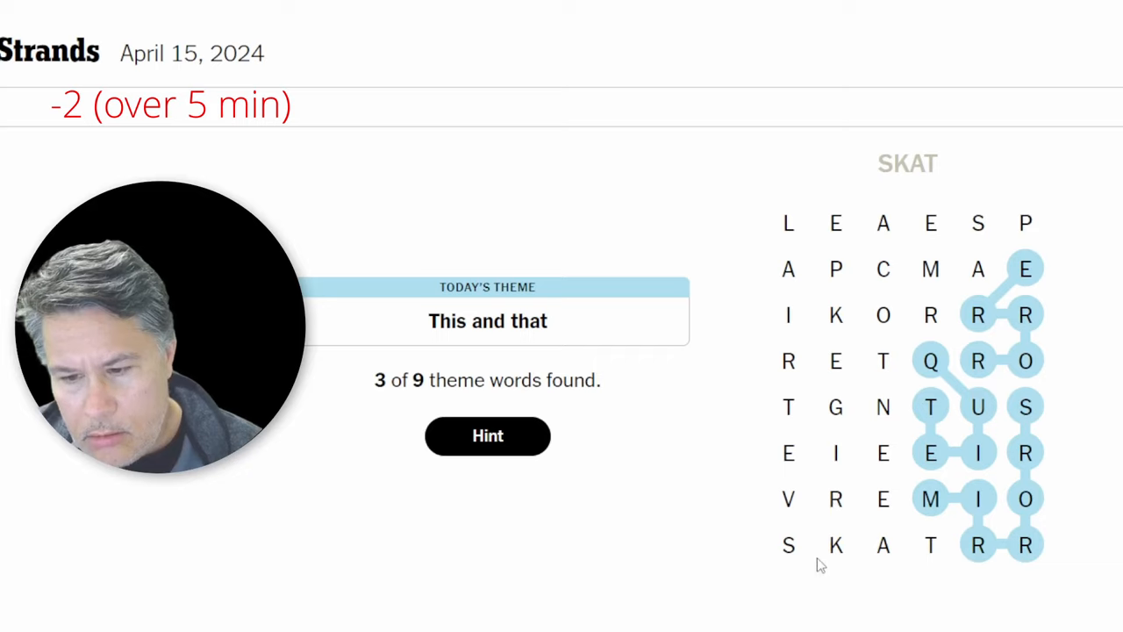
{"action": "mouse_move", "coordinate": [790, 504]}
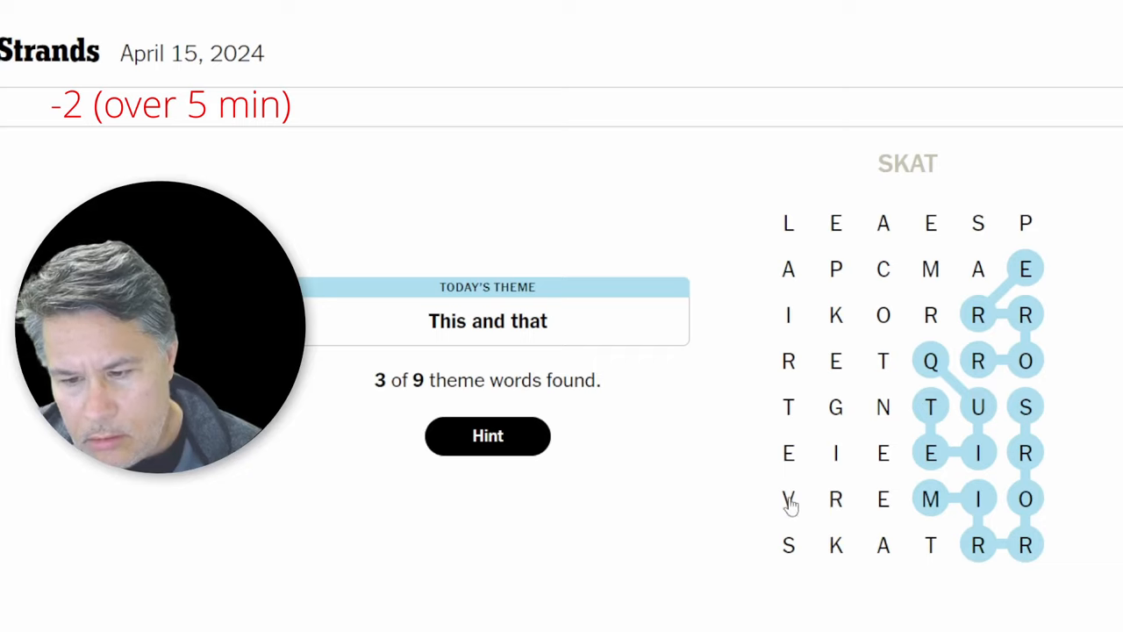
{"action": "mouse_move", "coordinate": [789, 411]}
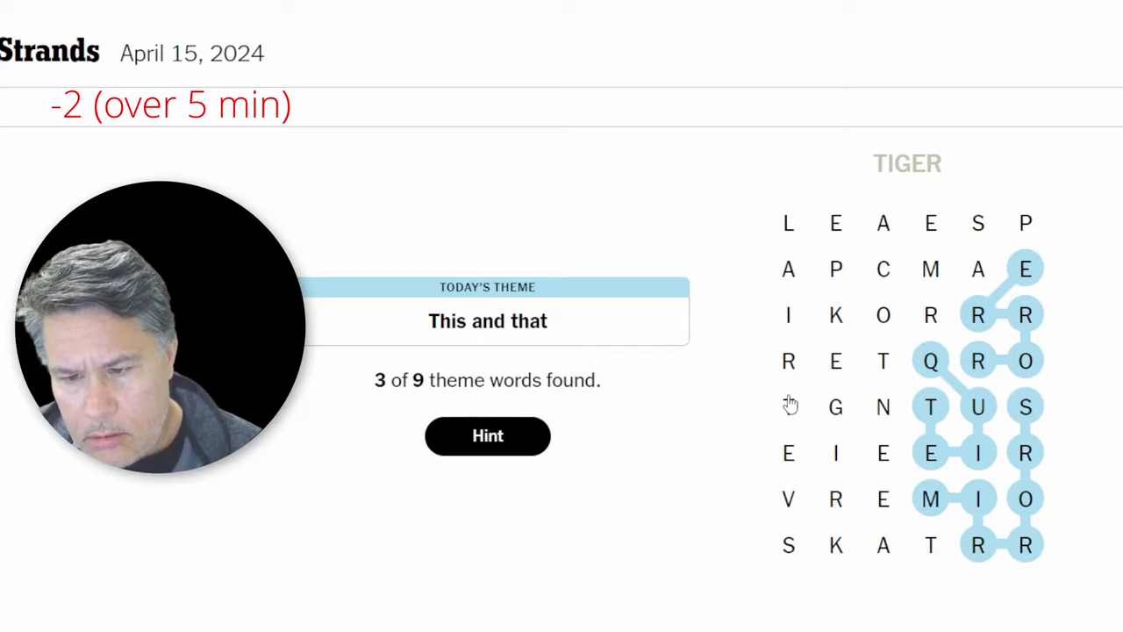
{"action": "mouse_move", "coordinate": [790, 391]}
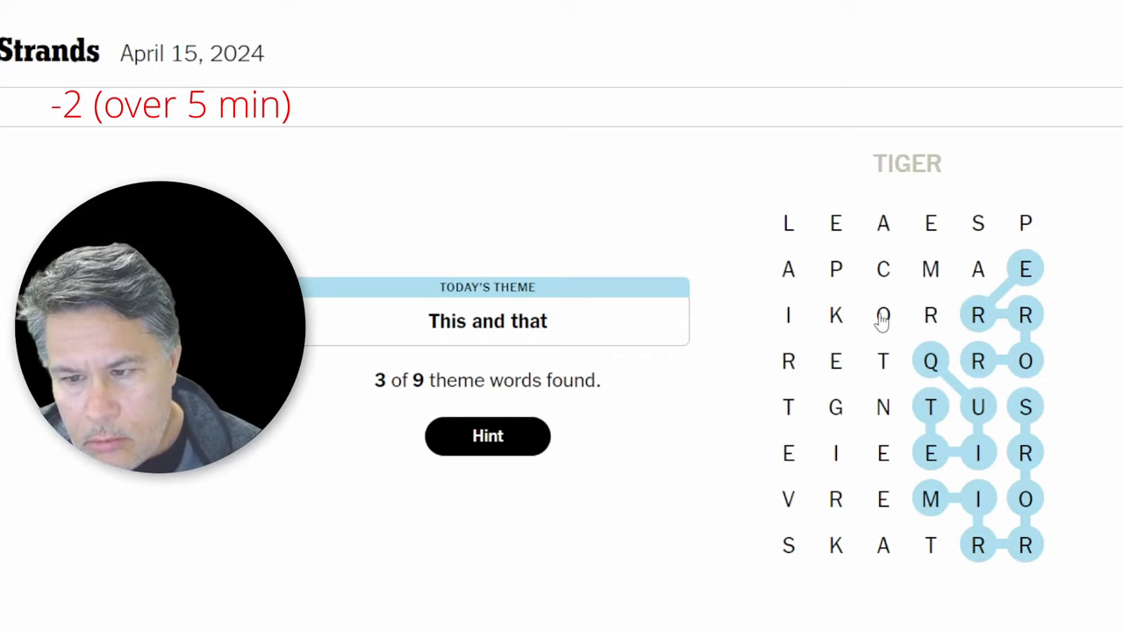
{"action": "mouse_move", "coordinate": [883, 362]}
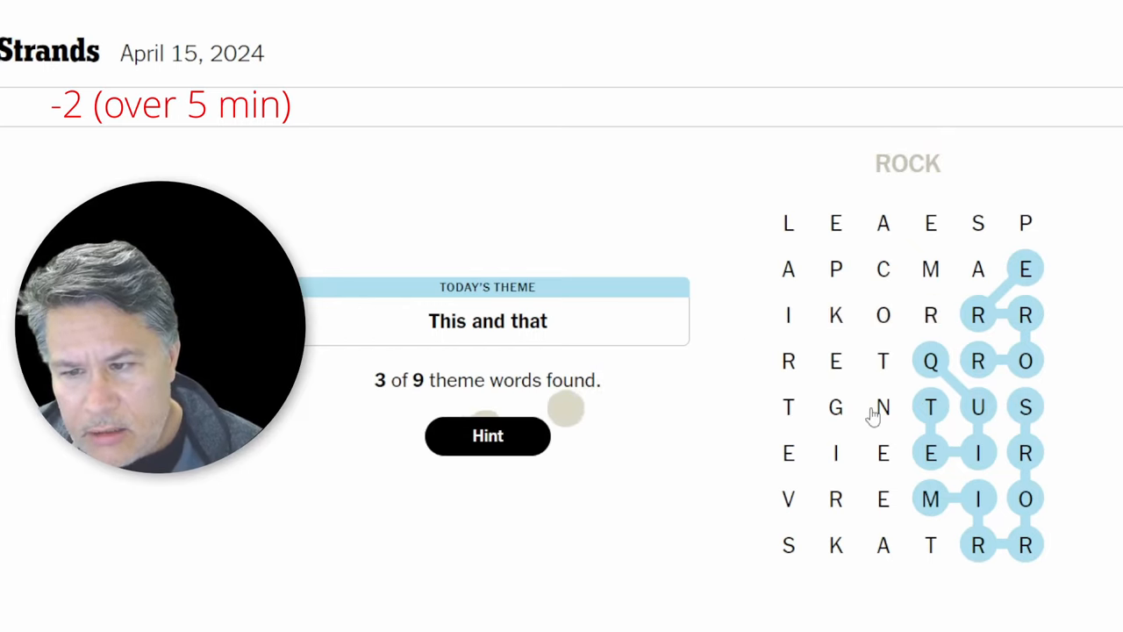
{"action": "mouse_move", "coordinate": [849, 285]}
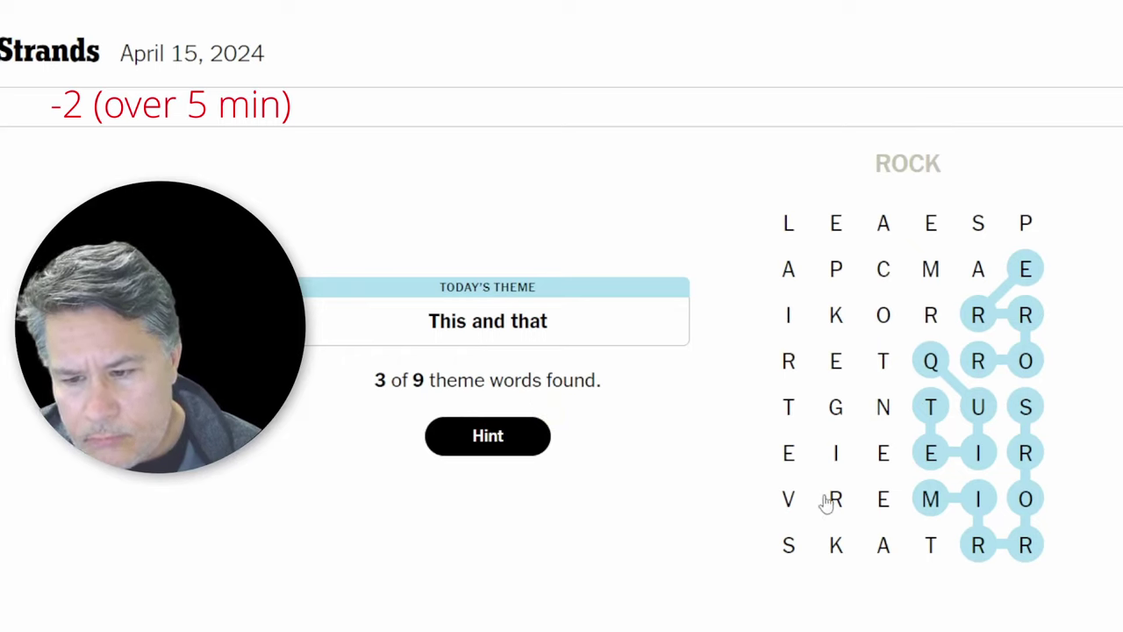
{"action": "mouse_move", "coordinate": [834, 436]}
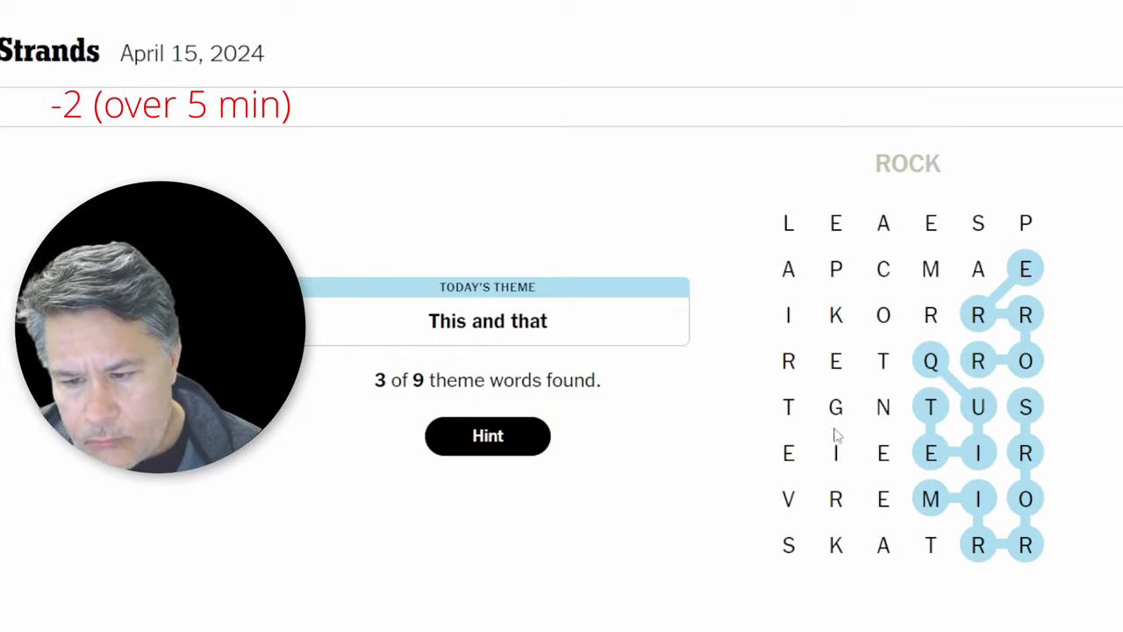
{"action": "left_click", "coordinate": [787, 453]}
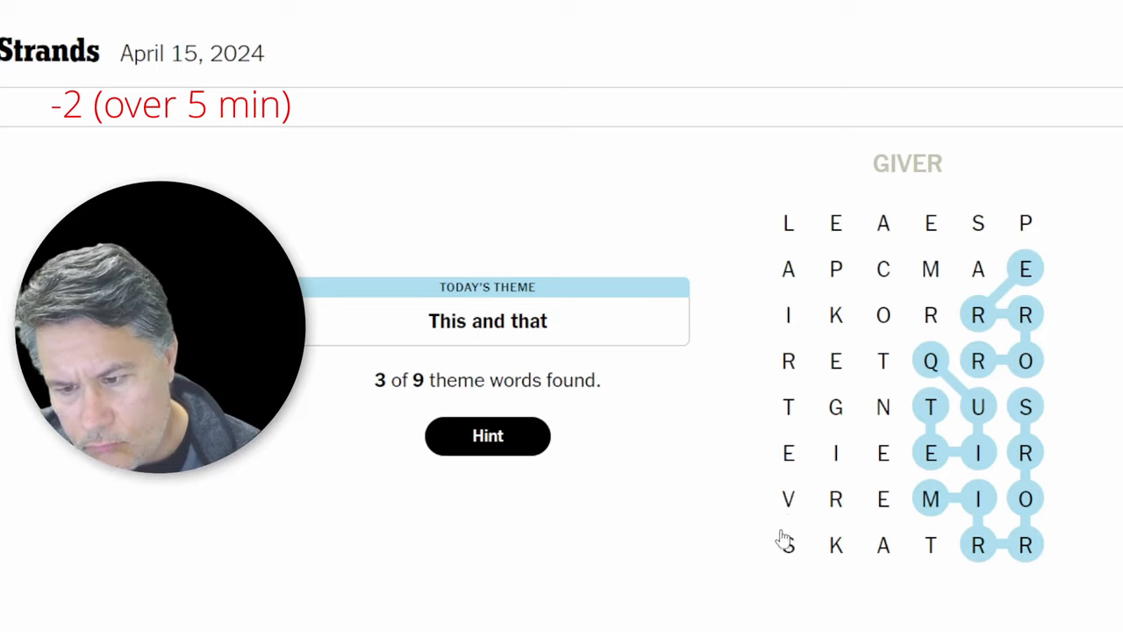
{"action": "mouse_move", "coordinate": [839, 413]}
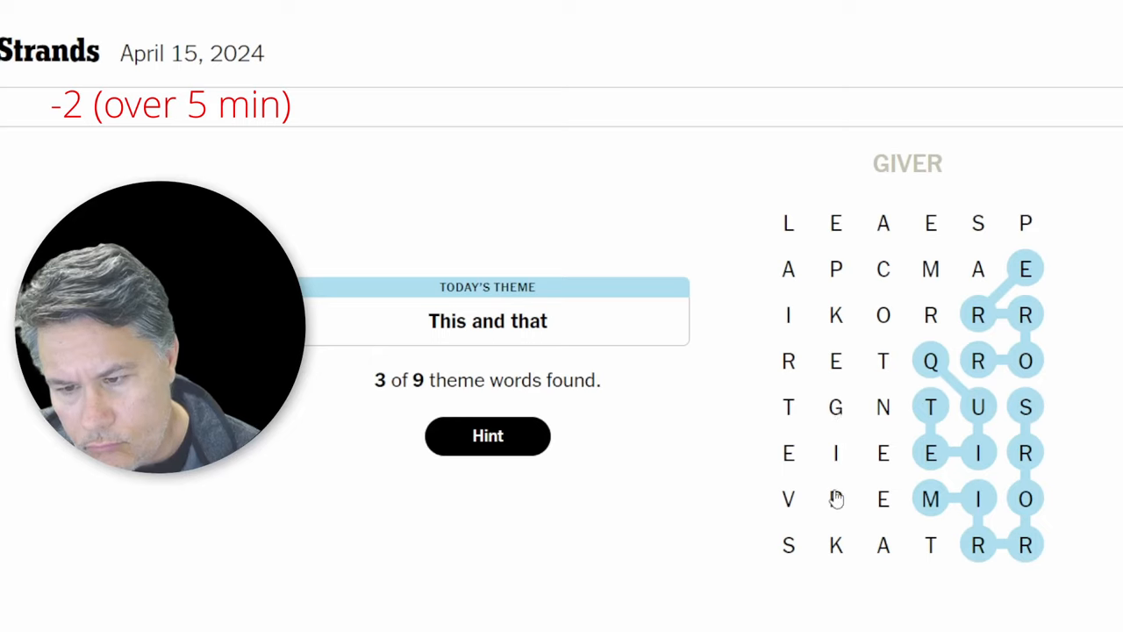
{"action": "left_click", "coordinate": [835, 499]}
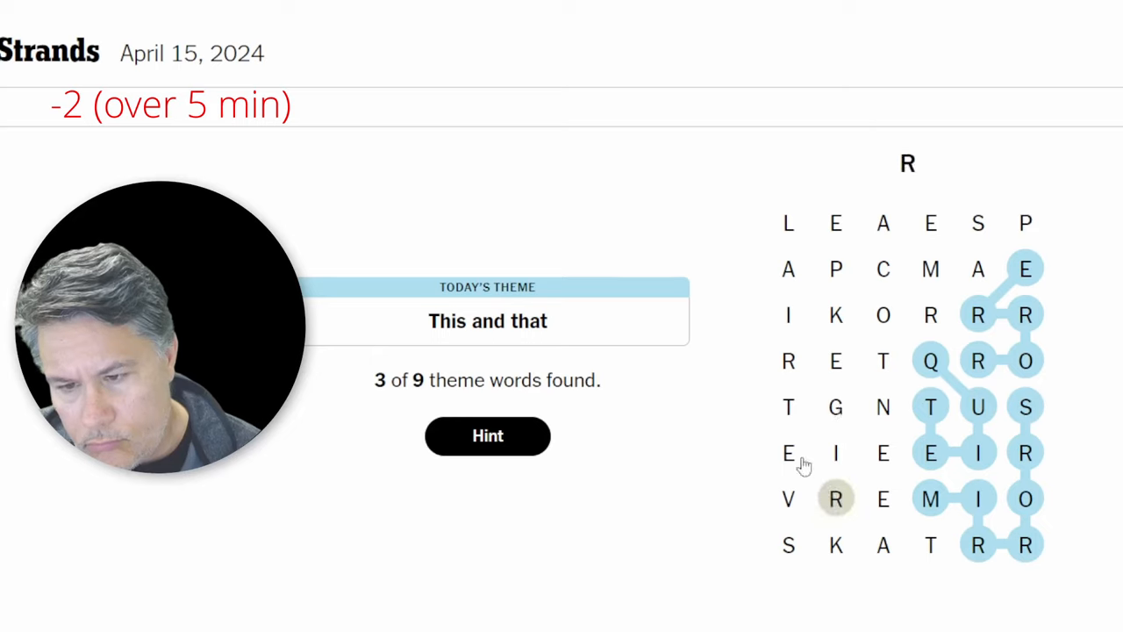
{"action": "left_click", "coordinate": [788, 406]}
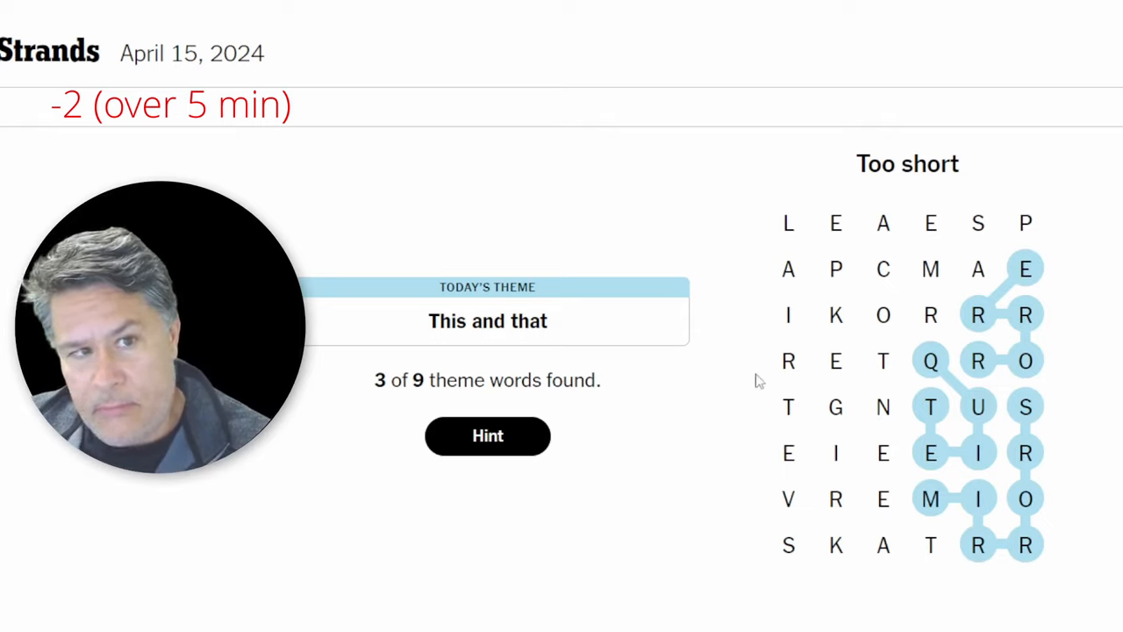
{"action": "mouse_move", "coordinate": [911, 259]}
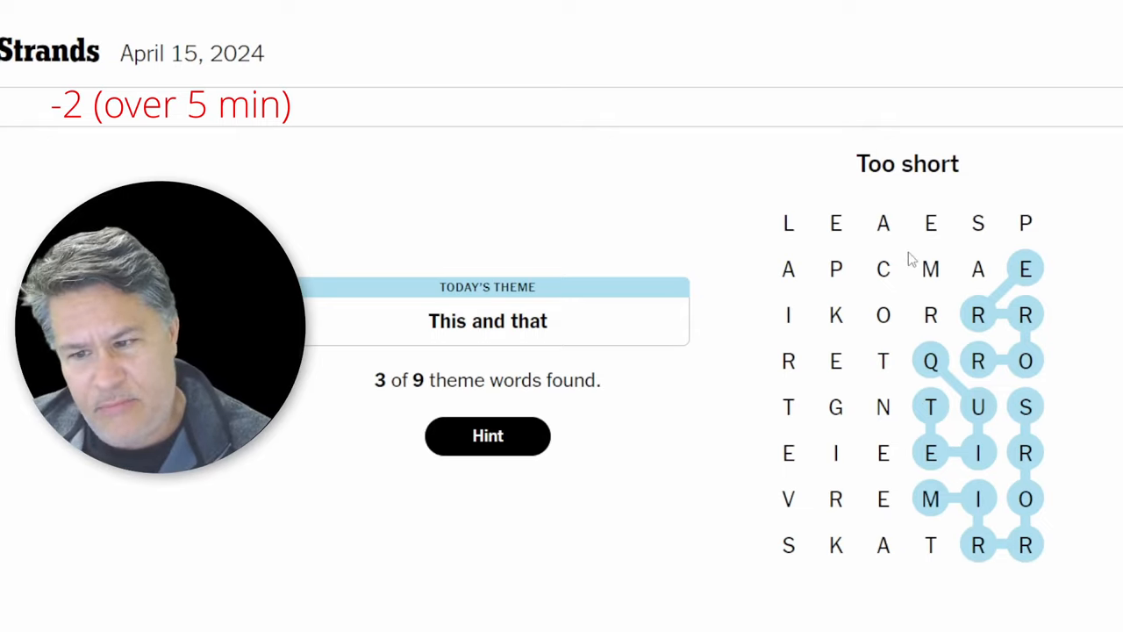
{"action": "mouse_move", "coordinate": [913, 381]}
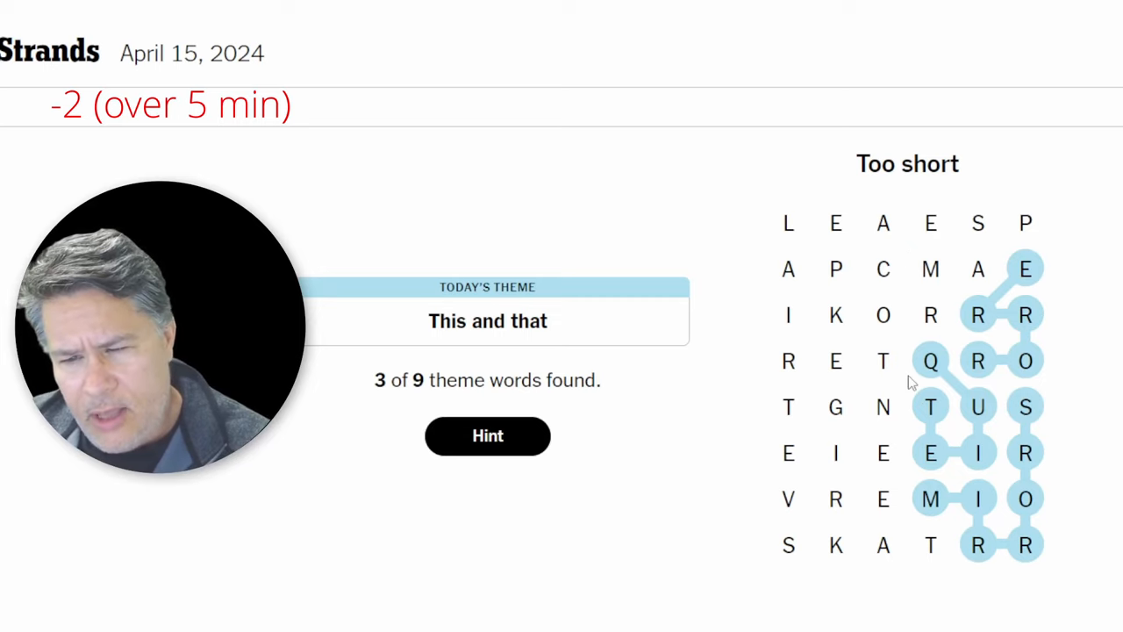
{"action": "left_click_drag", "start_coordinate": [835, 268], "coordinate": [883, 315]}
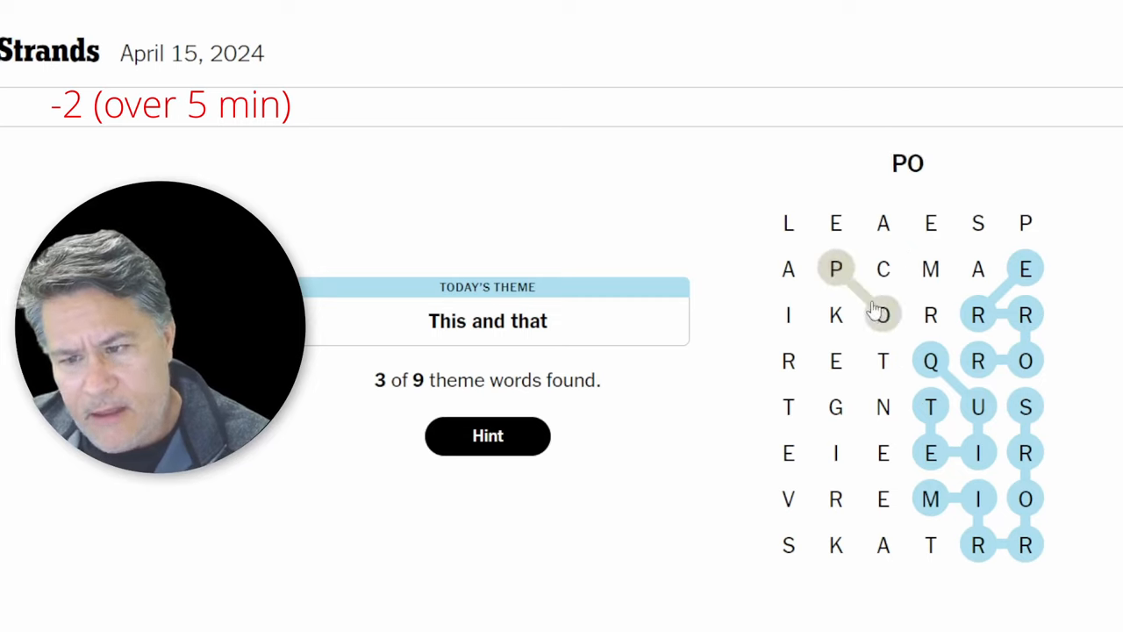
{"action": "left_click", "coordinate": [883, 361]}
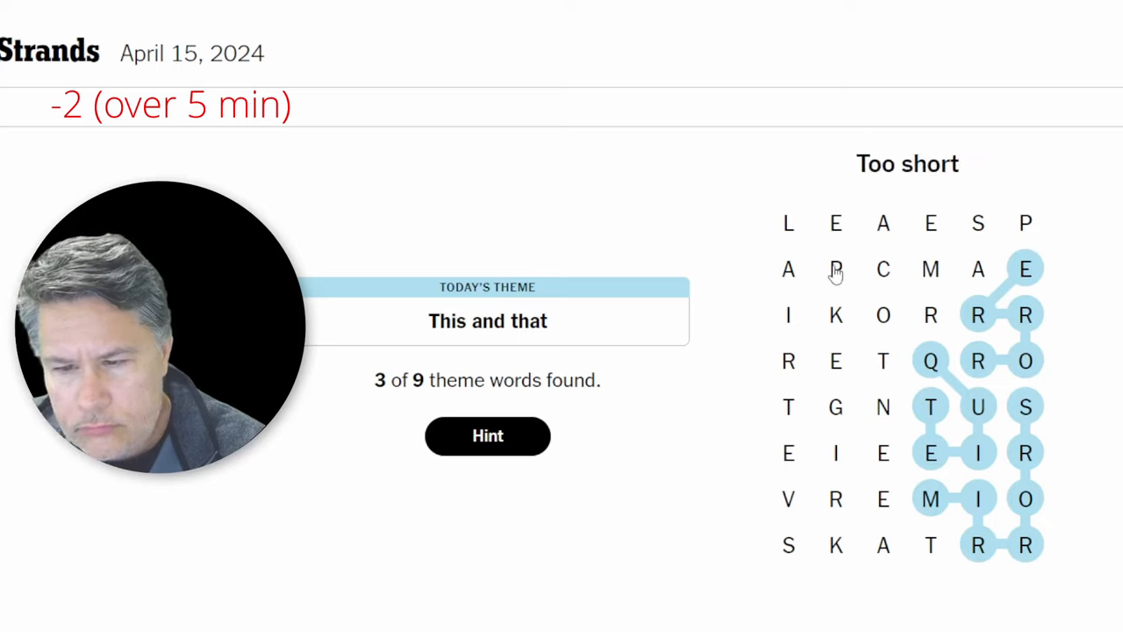
{"action": "mouse_move", "coordinate": [835, 267]}
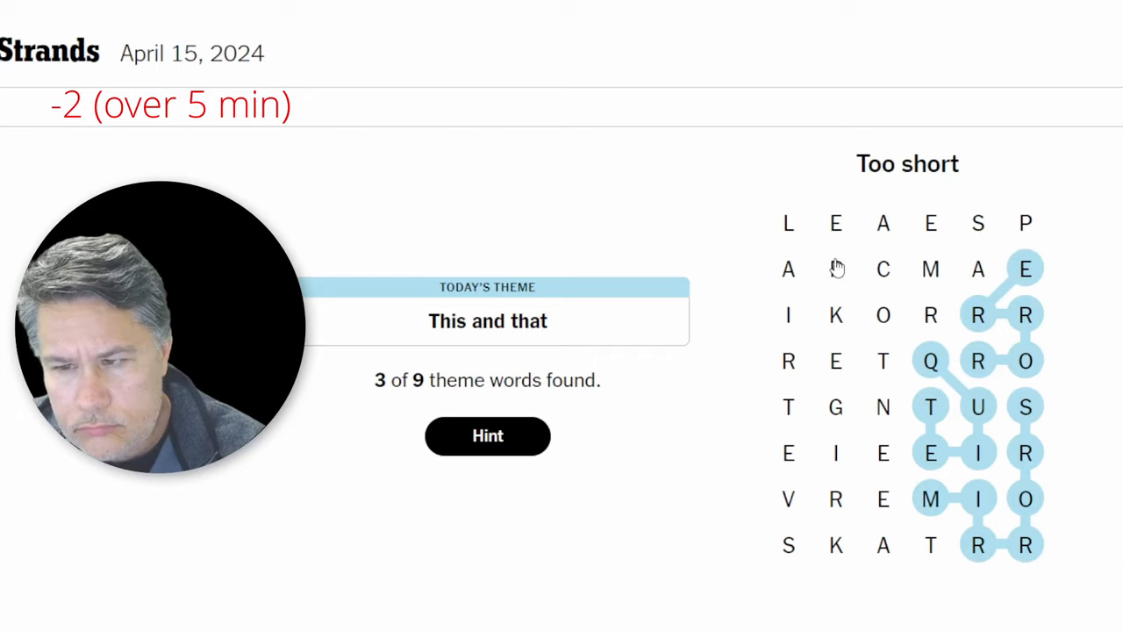
{"action": "left_click", "coordinate": [978, 222]}
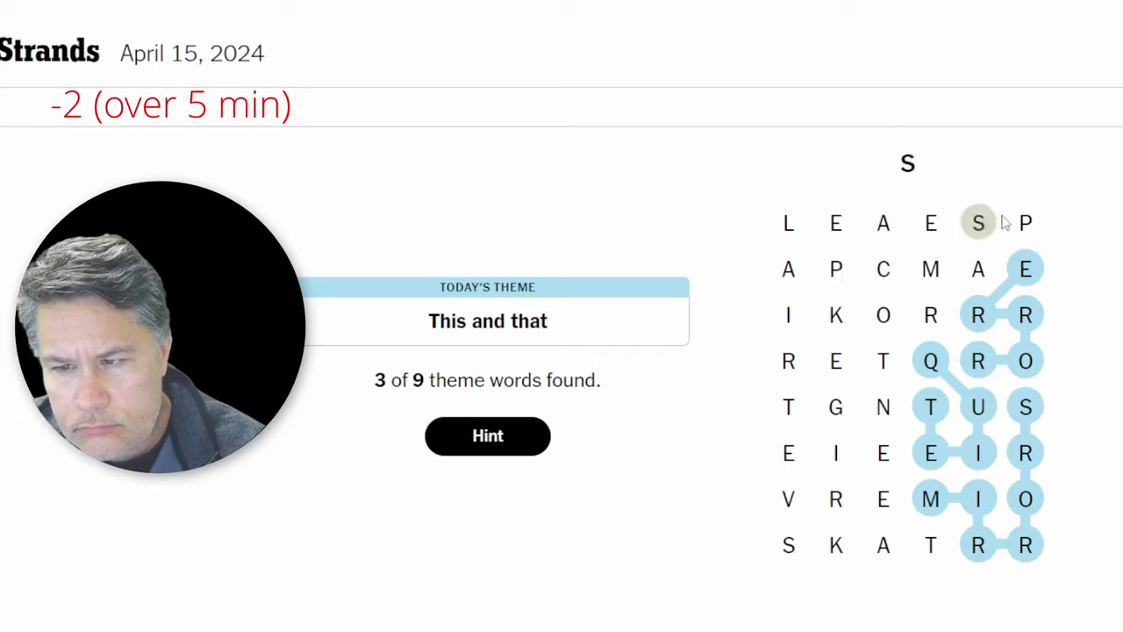
{"action": "left_click", "coordinate": [977, 223]}
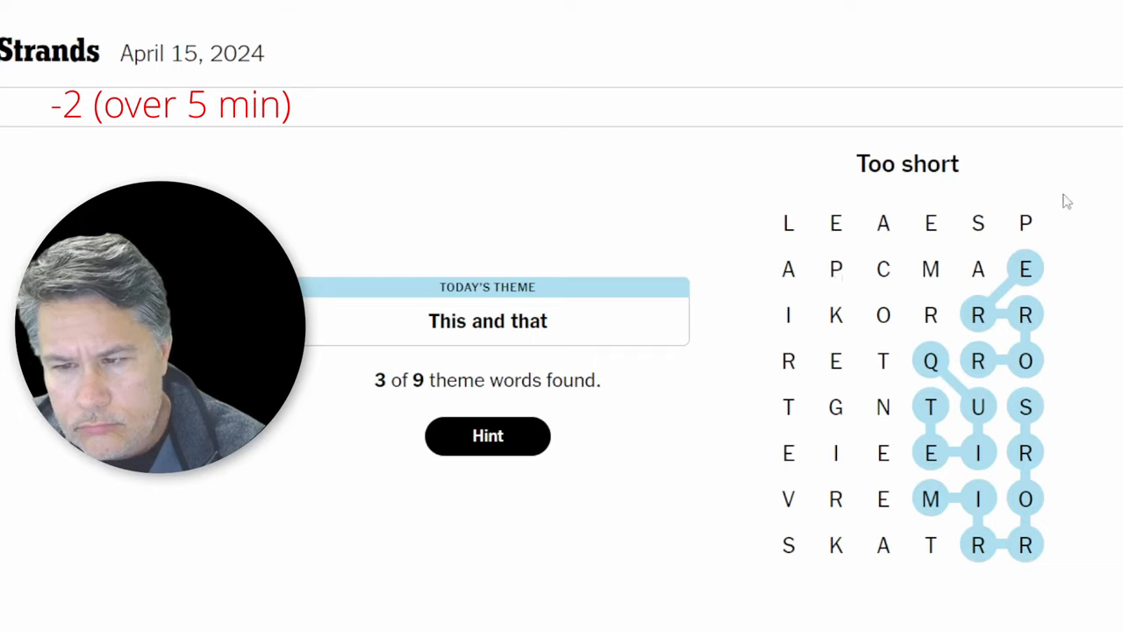
{"action": "mouse_move", "coordinate": [1074, 198]}
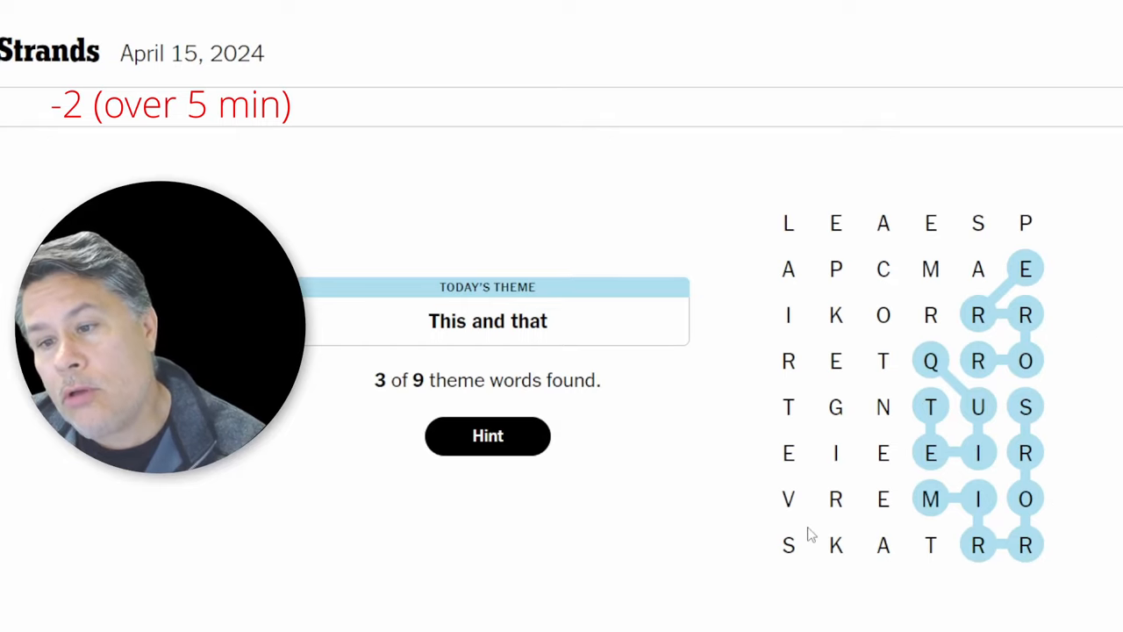
{"action": "mouse_move", "coordinate": [801, 514]}
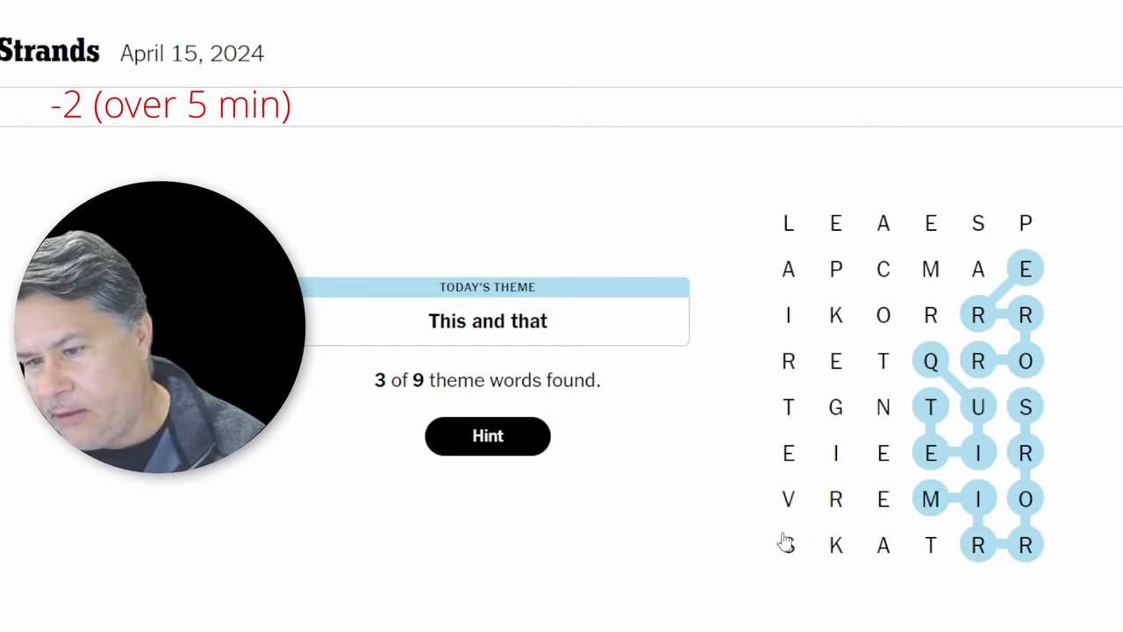
{"action": "mouse_move", "coordinate": [856, 367]}
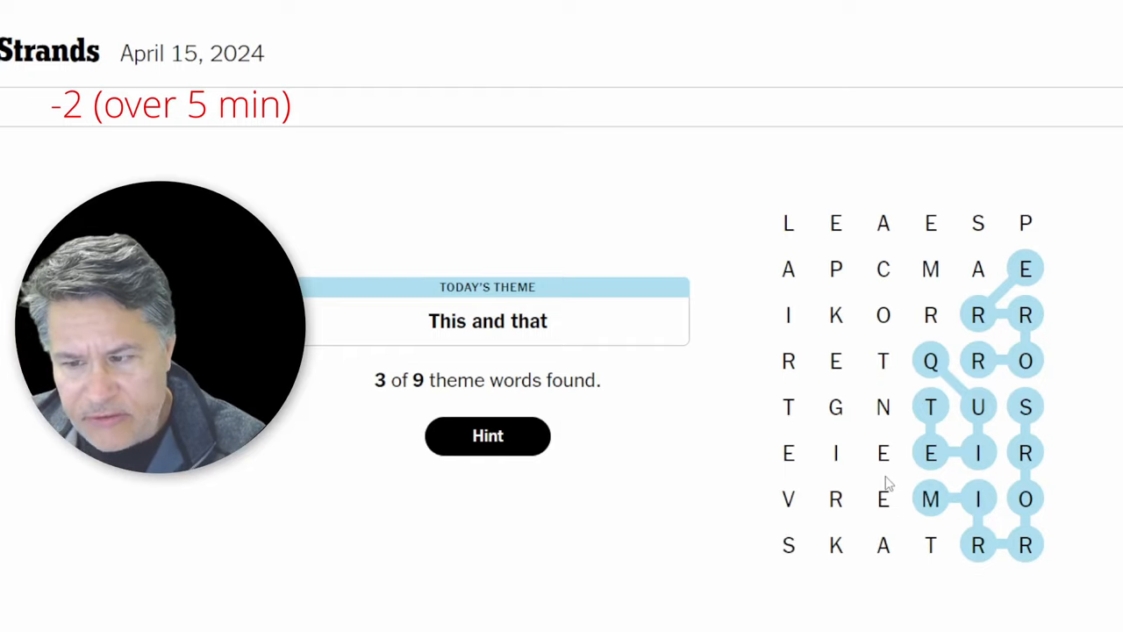
{"action": "mouse_move", "coordinate": [884, 269]}
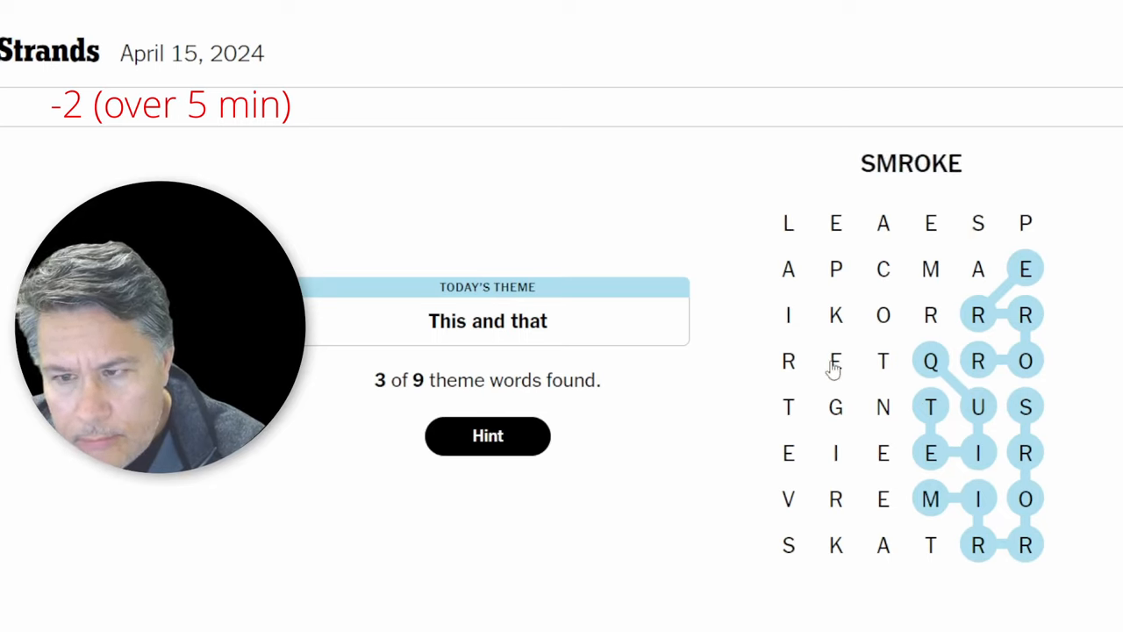
Trace SMOKE from the top-row S as the fourth theme word
{"action": "left_click", "coordinate": [978, 222]}
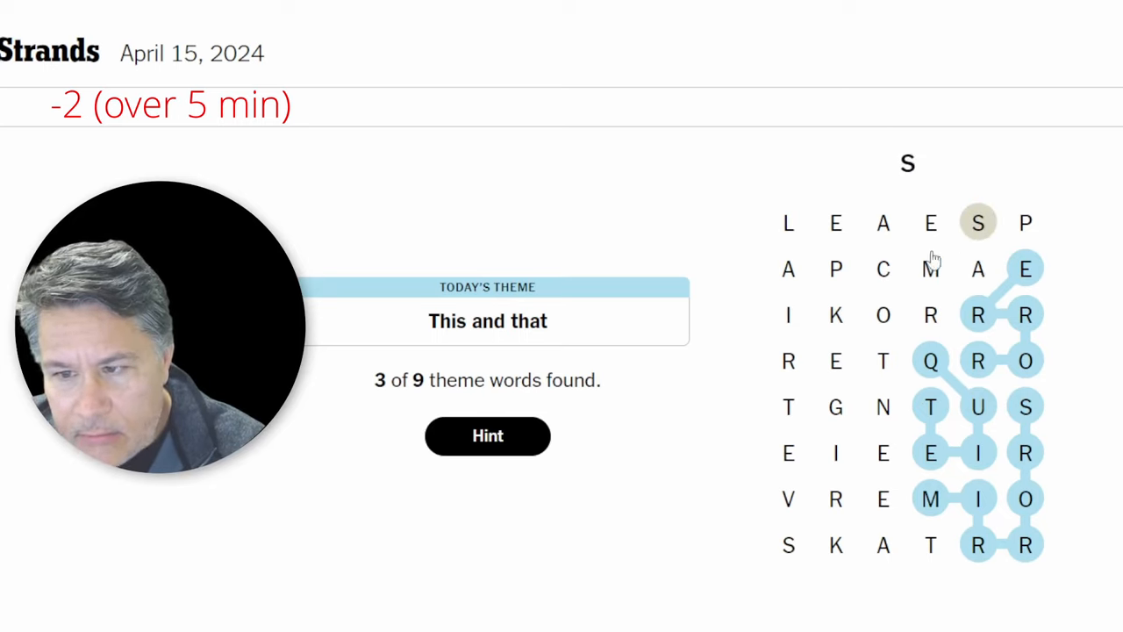
{"action": "left_click", "coordinate": [834, 361]}
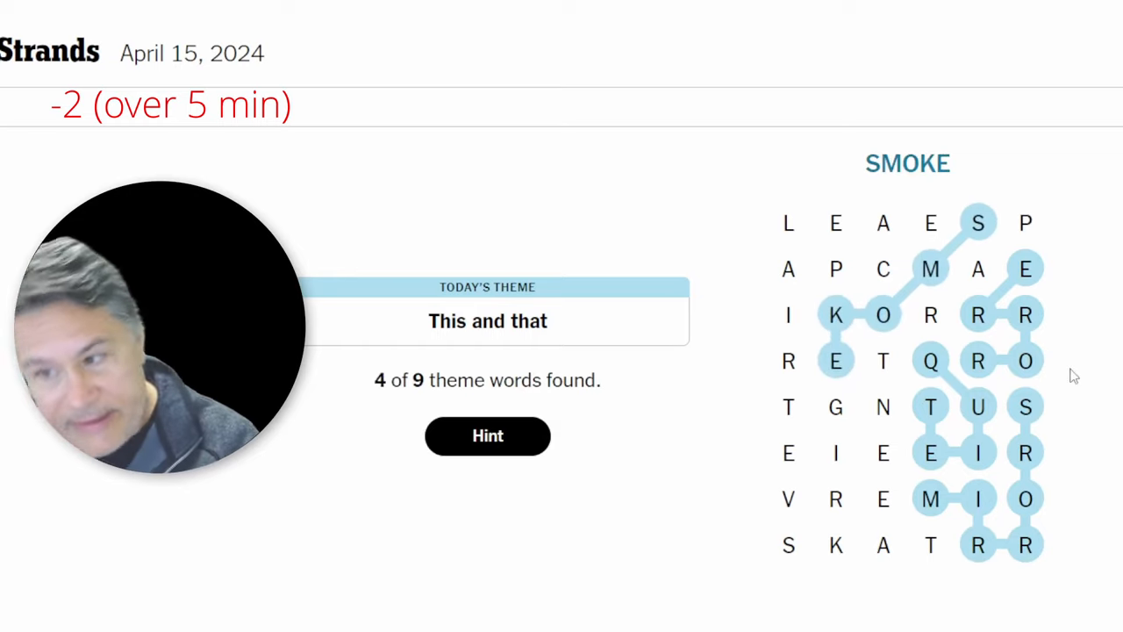
{"action": "mouse_move", "coordinate": [1003, 358]}
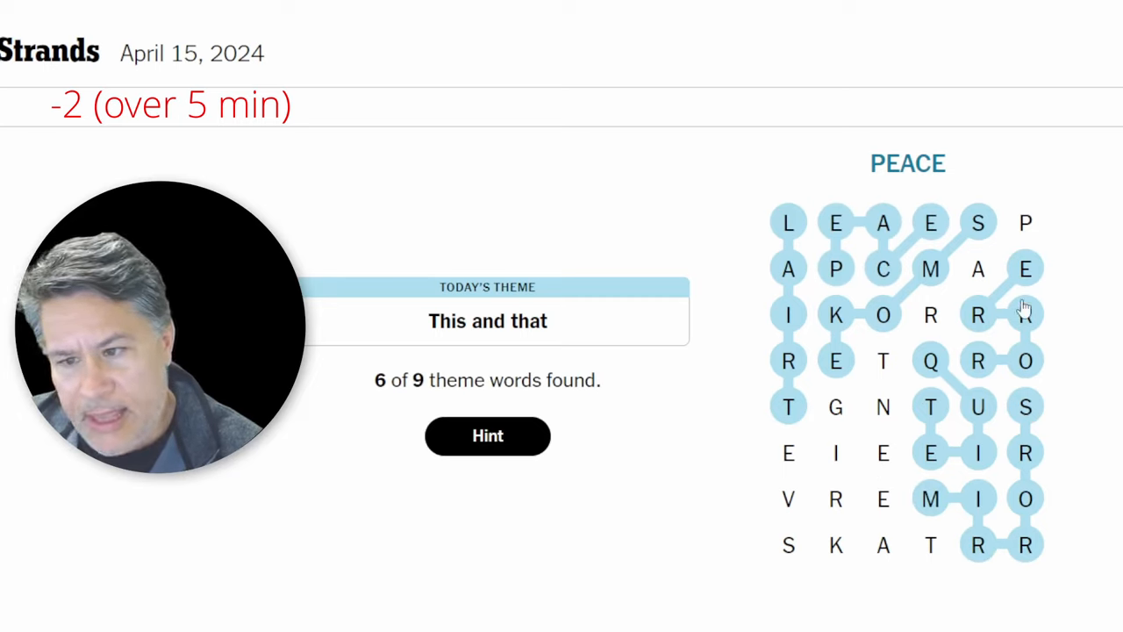
{"action": "mouse_move", "coordinate": [1022, 224]}
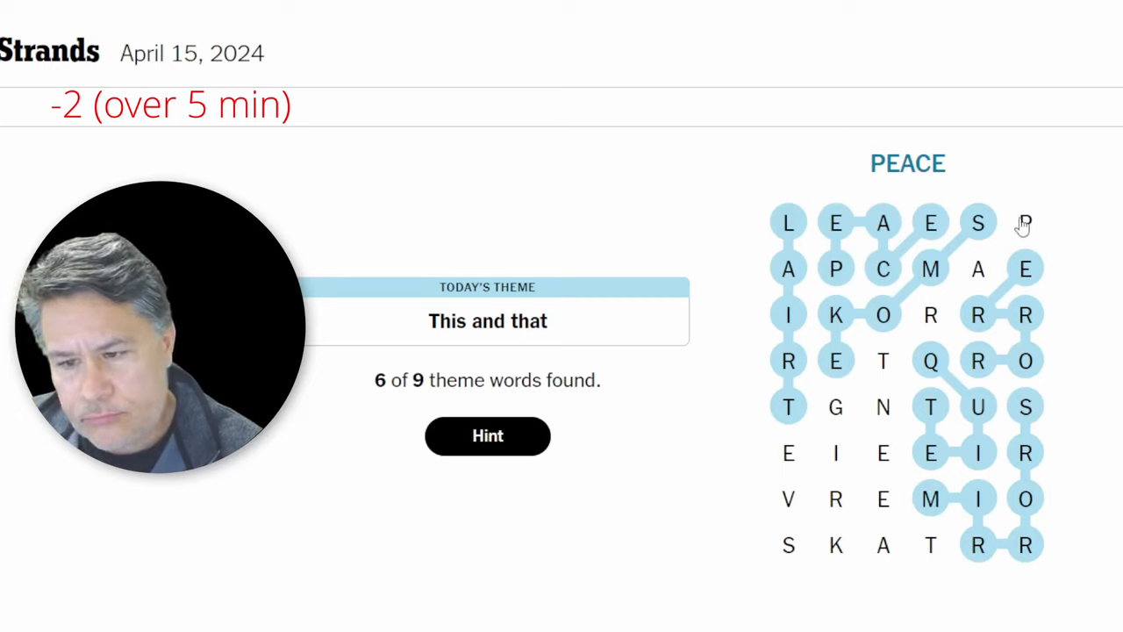
{"action": "mouse_move", "coordinate": [1024, 221]}
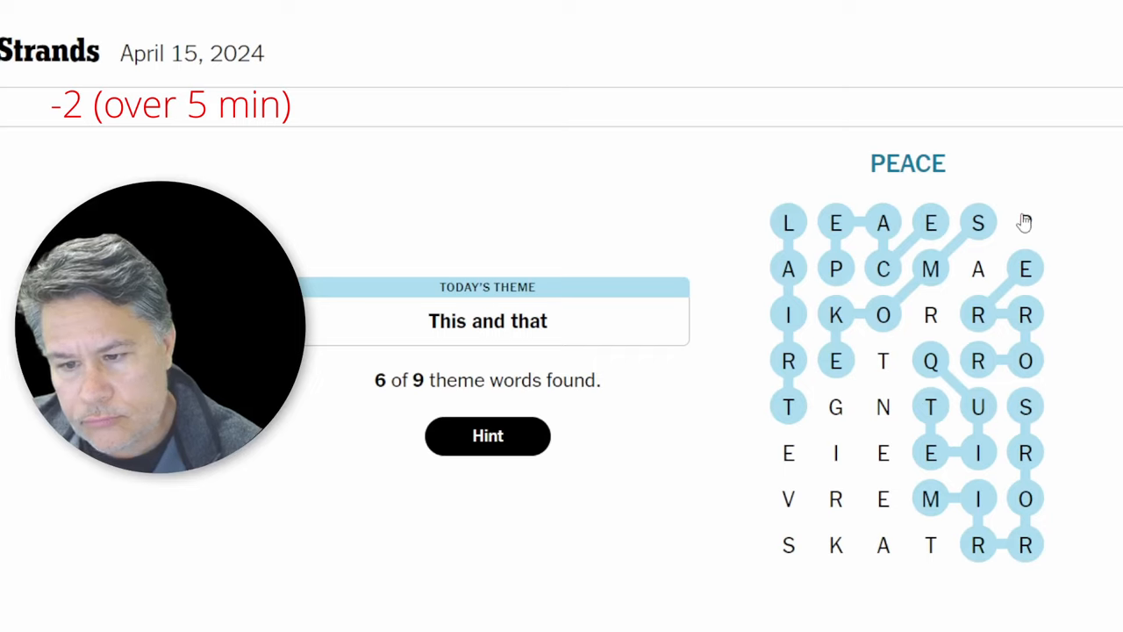
{"action": "mouse_move", "coordinate": [1009, 254]}
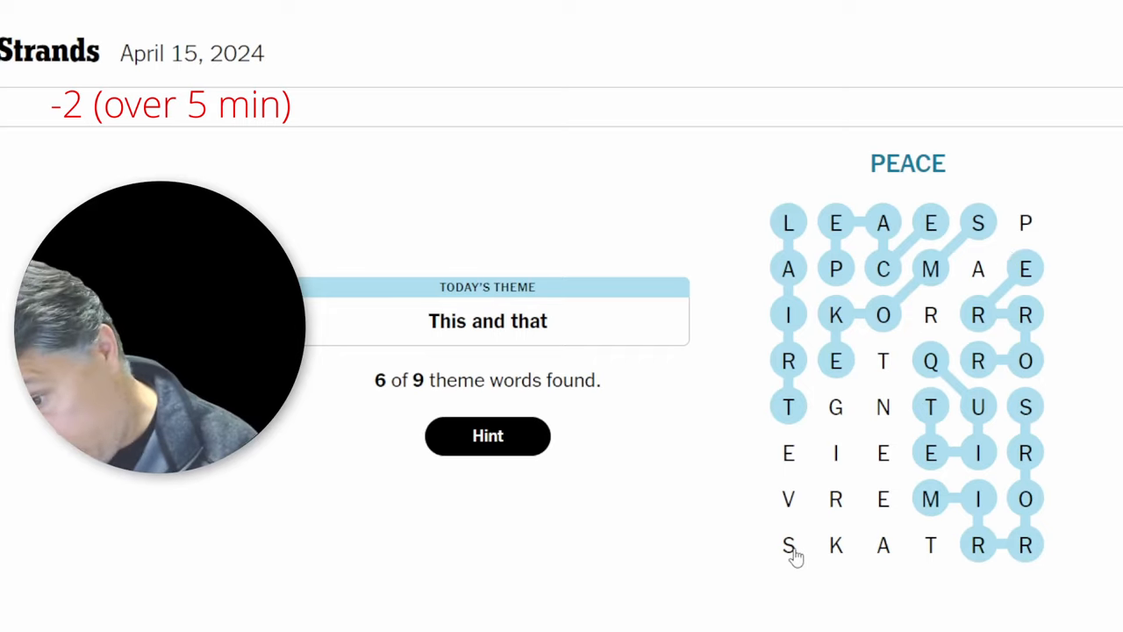
{"action": "mouse_move", "coordinate": [928, 594]}
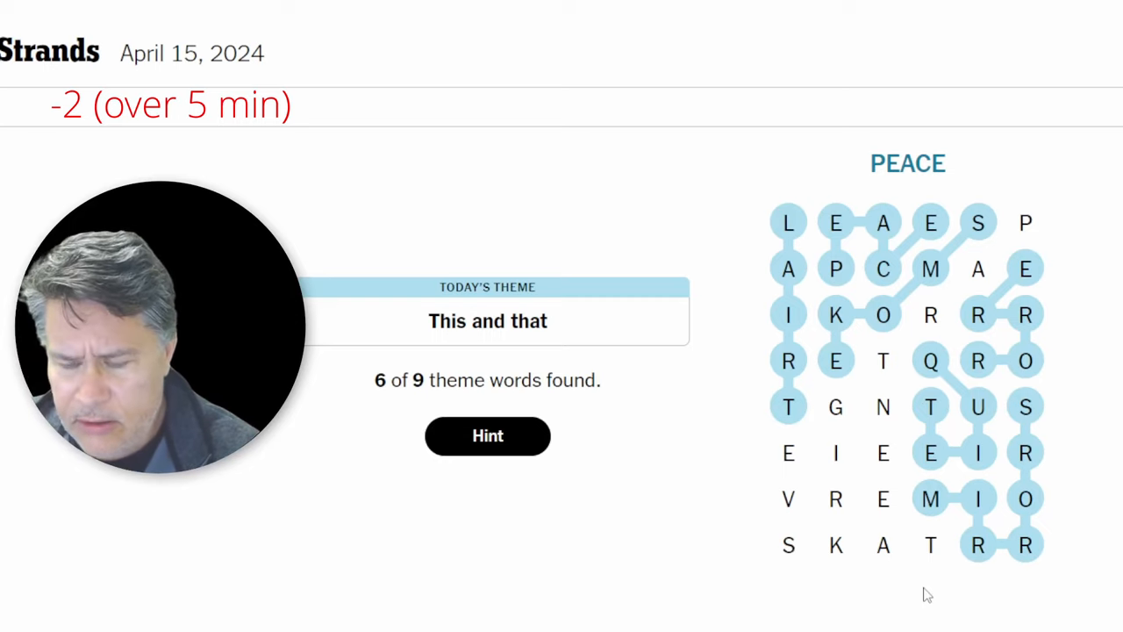
{"action": "mouse_move", "coordinate": [969, 238]}
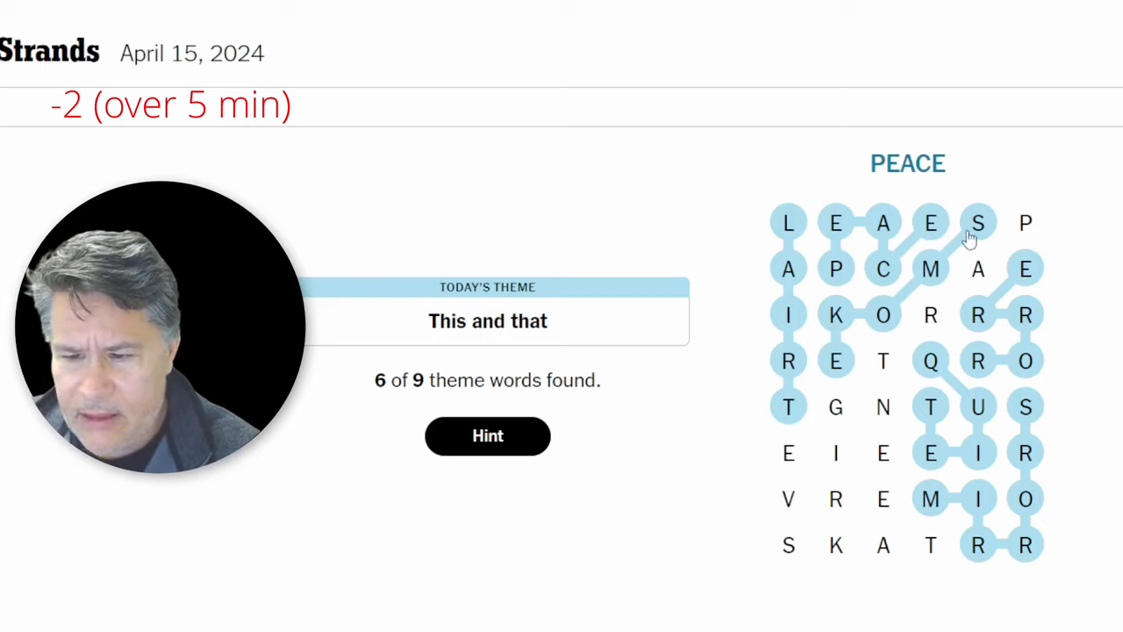
{"action": "mouse_move", "coordinate": [841, 401]}
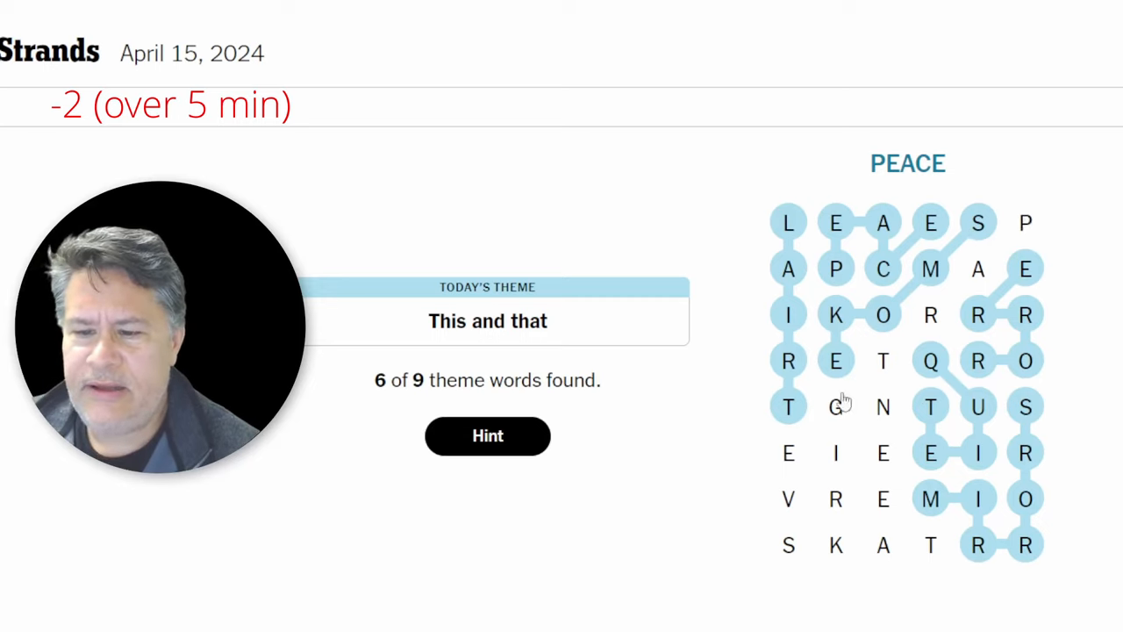
{"action": "mouse_move", "coordinate": [917, 357]}
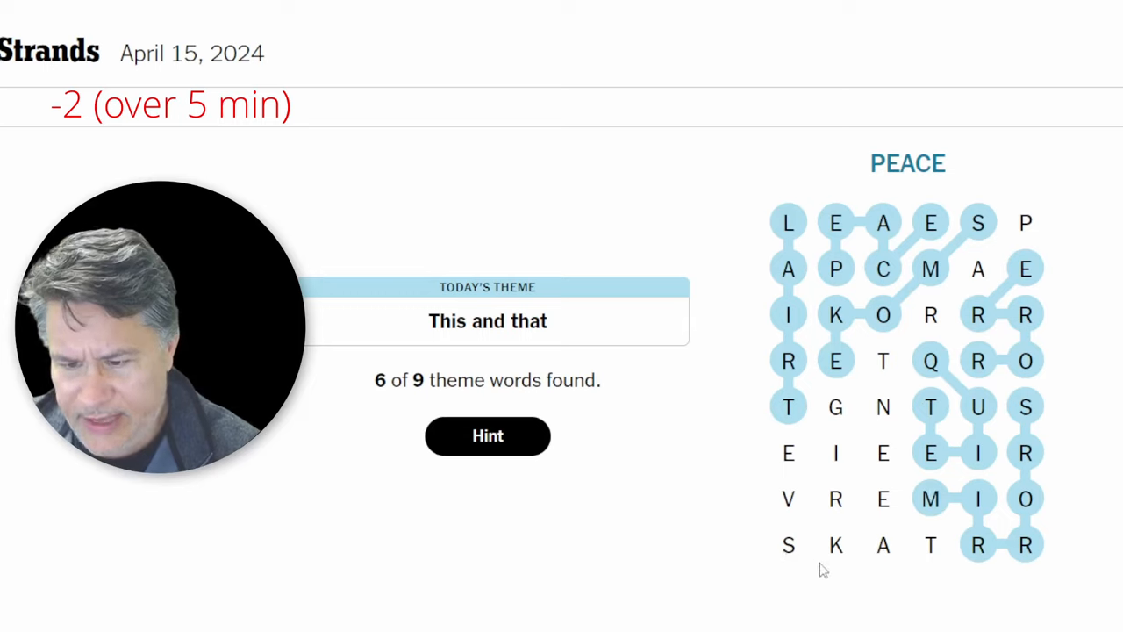
{"action": "mouse_move", "coordinate": [1008, 284]}
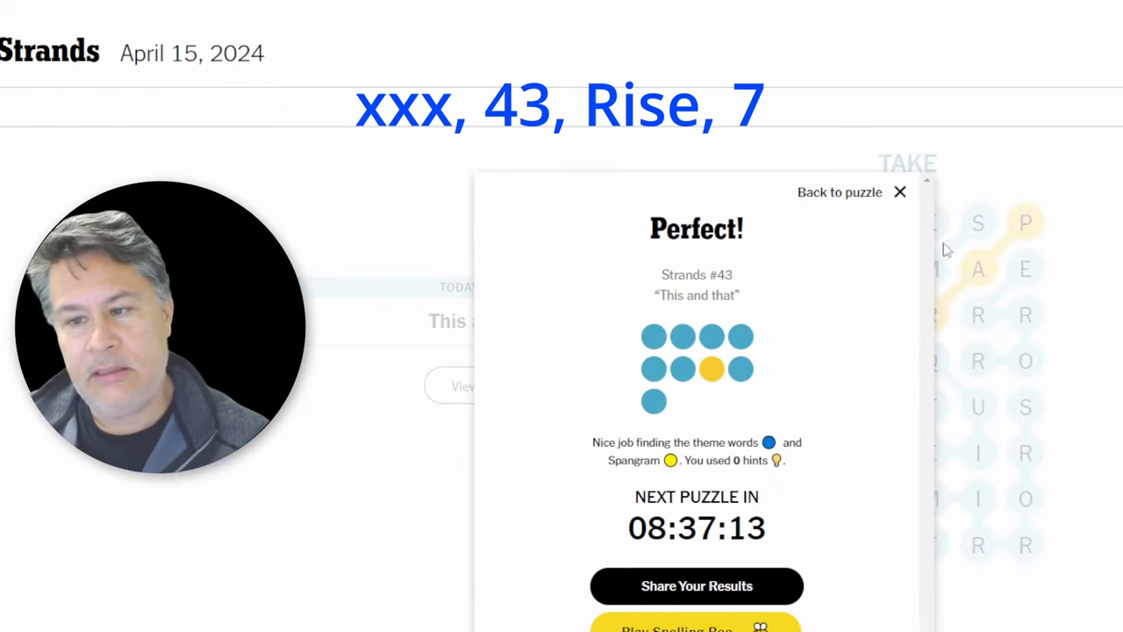
Close the Perfect! results card to view the completed Strands board
{"action": "left_click", "coordinate": [899, 192]}
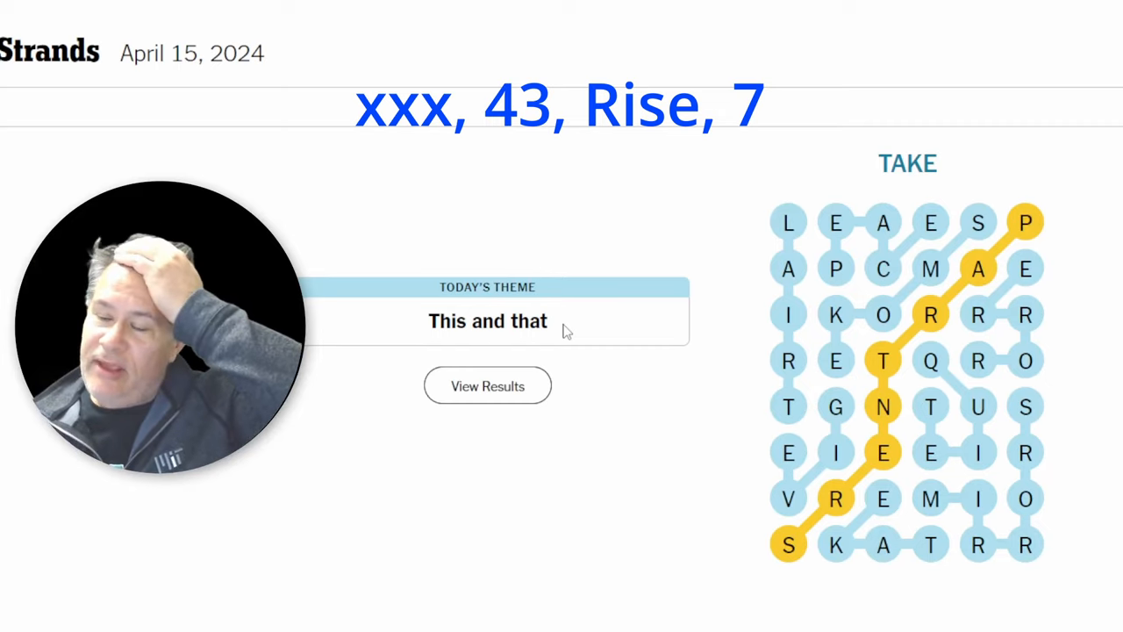
{"action": "mouse_move", "coordinate": [648, 464]}
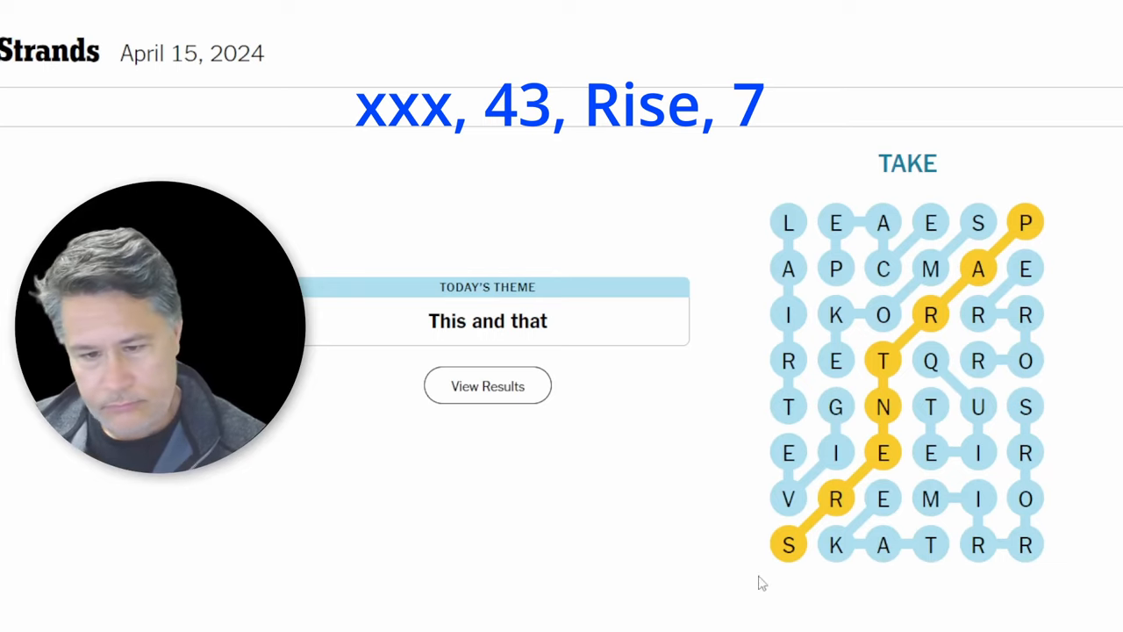
{"action": "mouse_move", "coordinate": [811, 219]}
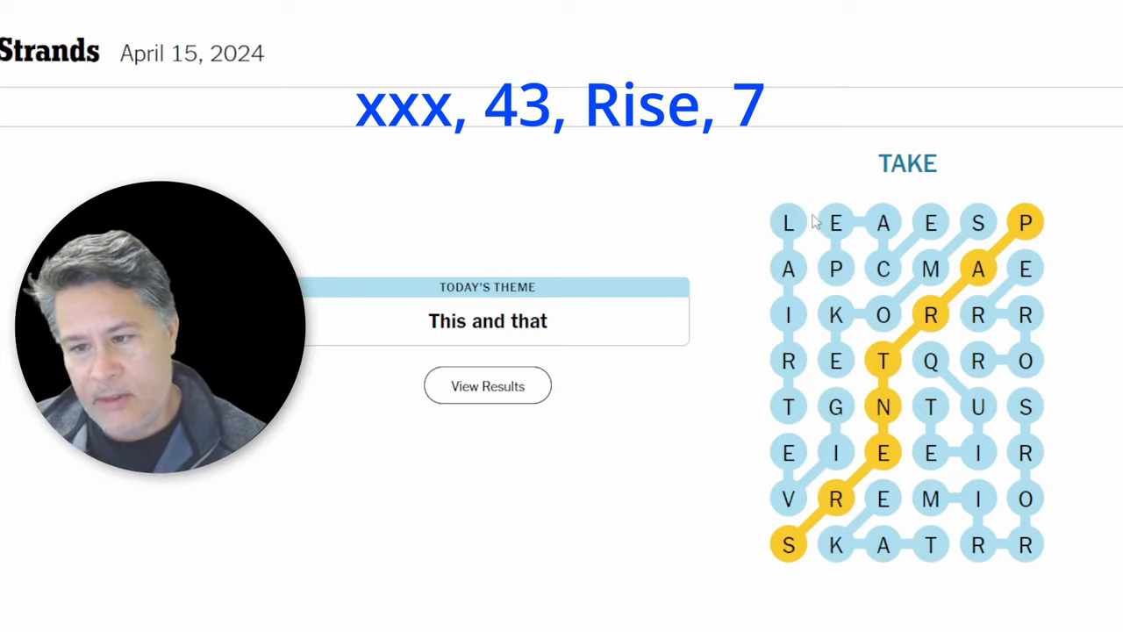
{"action": "mouse_move", "coordinate": [823, 276]}
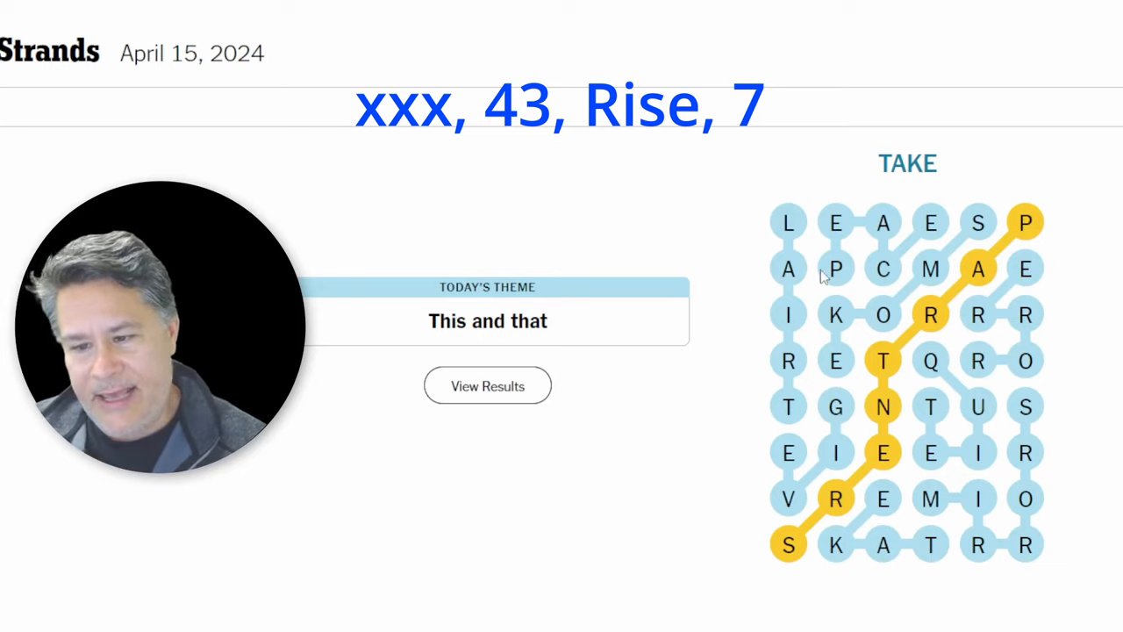
{"action": "mouse_move", "coordinate": [802, 240]}
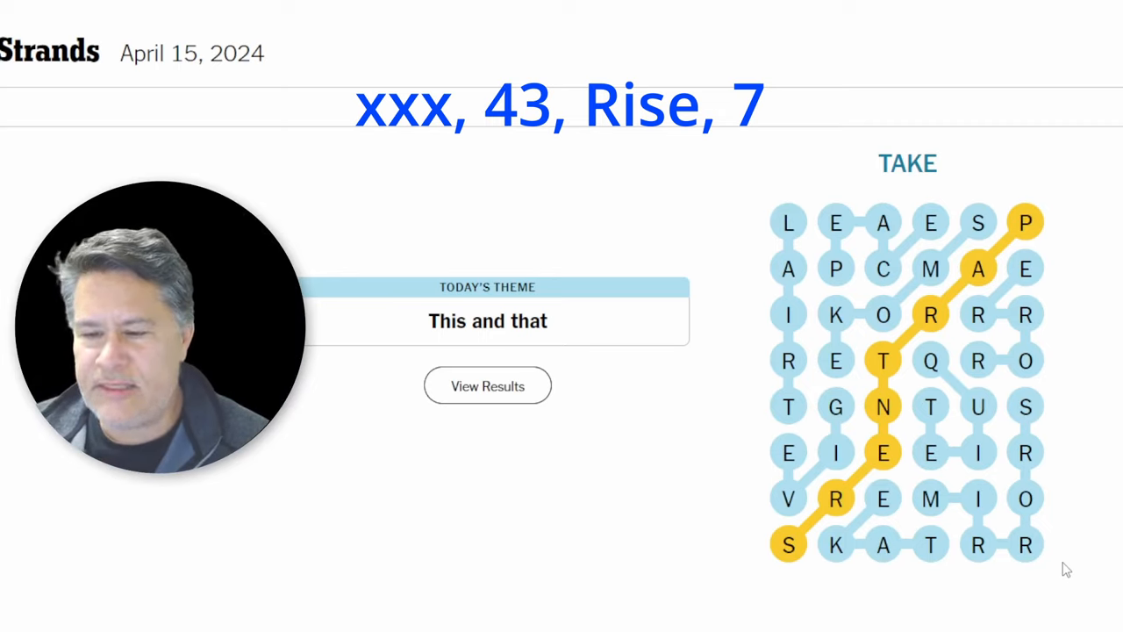
{"action": "mouse_move", "coordinate": [720, 309]}
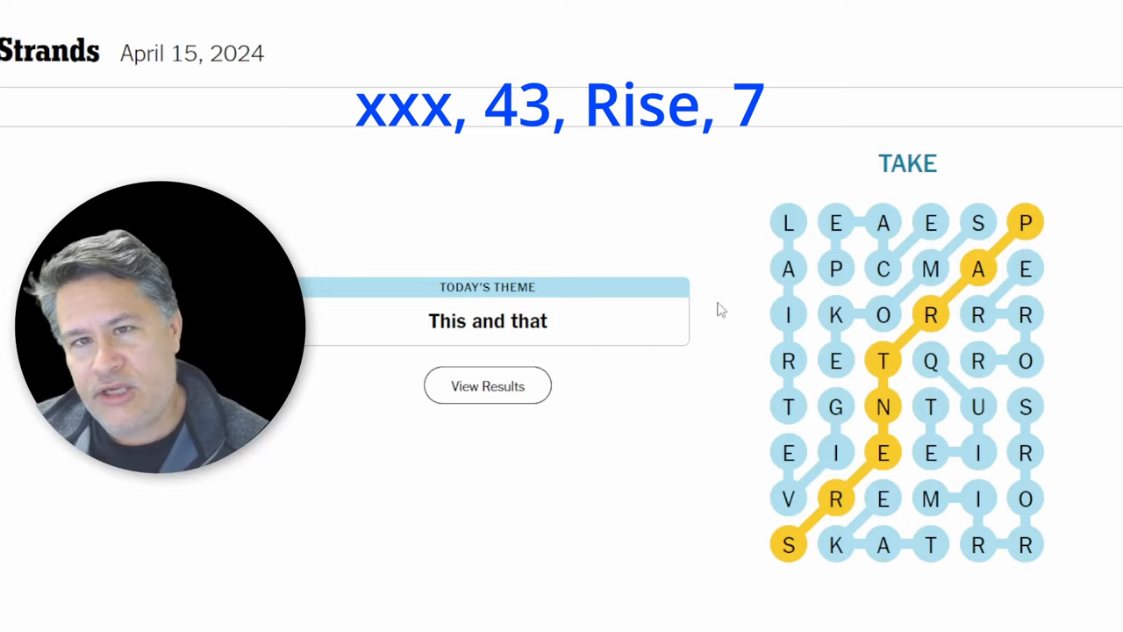
{"action": "mouse_move", "coordinate": [785, 279]}
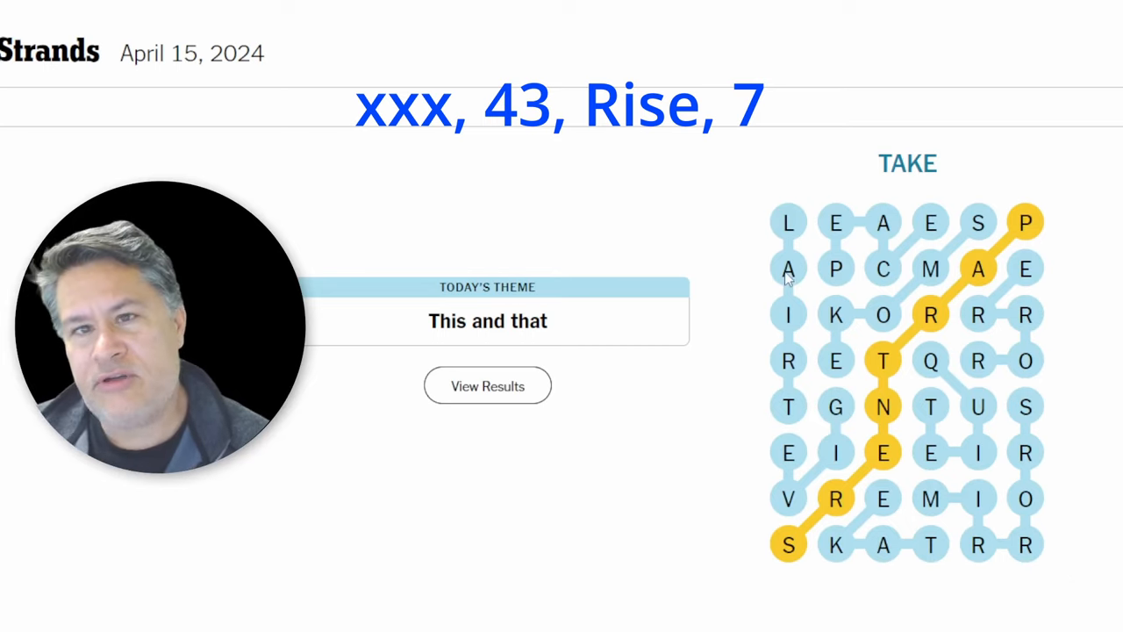
{"action": "mouse_move", "coordinate": [856, 323]}
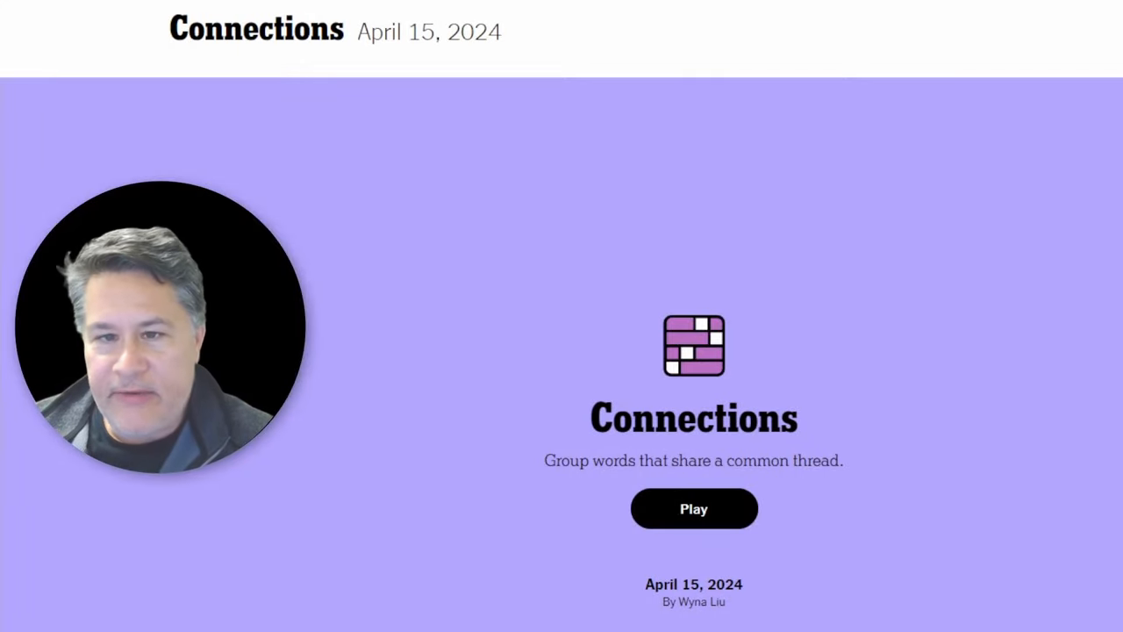
{"action": "mouse_move", "coordinate": [1110, 206]}
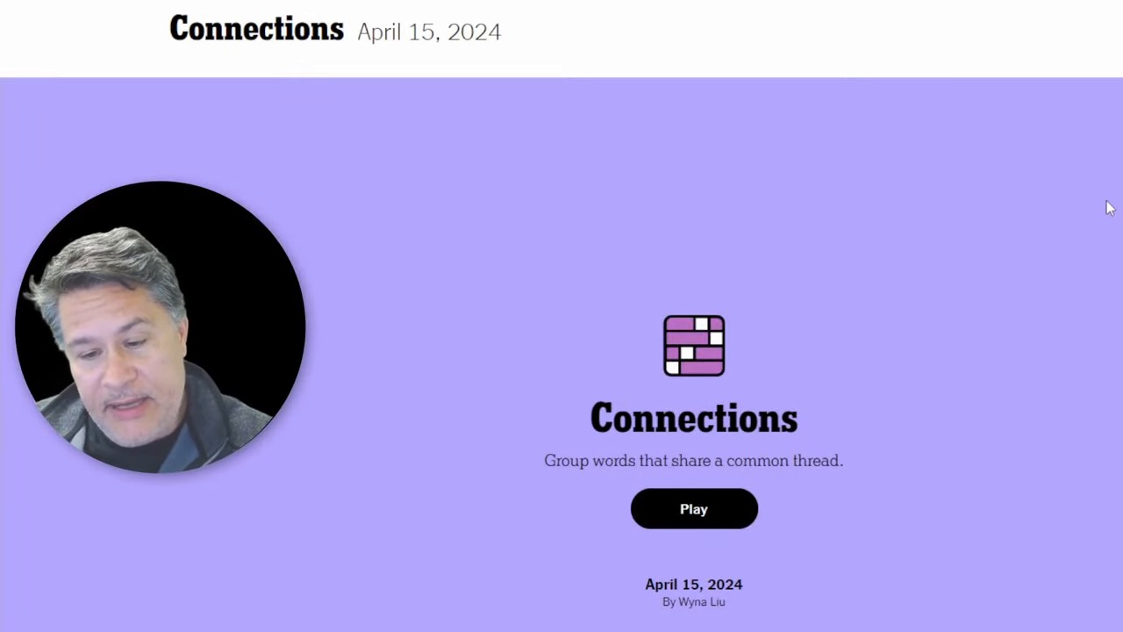
{"action": "mouse_move", "coordinate": [905, 519]}
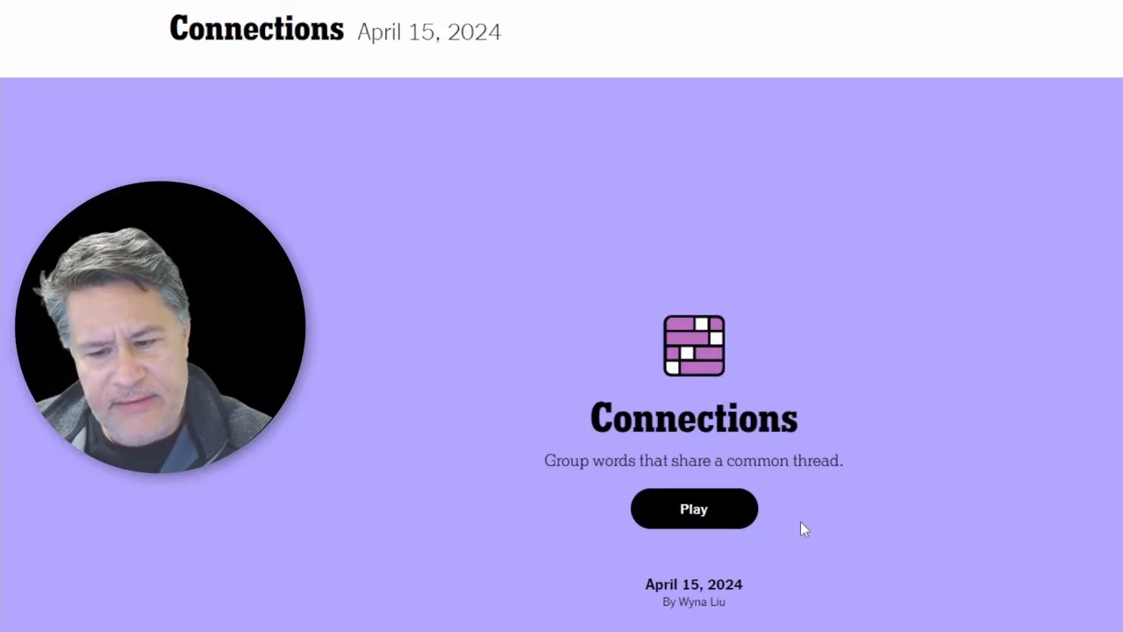
Start Connections and submit BUTTERFLY, DOMINO, PLACEBO and SIDE as the ___ EFFECT group
{"action": "left_click", "coordinate": [693, 508]}
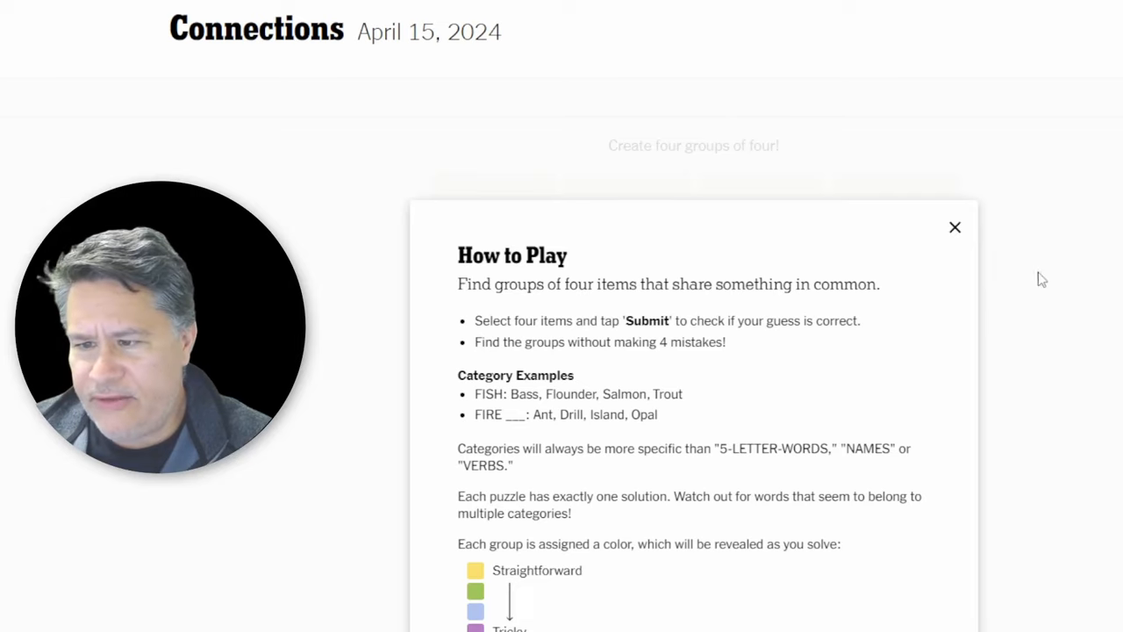
{"action": "left_click", "coordinate": [955, 227]}
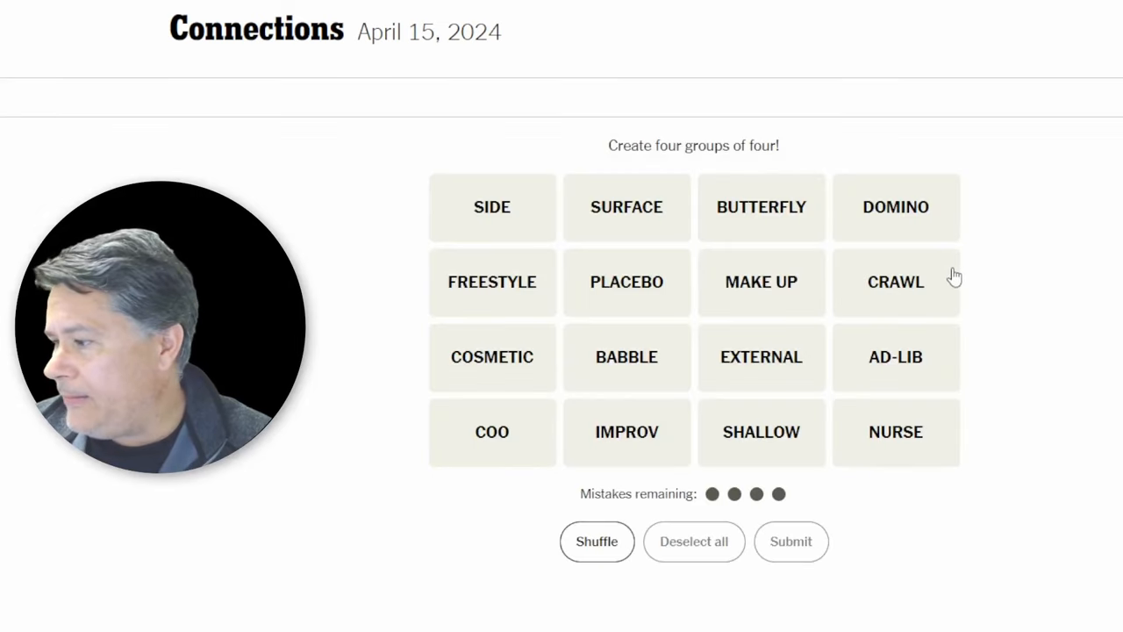
{"action": "mouse_move", "coordinate": [836, 300]}
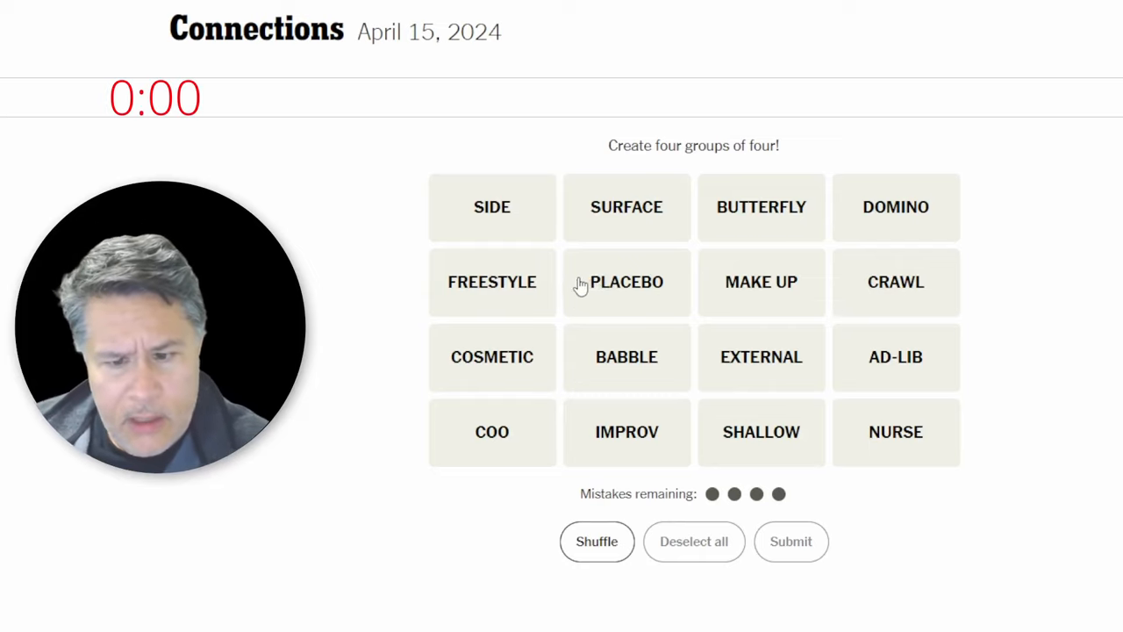
{"action": "mouse_move", "coordinate": [594, 259]}
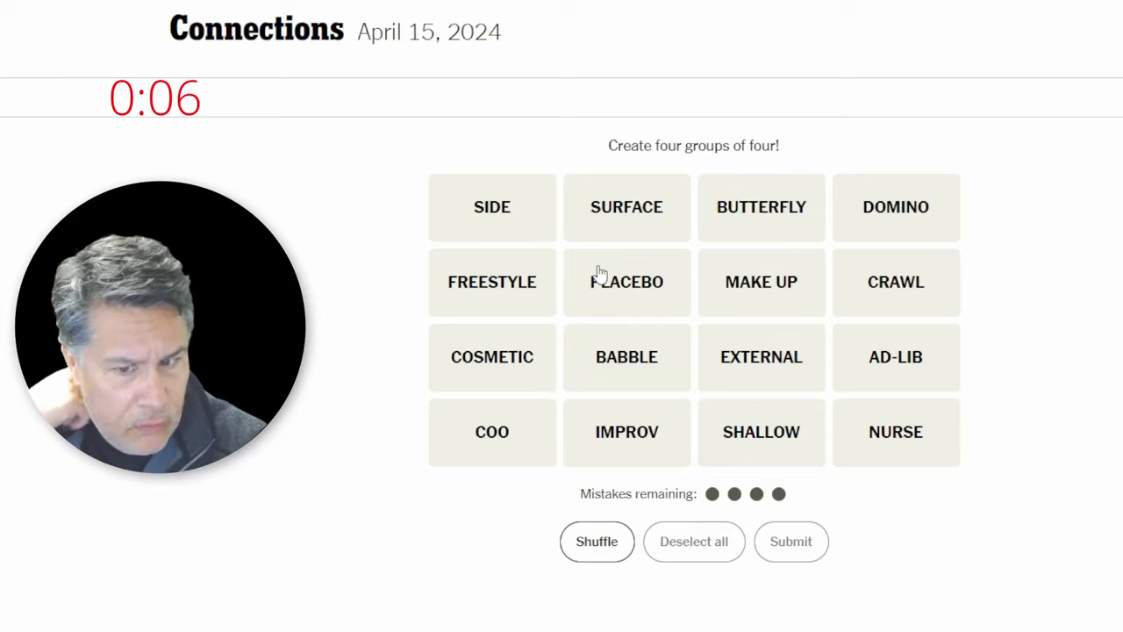
{"action": "left_click", "coordinate": [492, 207]}
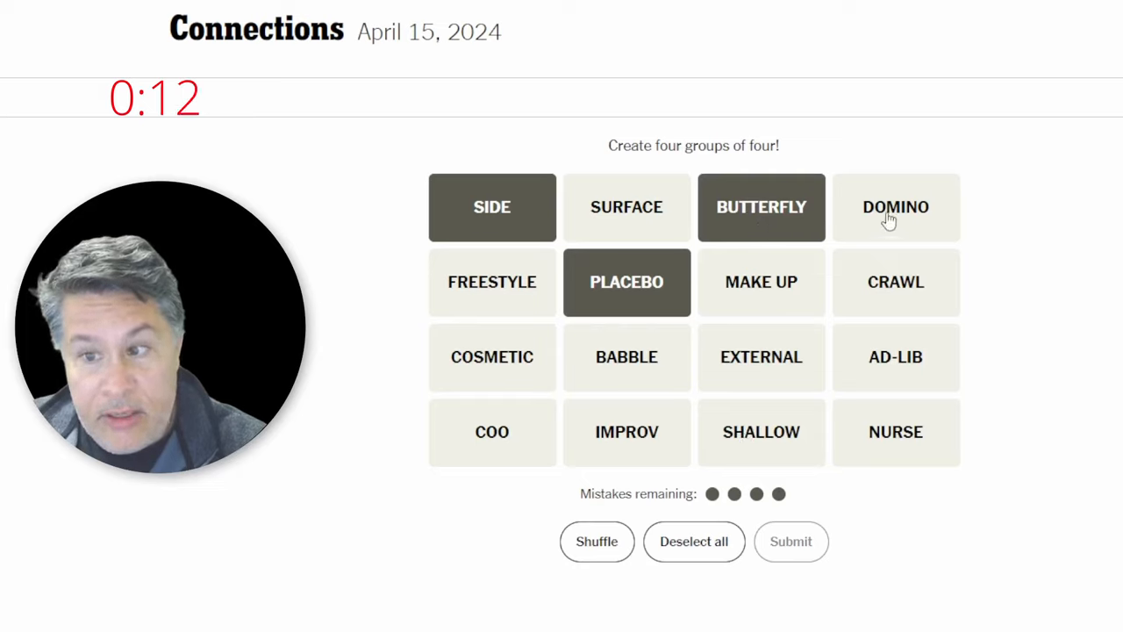
{"action": "left_click", "coordinate": [895, 207]}
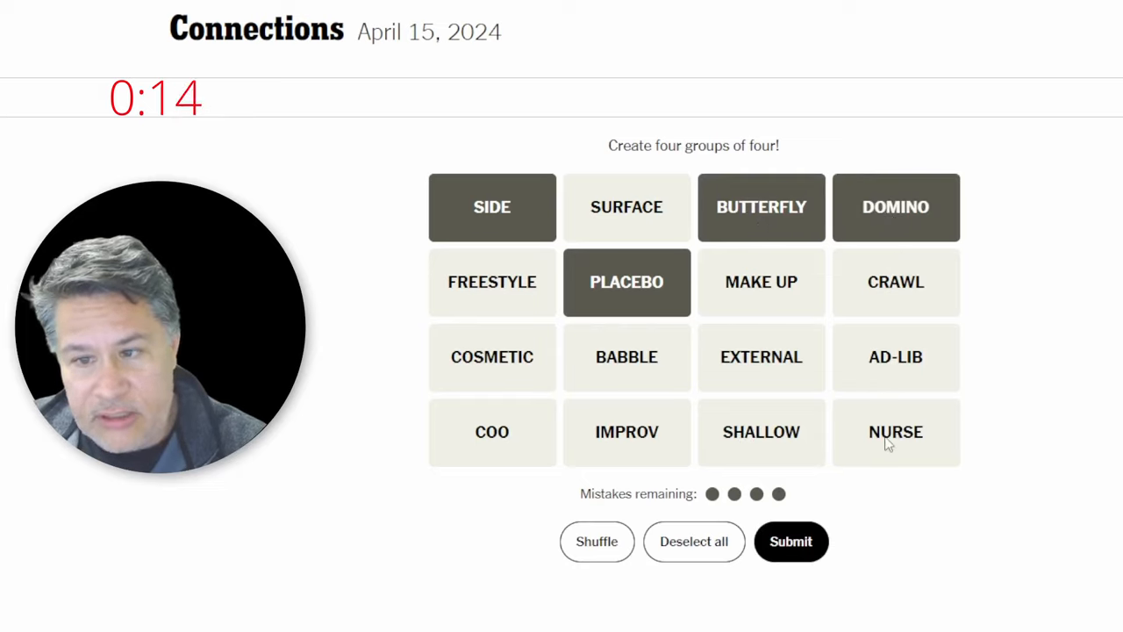
{"action": "mouse_move", "coordinate": [878, 401]}
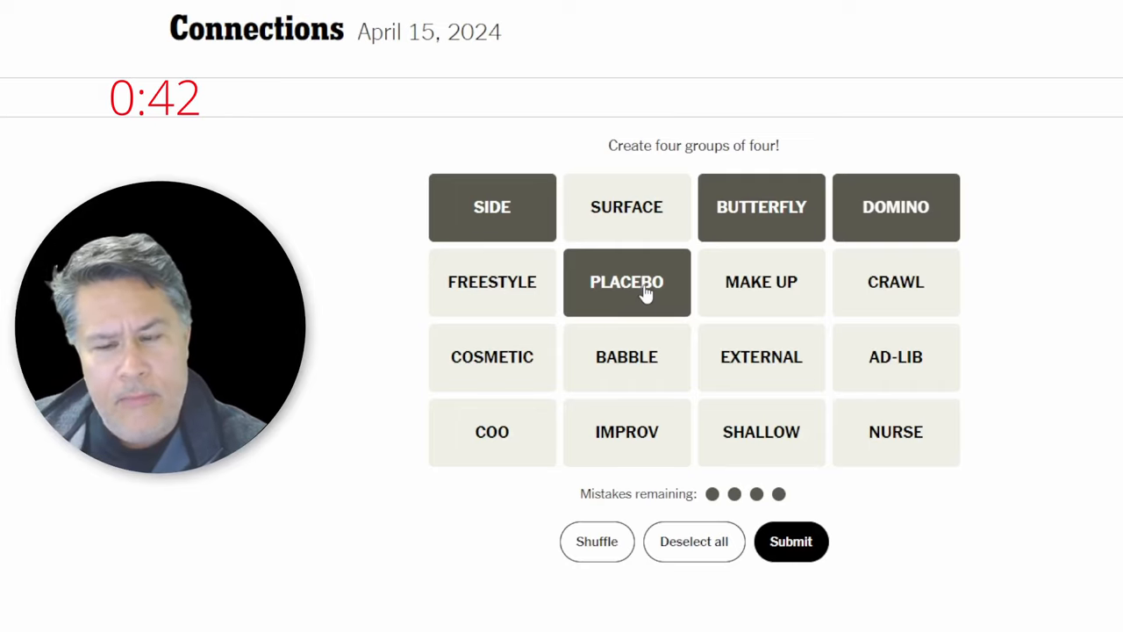
{"action": "mouse_move", "coordinate": [735, 276]}
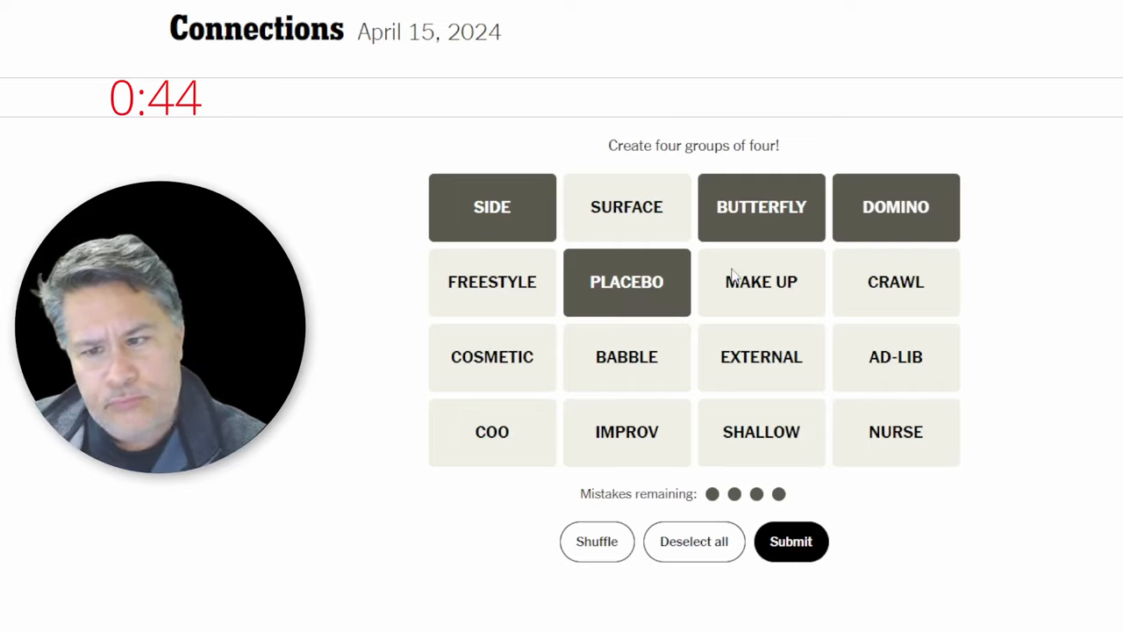
{"action": "mouse_move", "coordinate": [761, 215]}
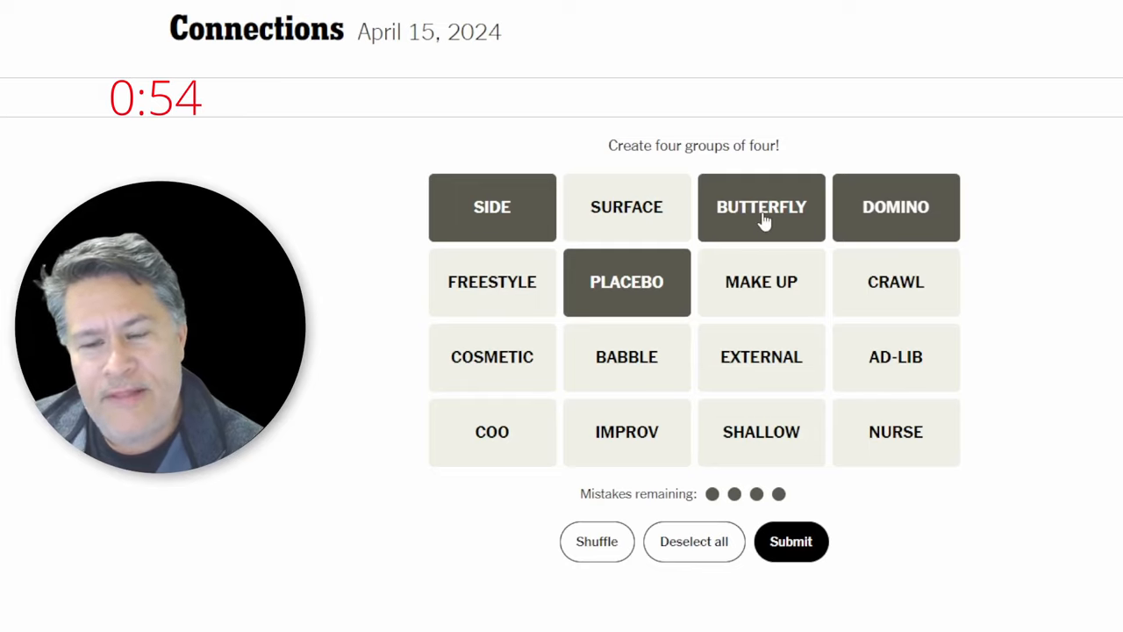
{"action": "left_click", "coordinate": [491, 206]}
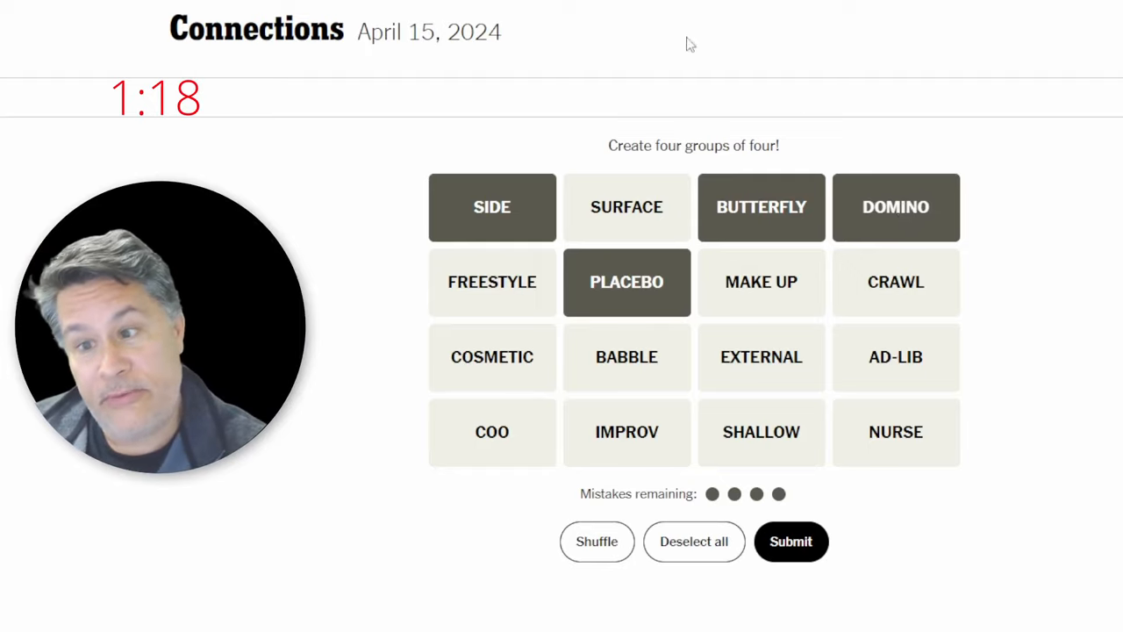
{"action": "mouse_move", "coordinate": [899, 542]}
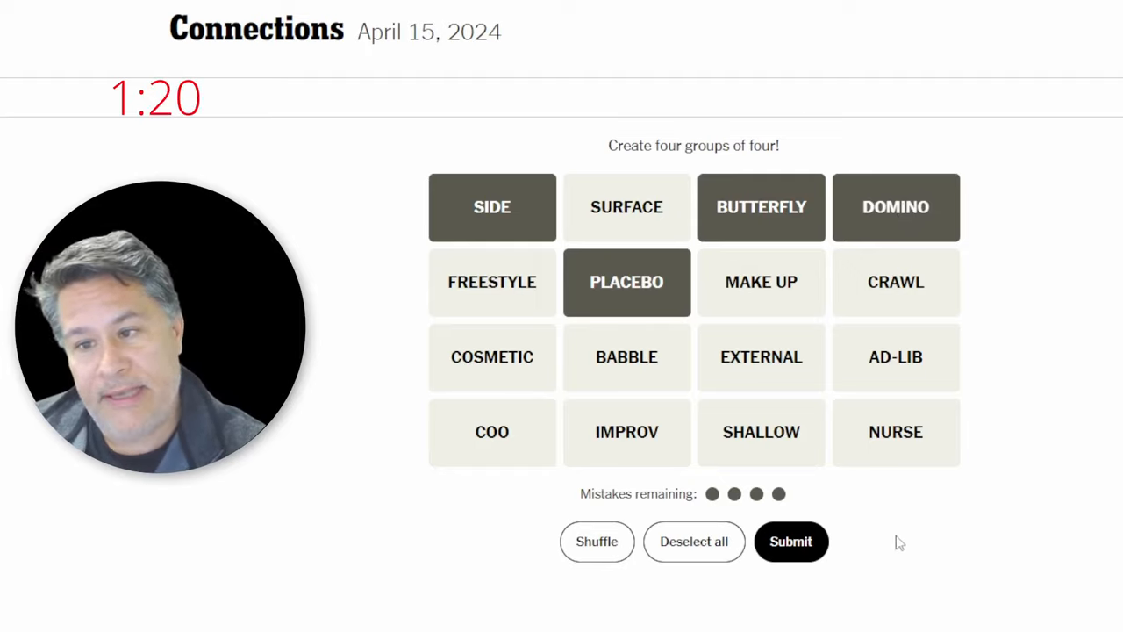
{"action": "mouse_move", "coordinate": [829, 551]}
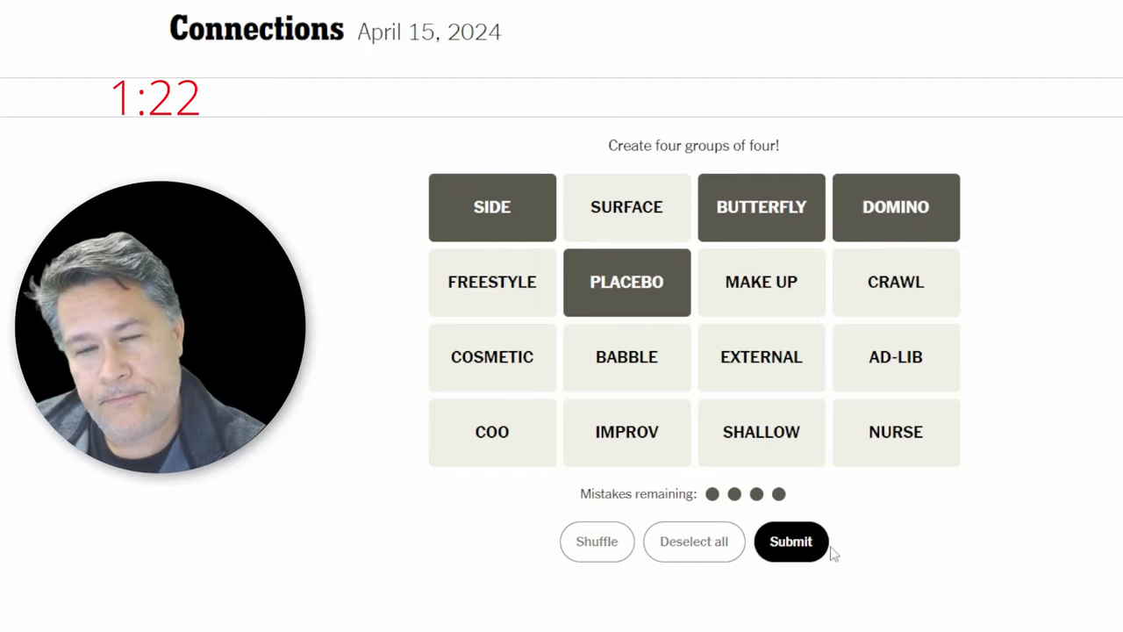
{"action": "left_click", "coordinate": [790, 541]}
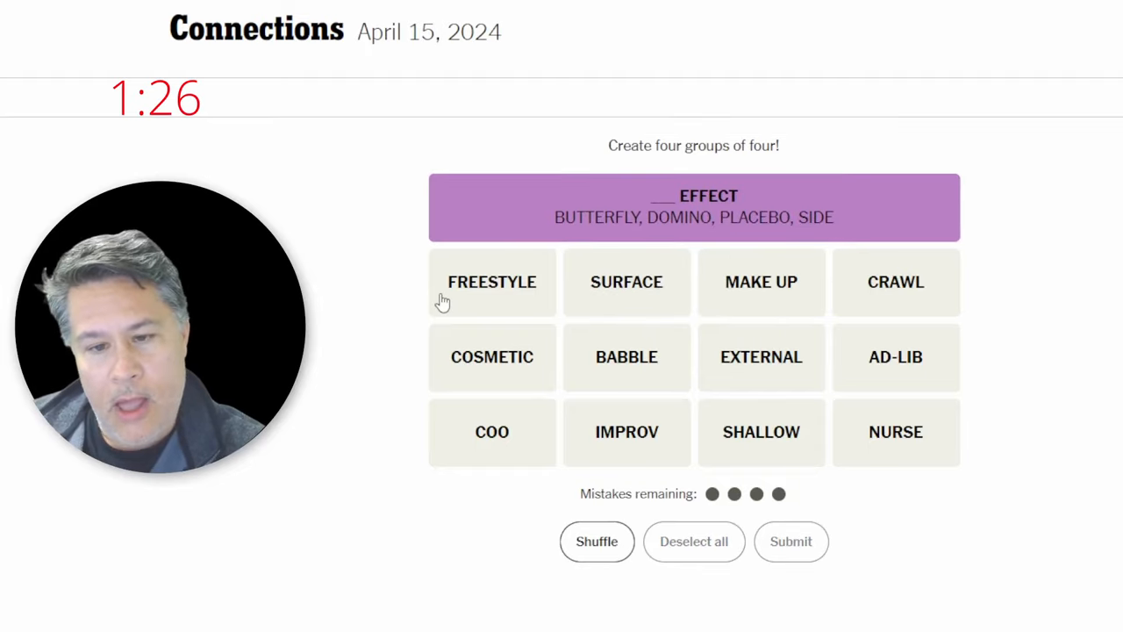
{"action": "mouse_move", "coordinate": [679, 279]}
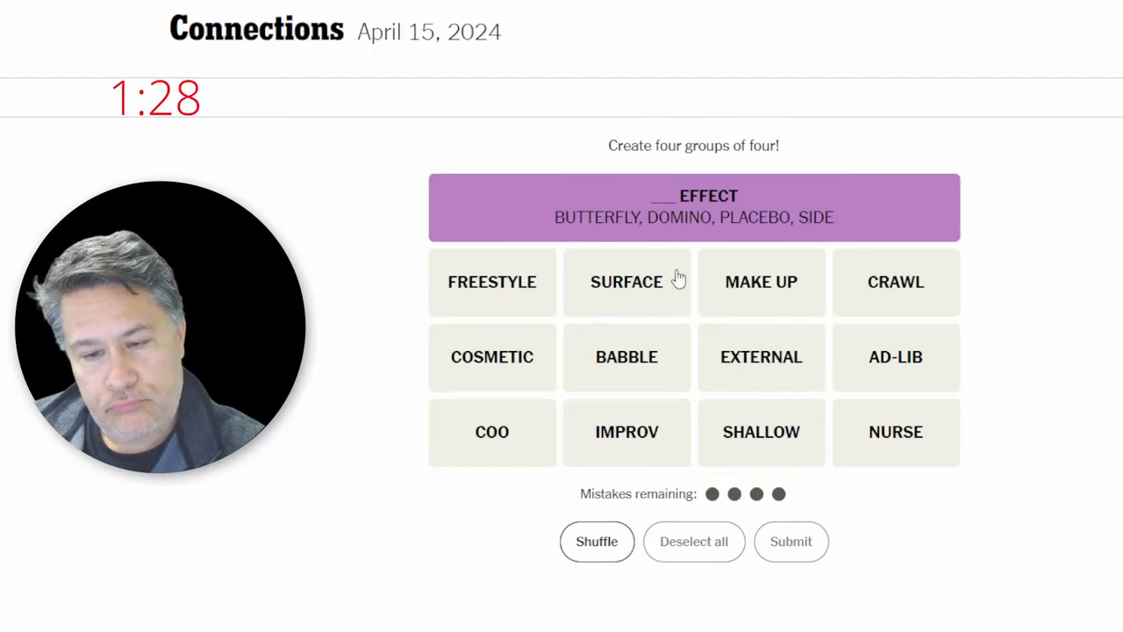
{"action": "mouse_move", "coordinate": [746, 328]}
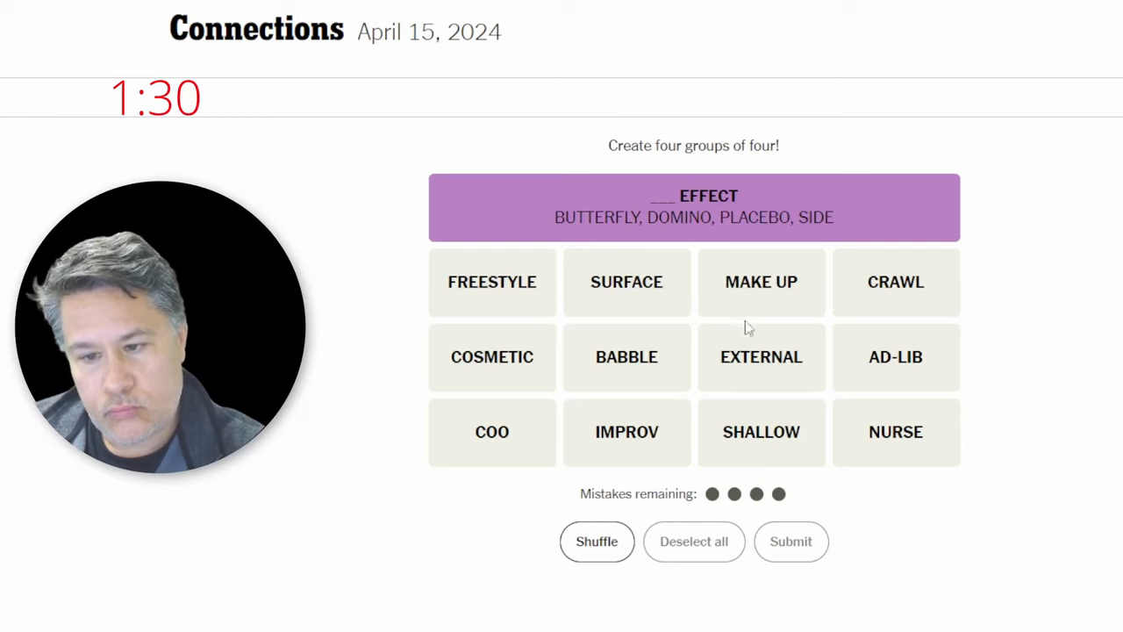
Submit SURFACE, SHALLOW, EXTERNAL and COSMETIC as the SUPERFICIAL group
{"action": "left_click", "coordinate": [627, 282]}
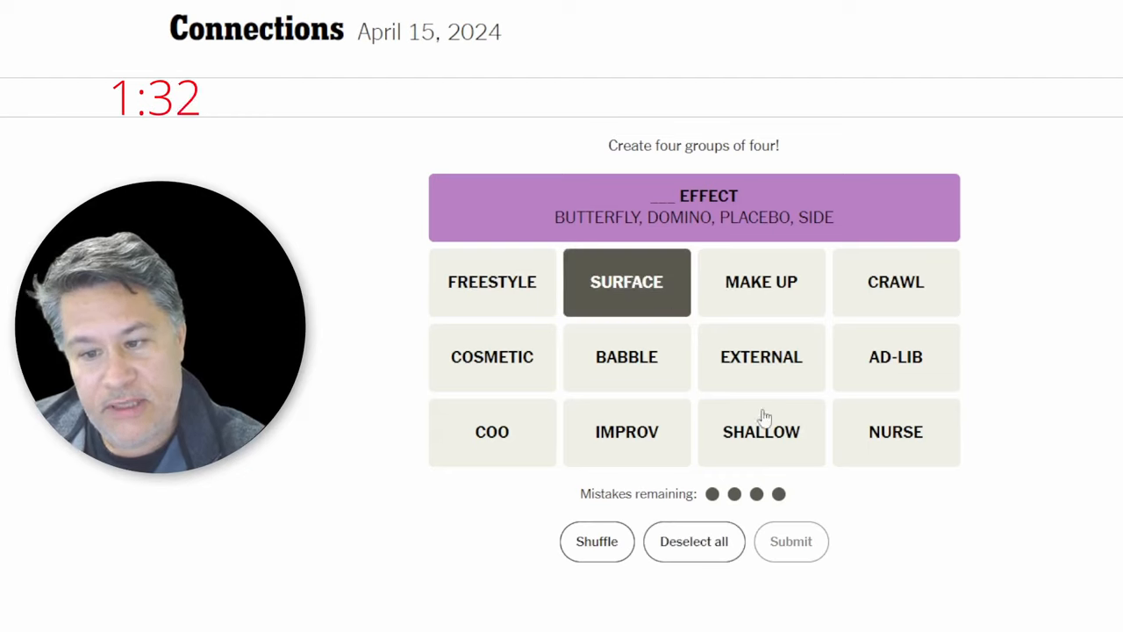
{"action": "left_click", "coordinate": [761, 432]}
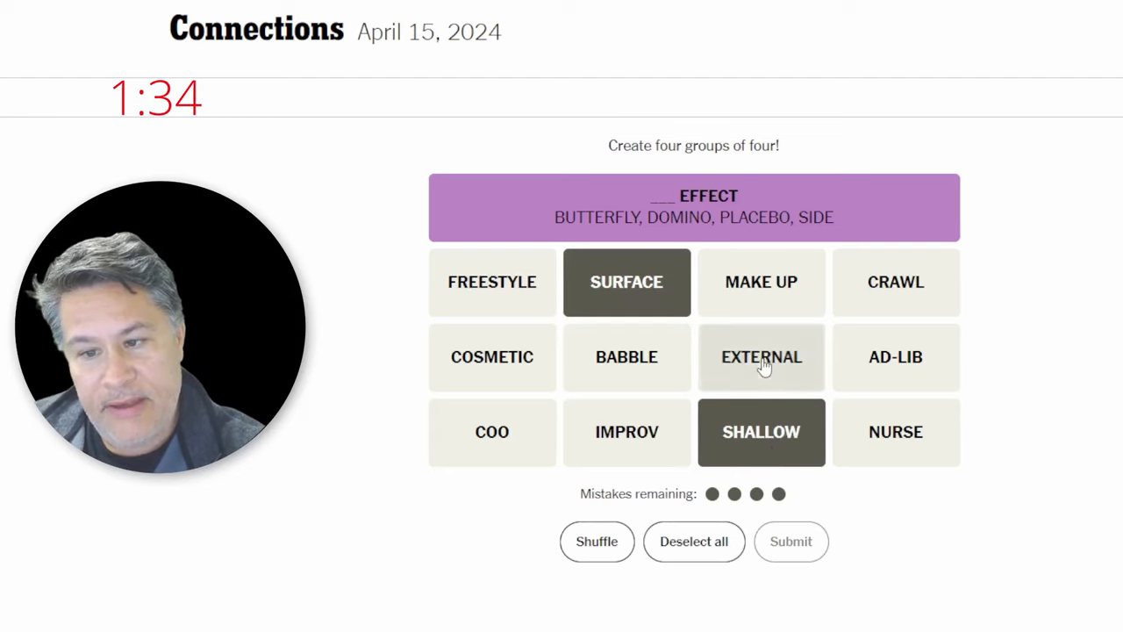
{"action": "left_click", "coordinate": [761, 357]}
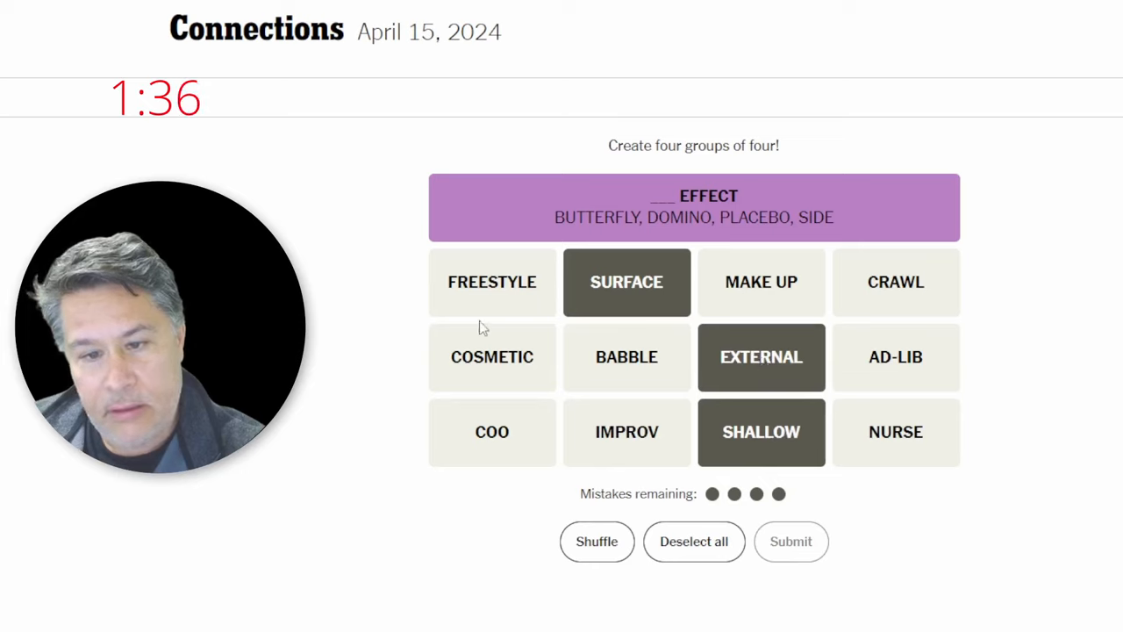
{"action": "left_click", "coordinate": [492, 357]}
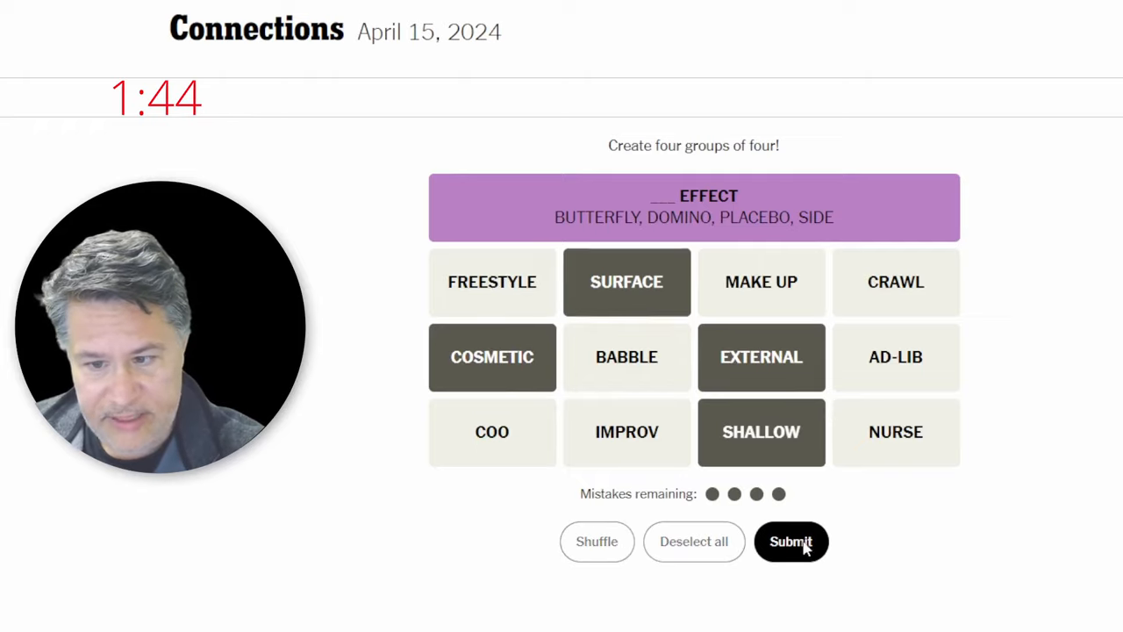
{"action": "left_click", "coordinate": [791, 542]}
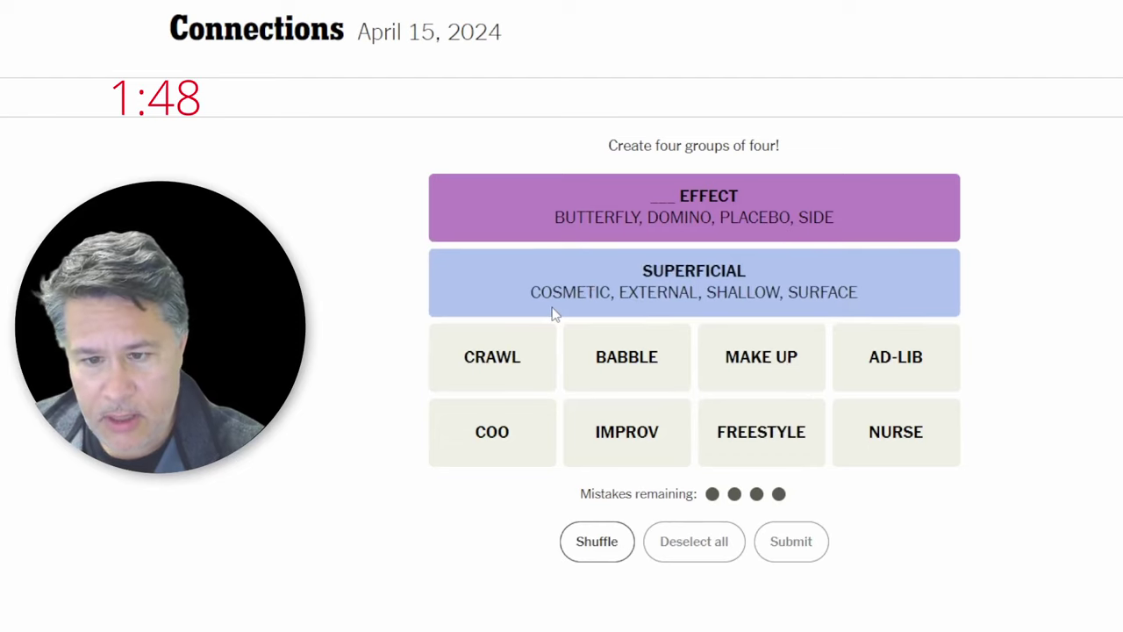
{"action": "mouse_move", "coordinate": [504, 366]}
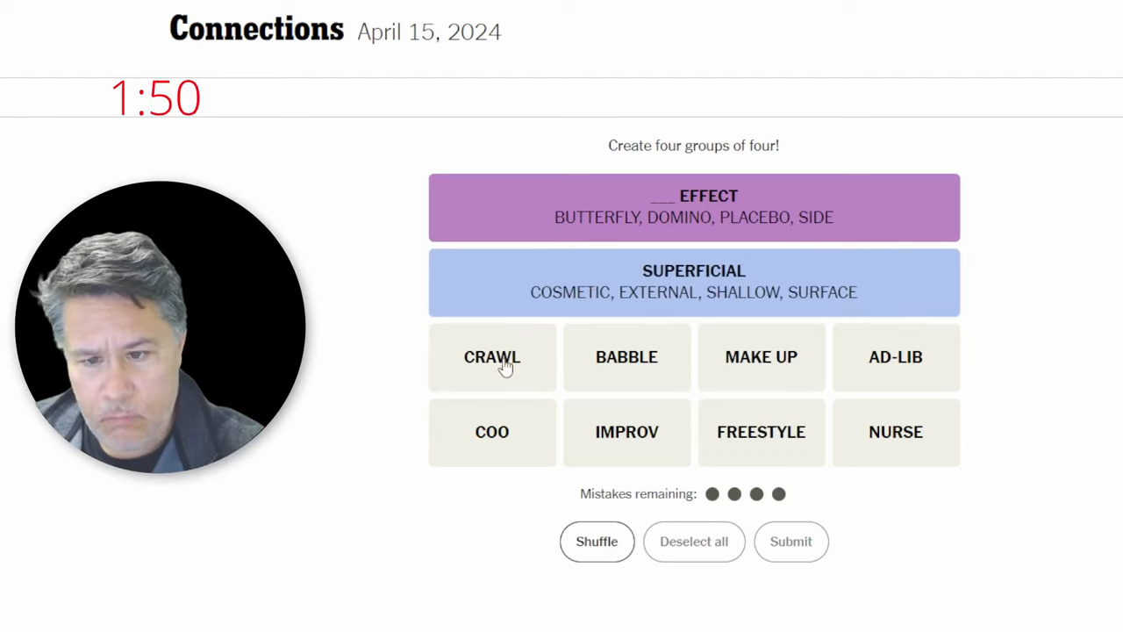
Submit CRAWL, COO, BABBLE and NURSE as the THINGS BABIES DO group
{"action": "left_click", "coordinate": [492, 357]}
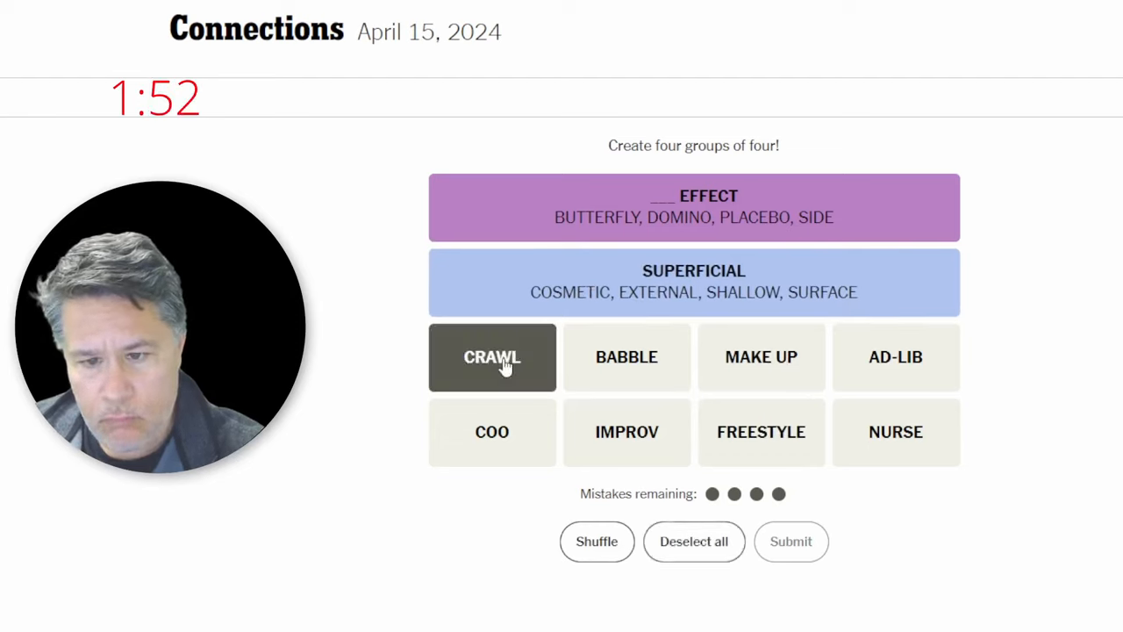
{"action": "left_click", "coordinate": [493, 431]}
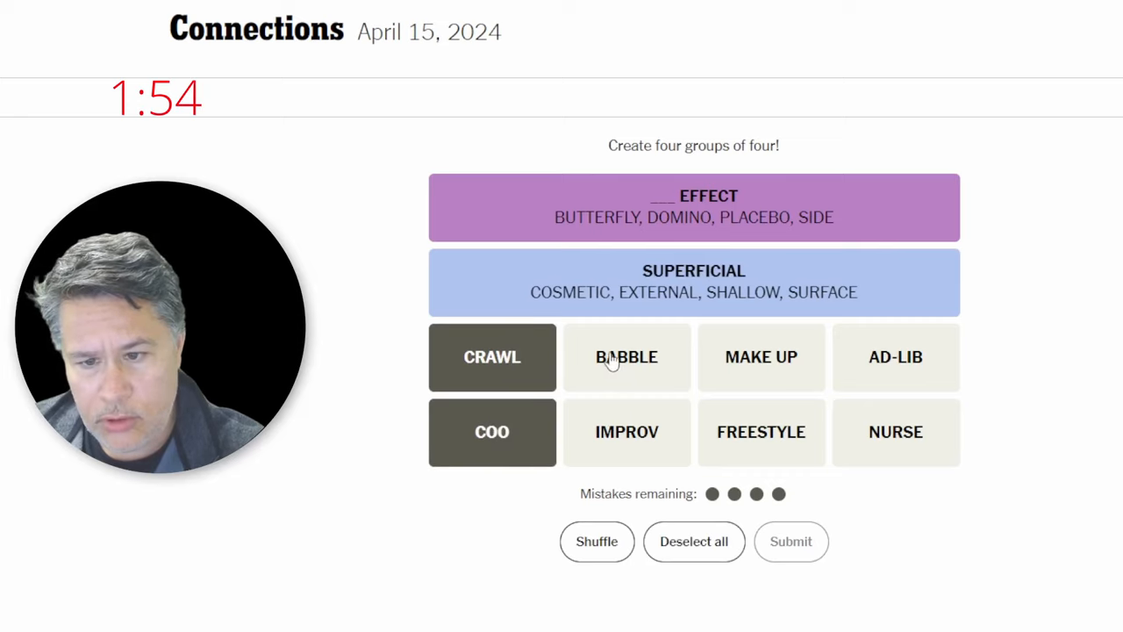
{"action": "left_click", "coordinate": [896, 432]}
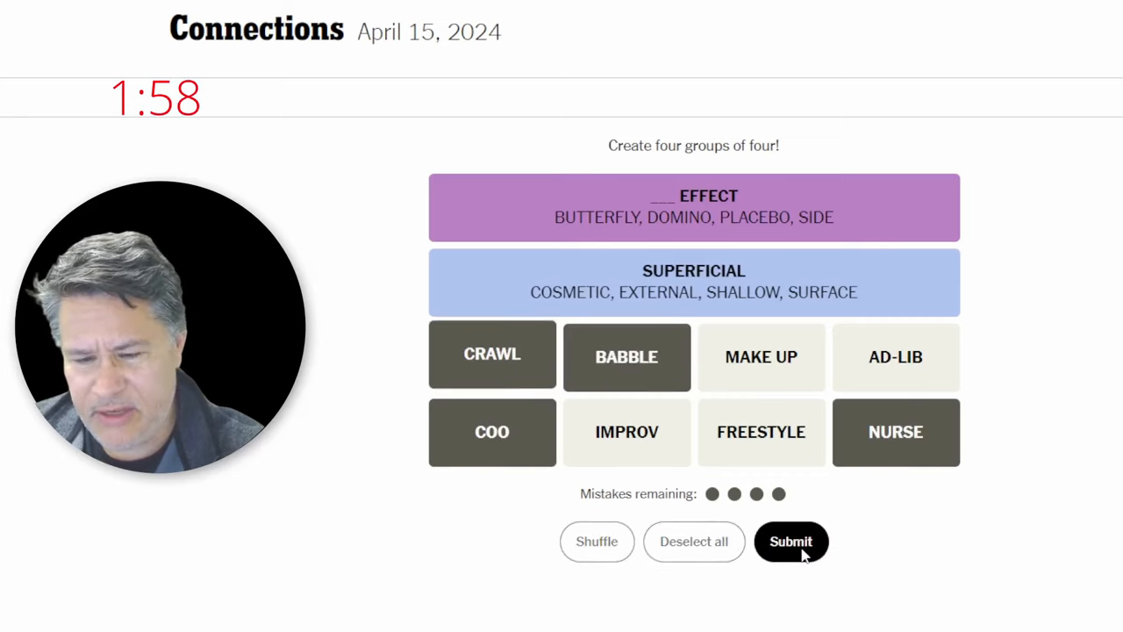
{"action": "left_click", "coordinate": [791, 541]}
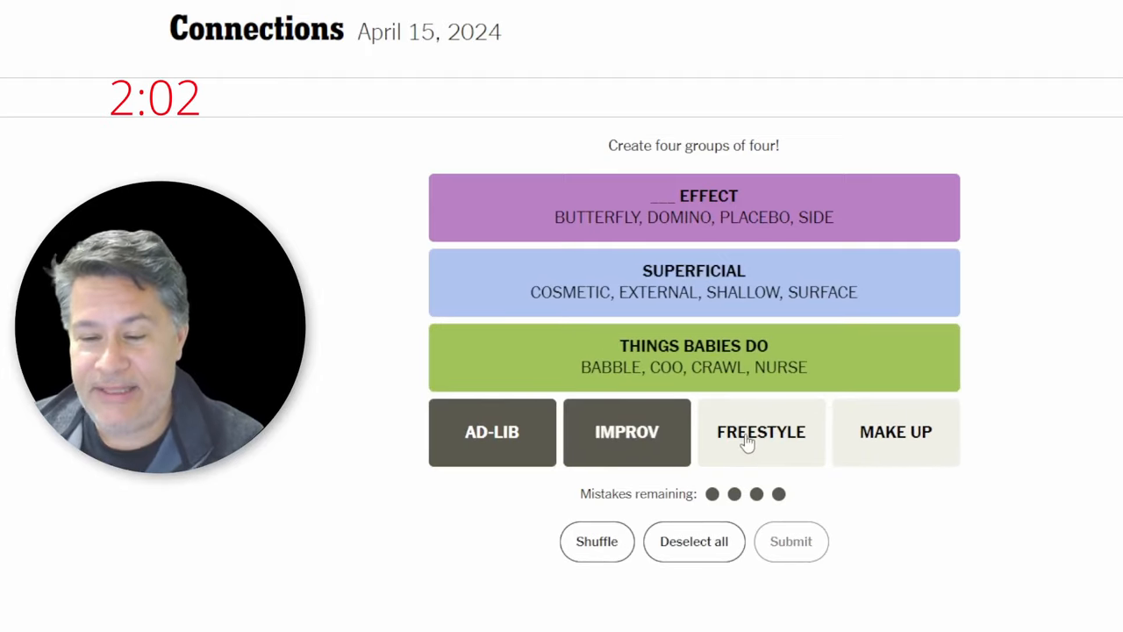
Submit FREESTYLE with AD-LIB, IMPROV and MAKE UP as the final group
{"action": "left_click", "coordinate": [895, 431]}
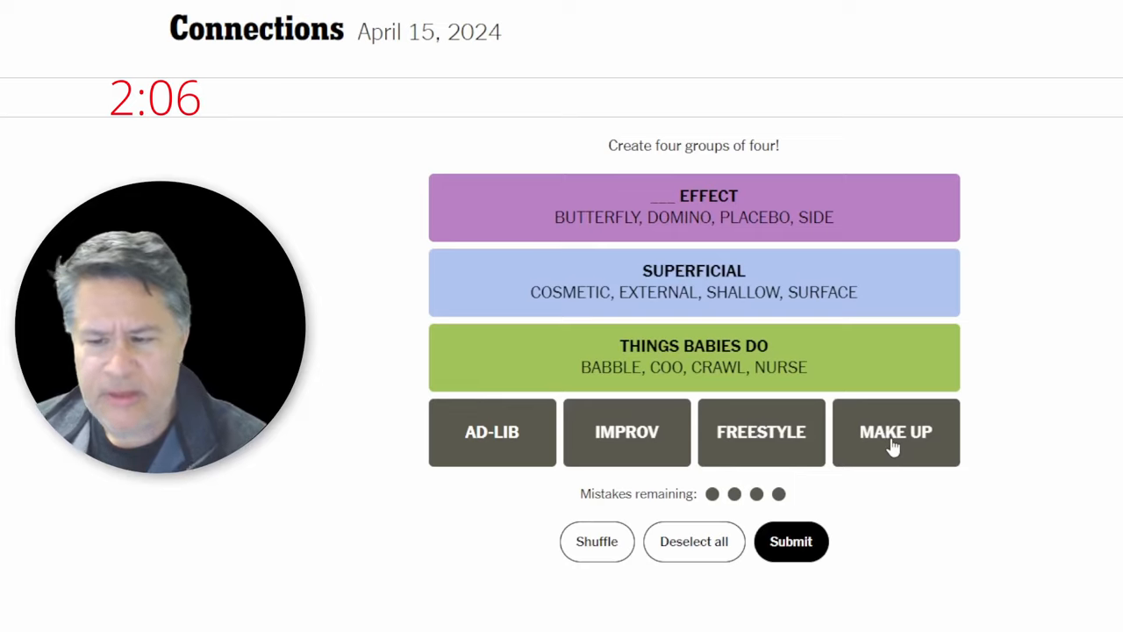
{"action": "mouse_move", "coordinate": [865, 528]}
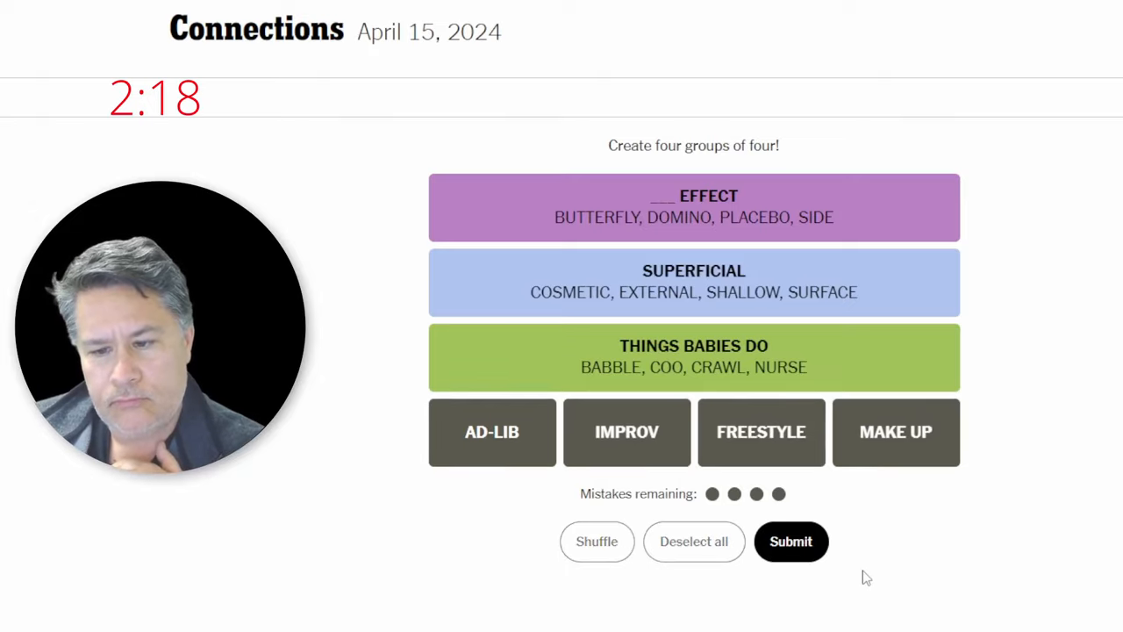
{"action": "left_click", "coordinate": [791, 542]}
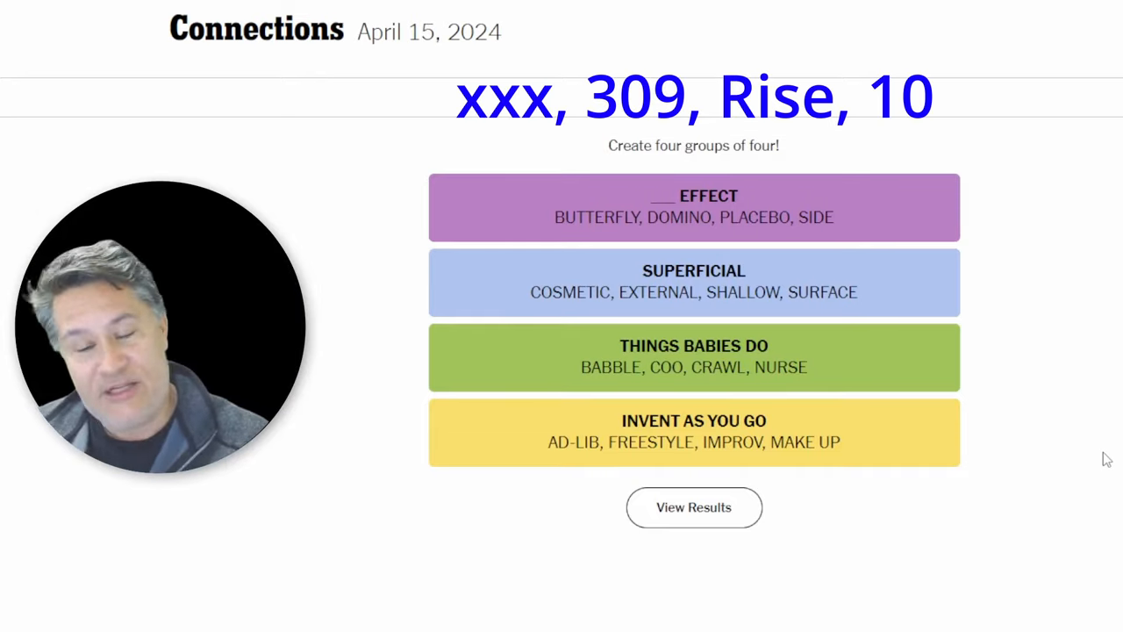
{"action": "mouse_move", "coordinate": [829, 365]}
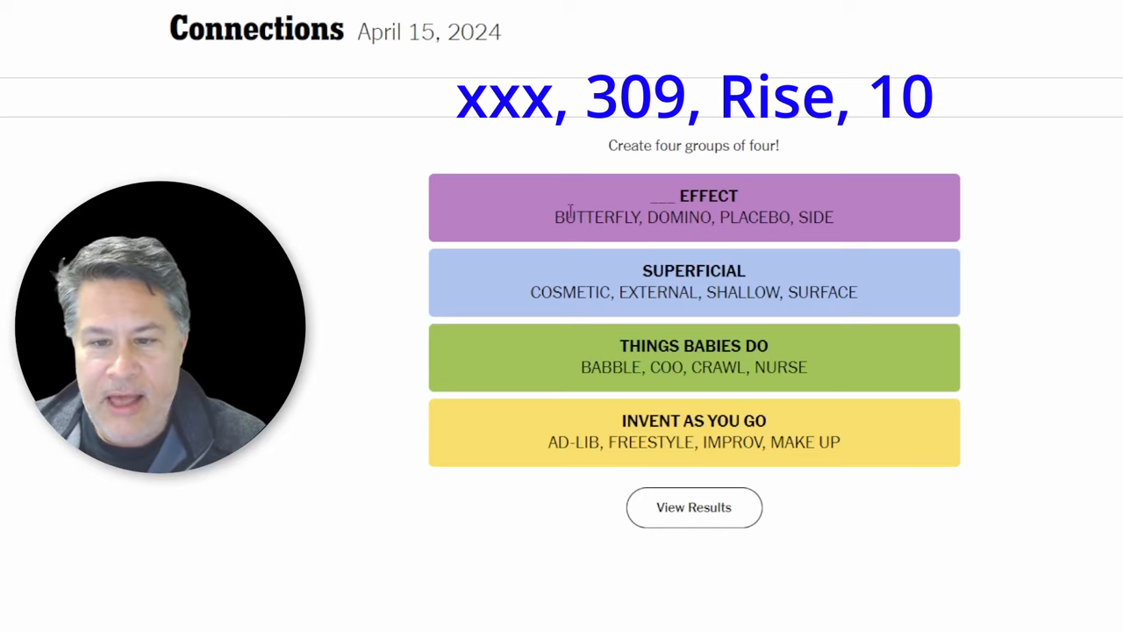
{"action": "mouse_move", "coordinate": [566, 209]}
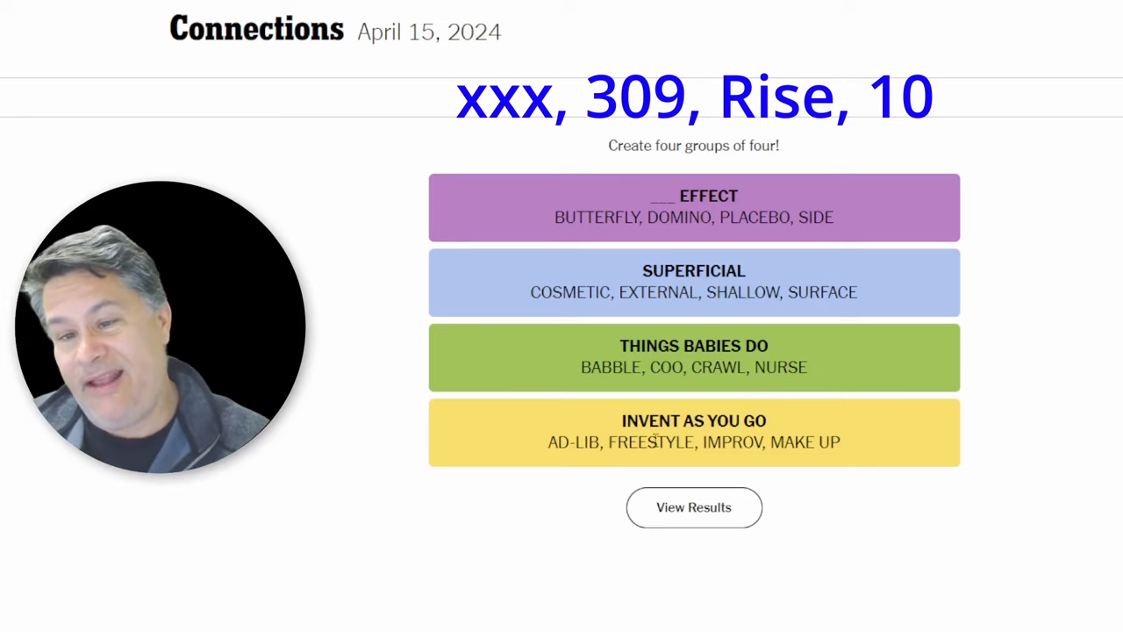
{"action": "mouse_move", "coordinate": [720, 405]}
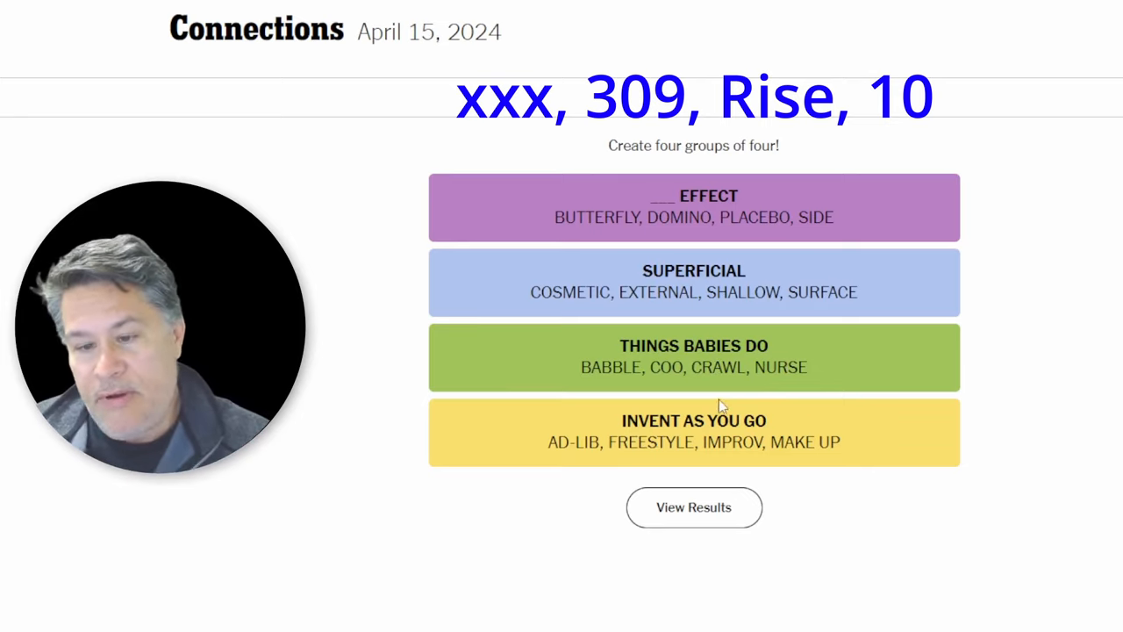
{"action": "mouse_move", "coordinate": [1115, 298]}
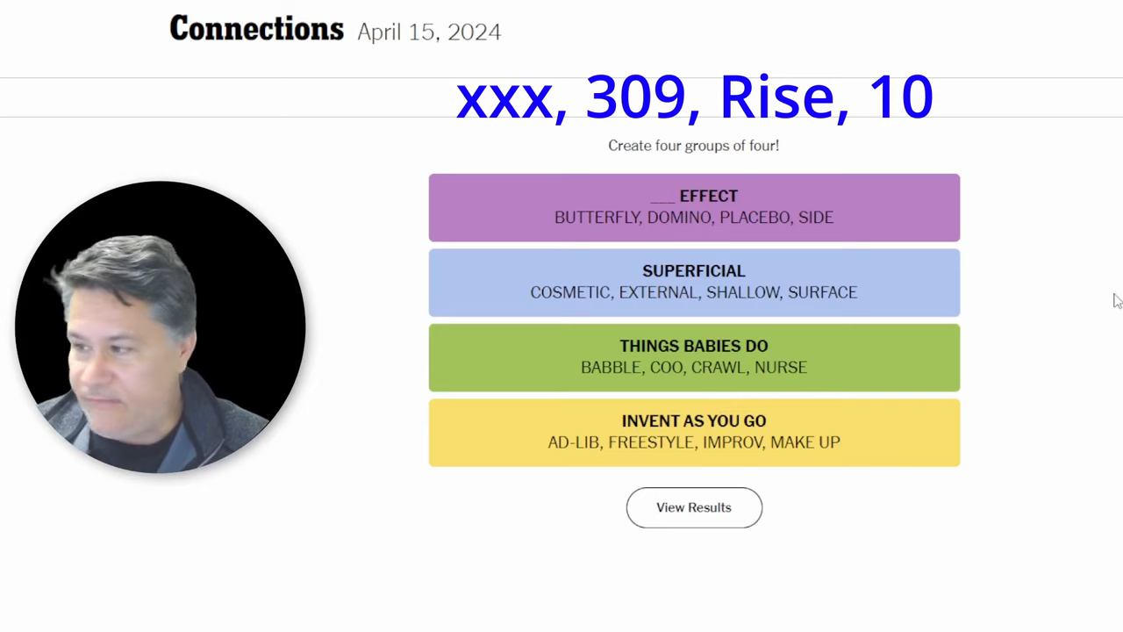
{"action": "mouse_move", "coordinate": [1095, 298]}
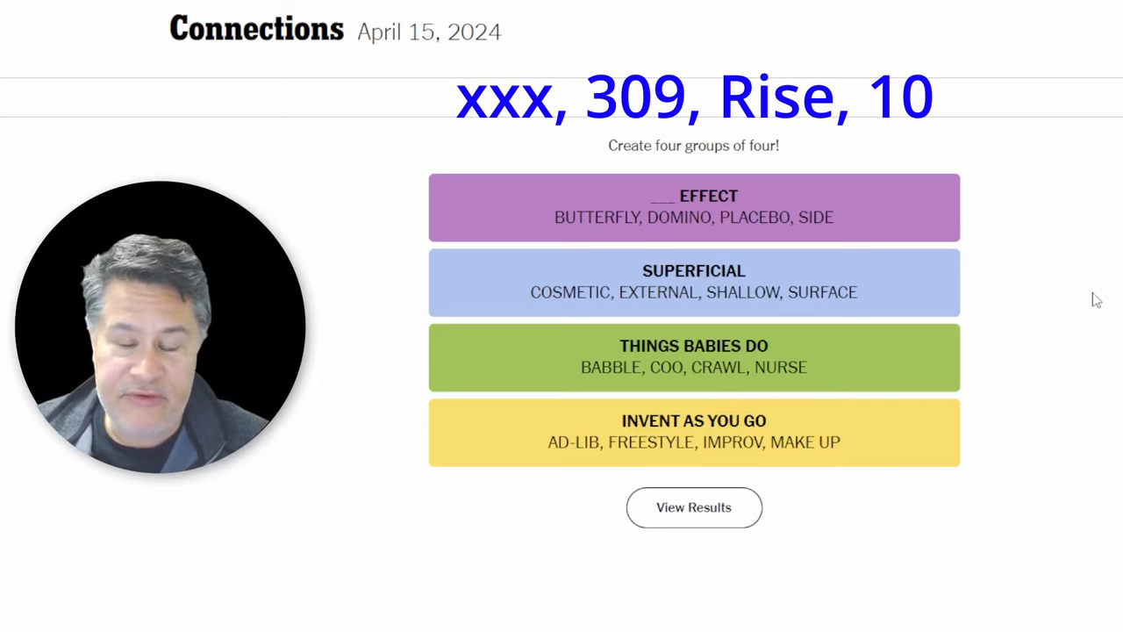